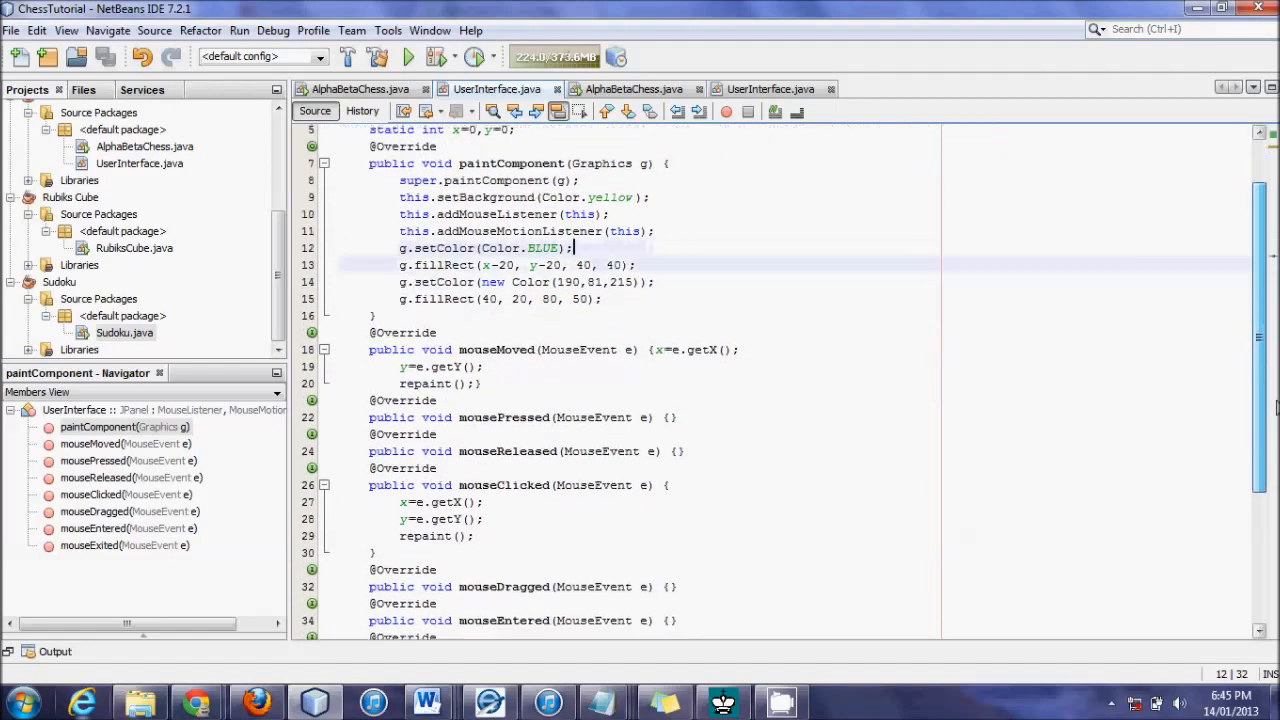
Start a blank line at the end of paintComponent after g.fillRect(40, 20, 80, 50);.
{"action": "scroll", "scroll_direction": "up", "scroll_amount": 3}
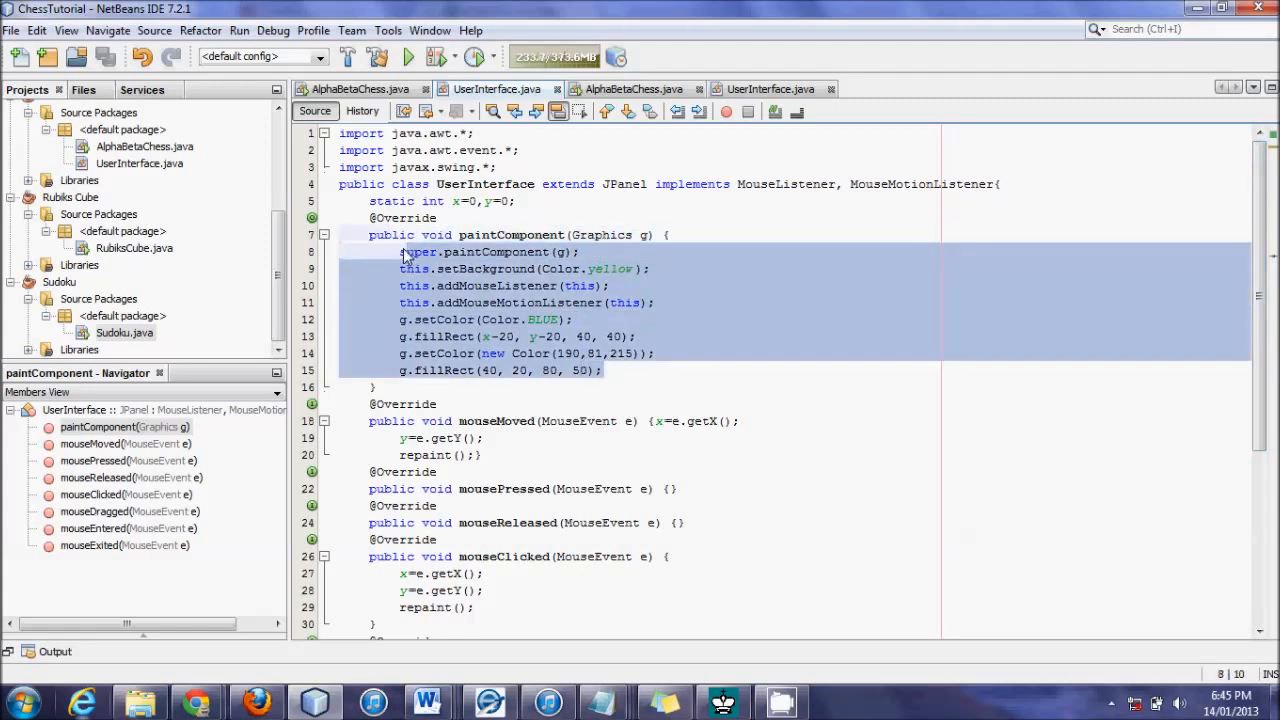
{"action": "left_click", "coordinate": [402, 252]}
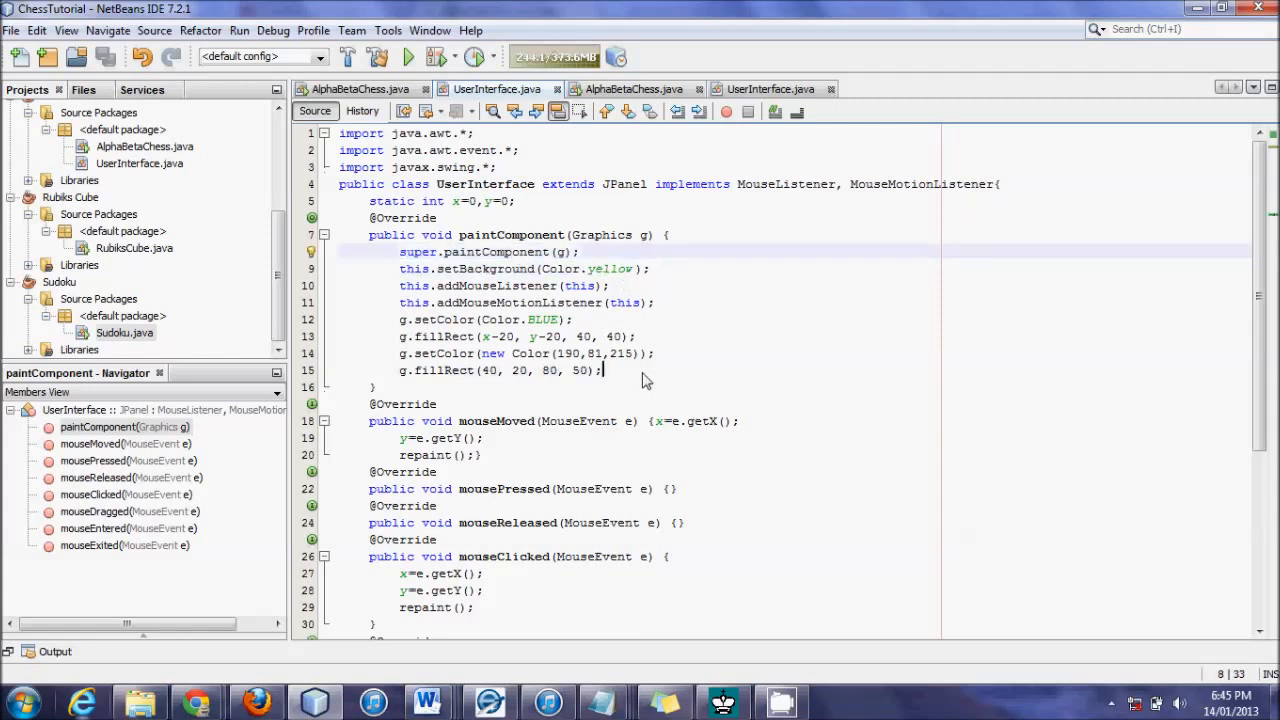
{"action": "key", "text": "enter"}
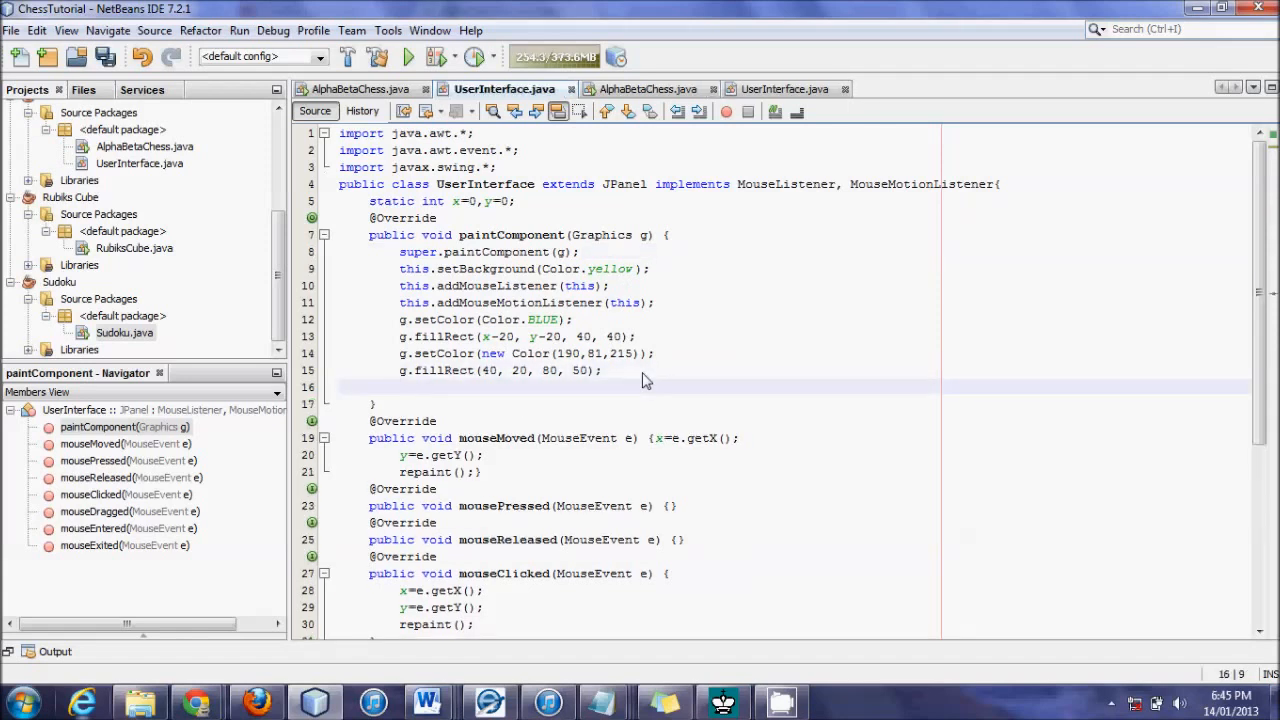
Add g.drawString("Jonathan", x, y); in paintComponent and run the ChessTutorial project.
{"action": "type", "text": "g.draw"}
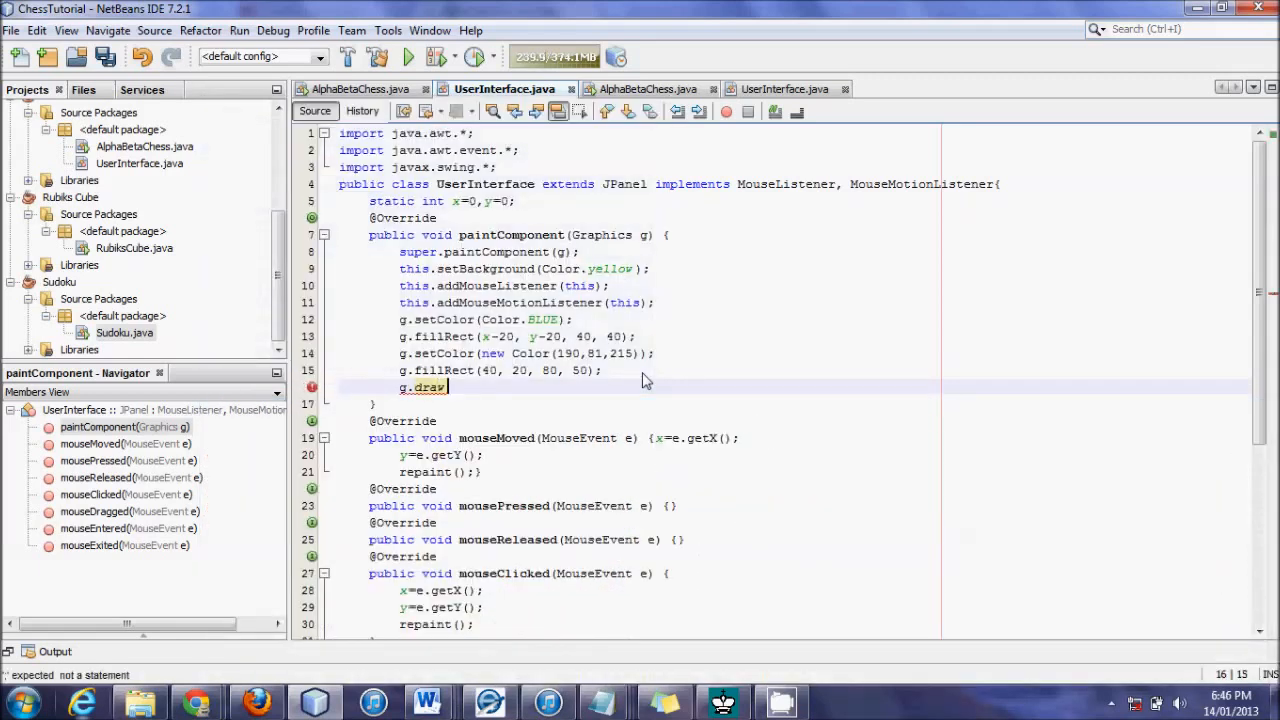
{"action": "type", "text": "s"}
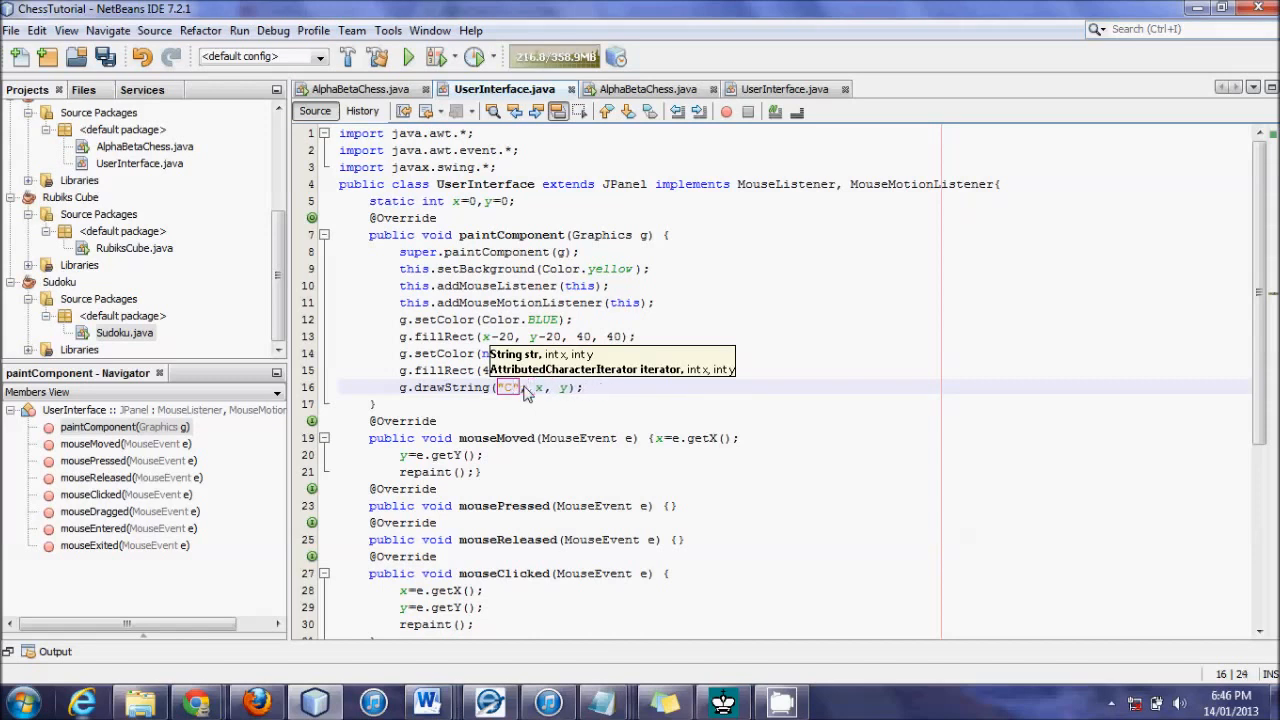
{"action": "type", "text": "Jonathan"}
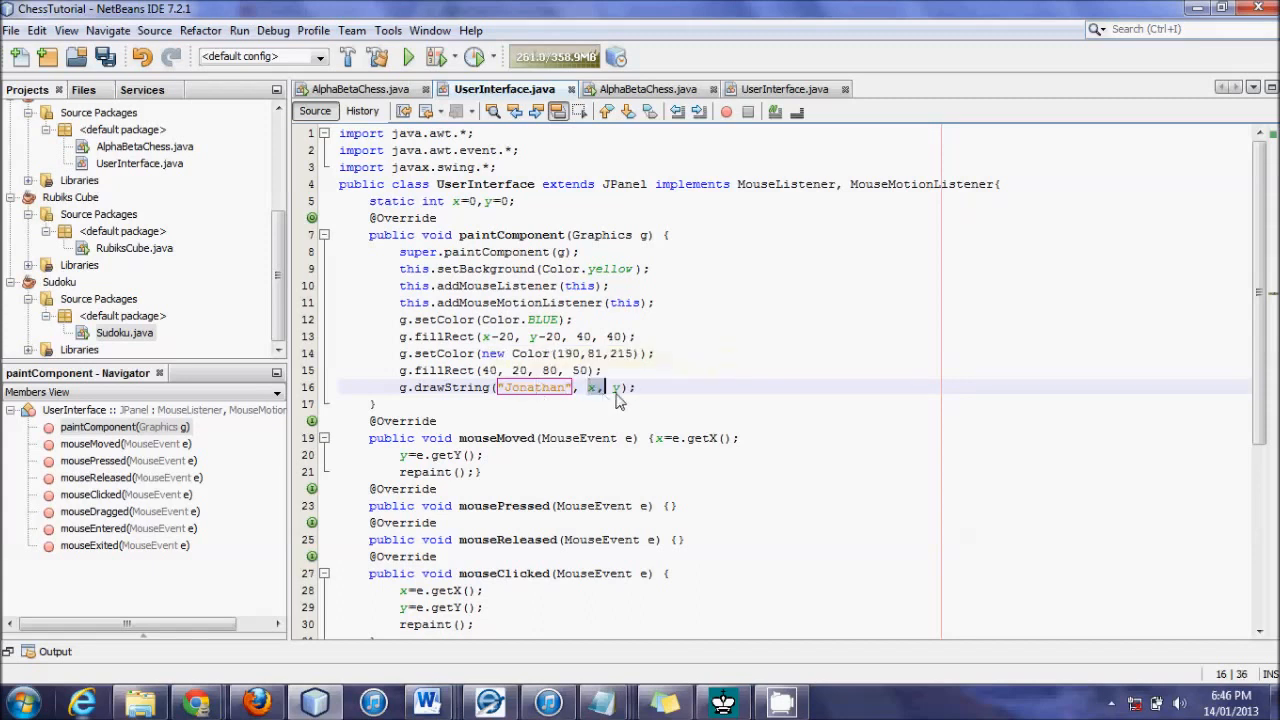
{"action": "left_click", "coordinate": [408, 56]}
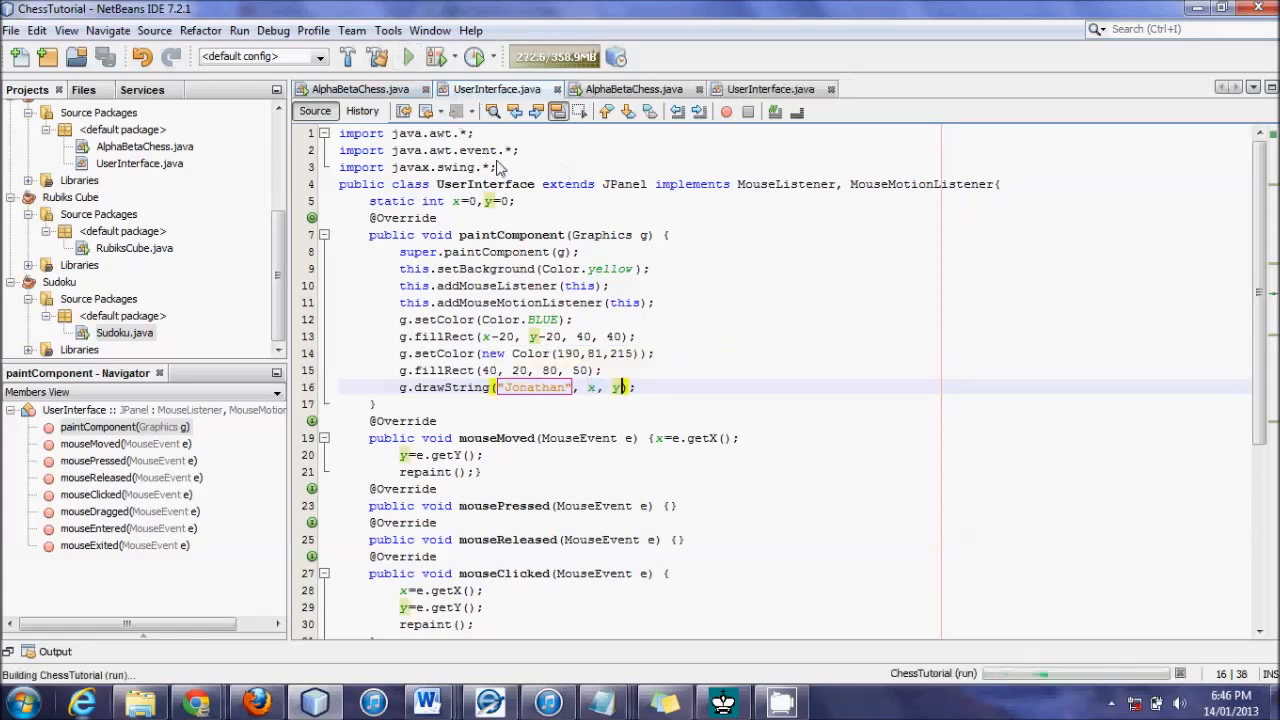
Watch "Jonathan" follow the blue square under the mouse, then close the test window.
{"action": "left_click", "coordinate": [408, 56]}
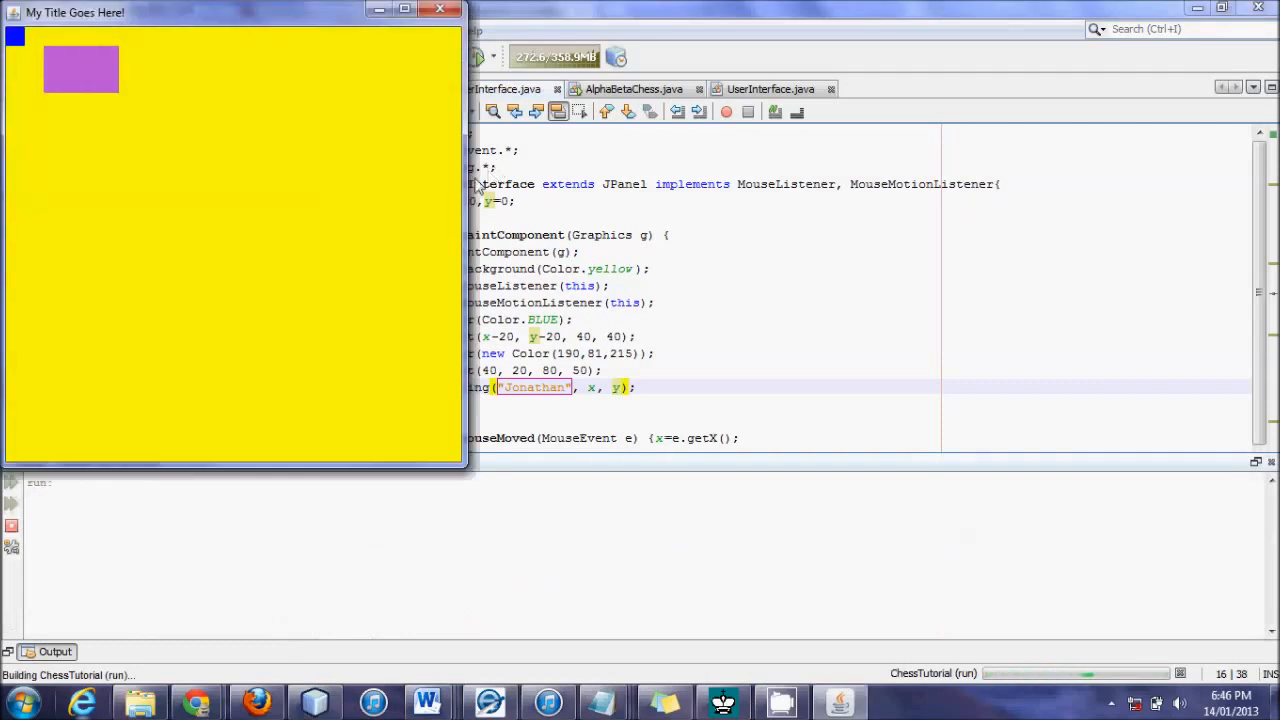
{"action": "mouse_move", "coordinate": [230, 200]}
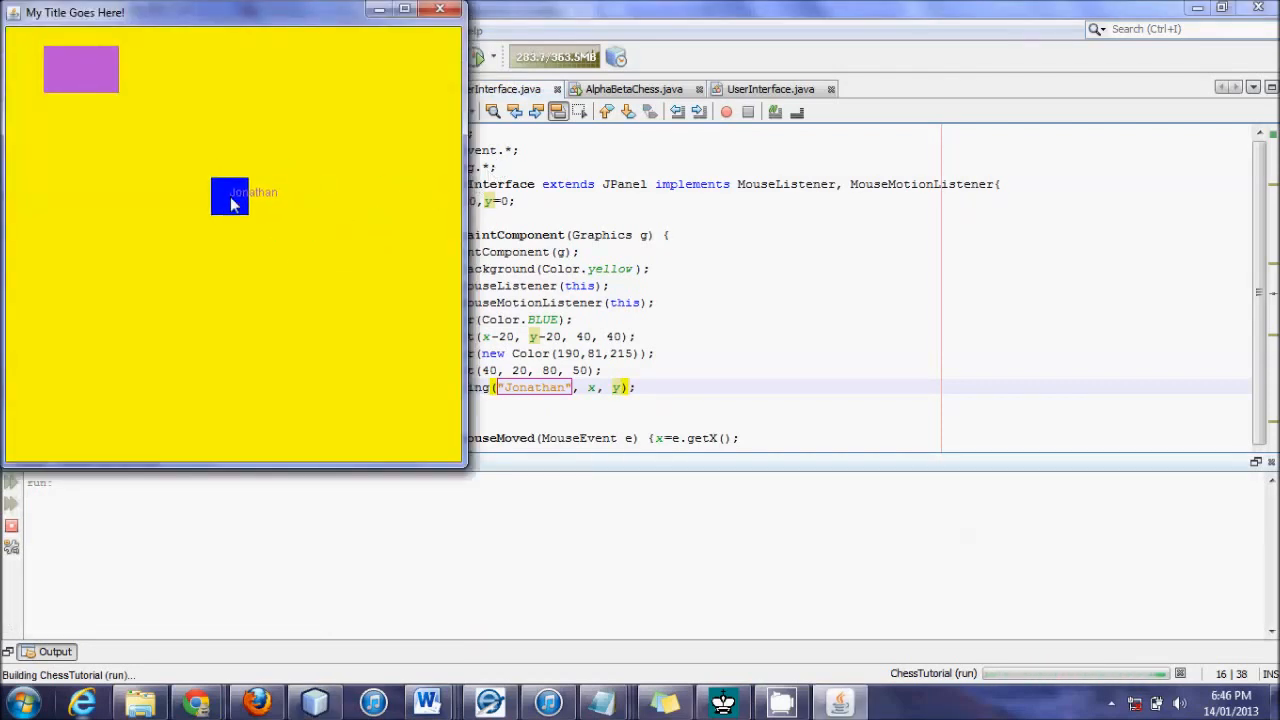
{"action": "mouse_move", "coordinate": [320, 170]}
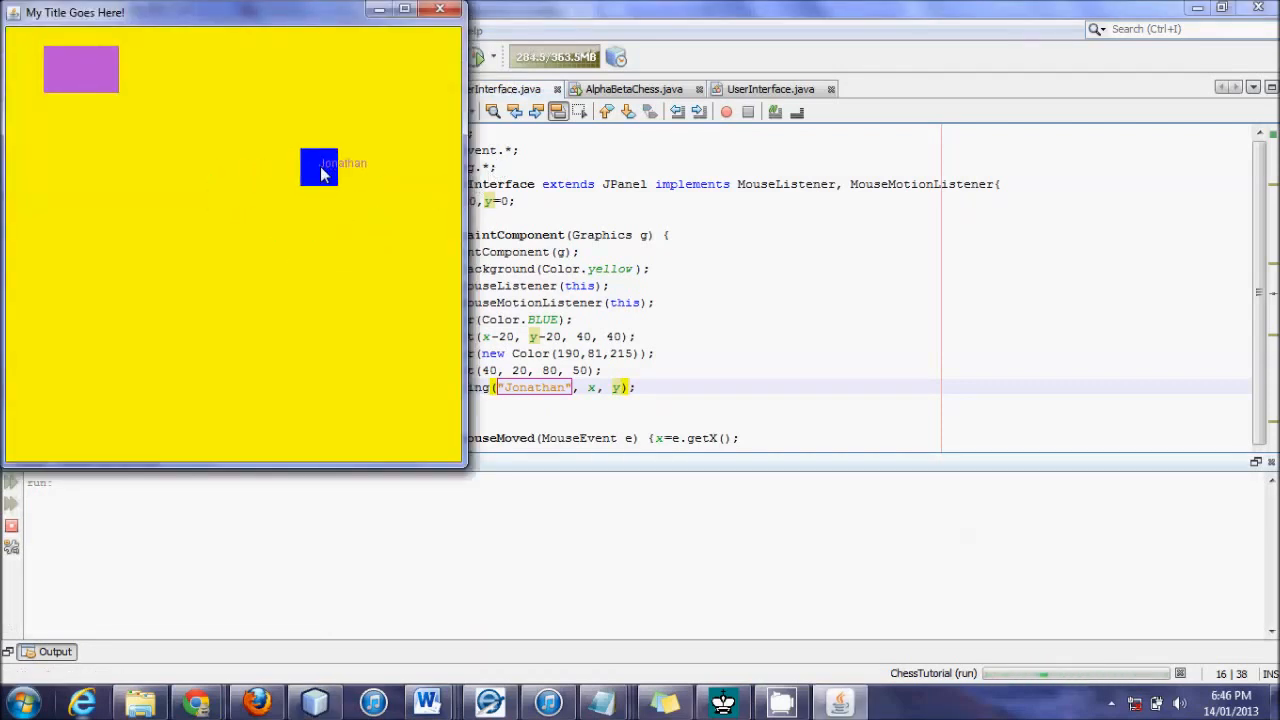
{"action": "mouse_move", "coordinate": [320, 180]}
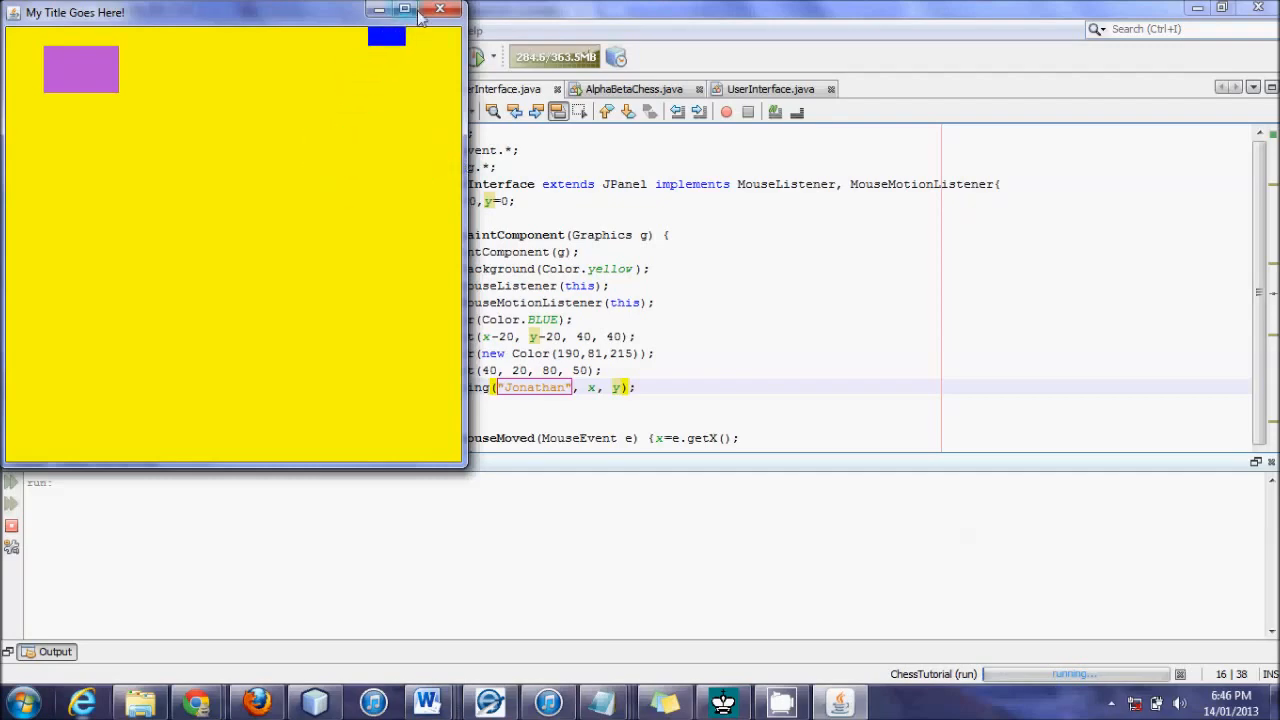
{"action": "left_click", "coordinate": [440, 8]}
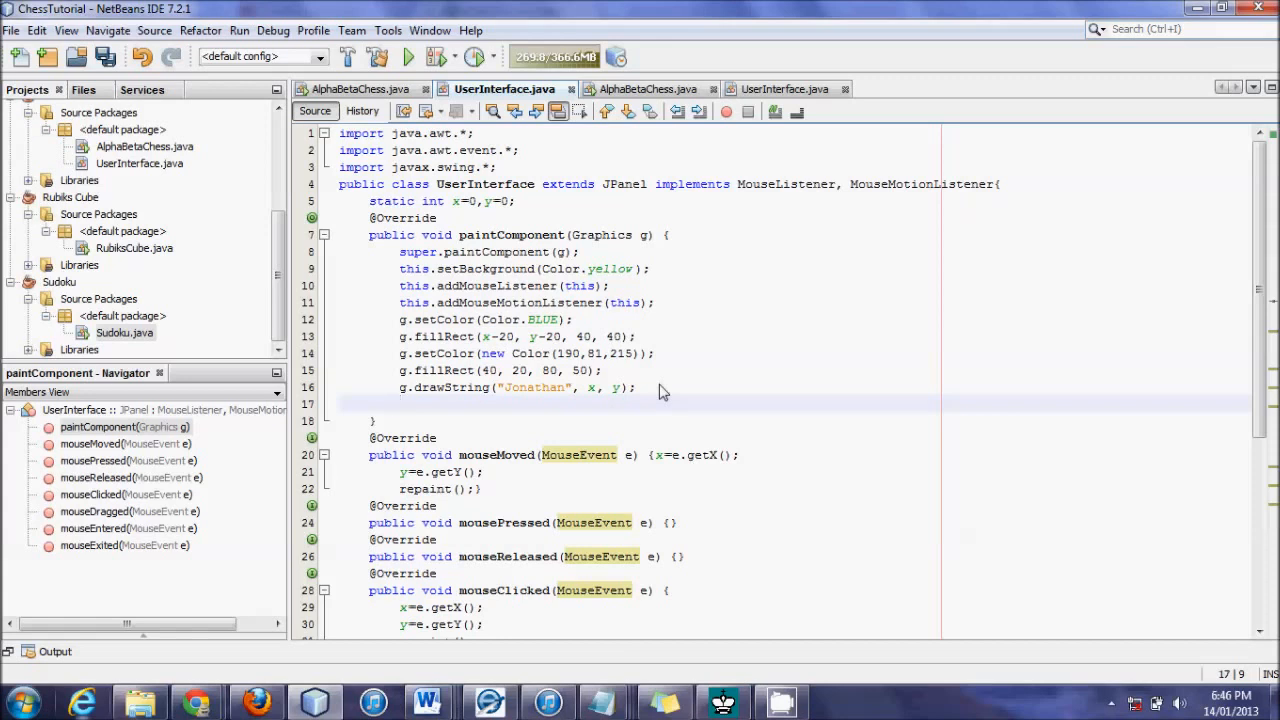
{"action": "left_click", "coordinate": [400, 404]}
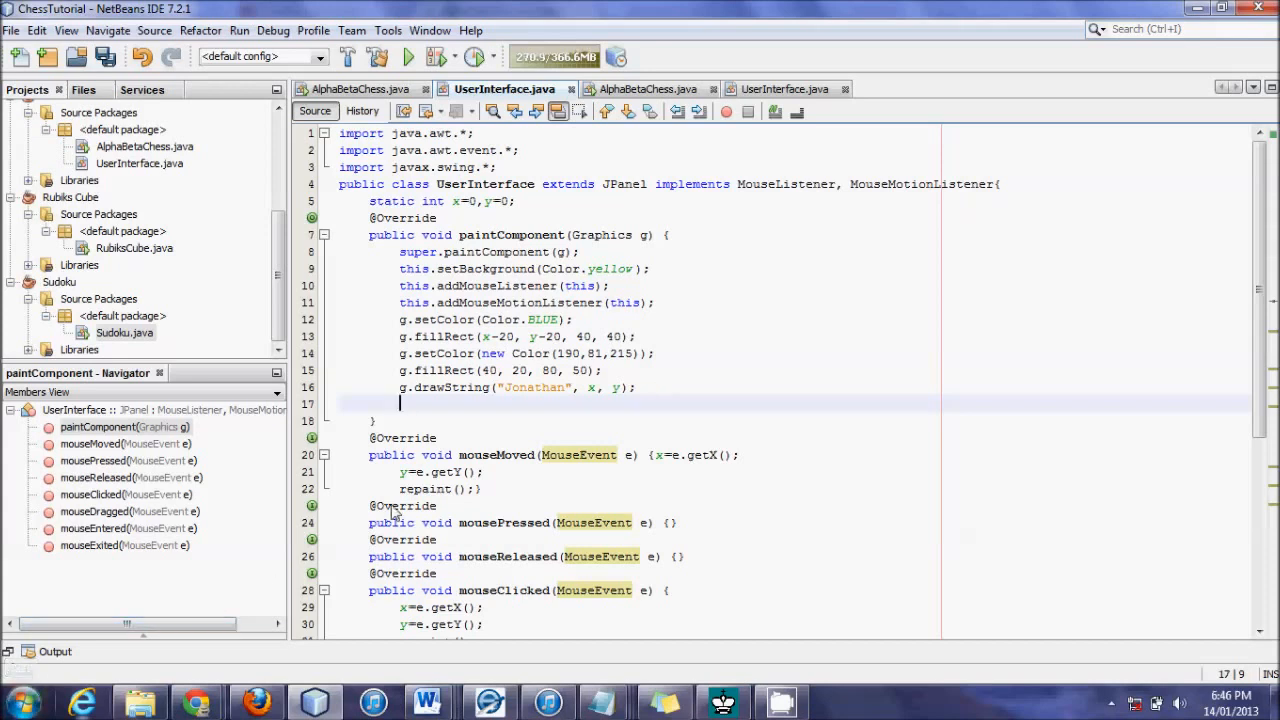
{"action": "left_click", "coordinate": [20, 700]}
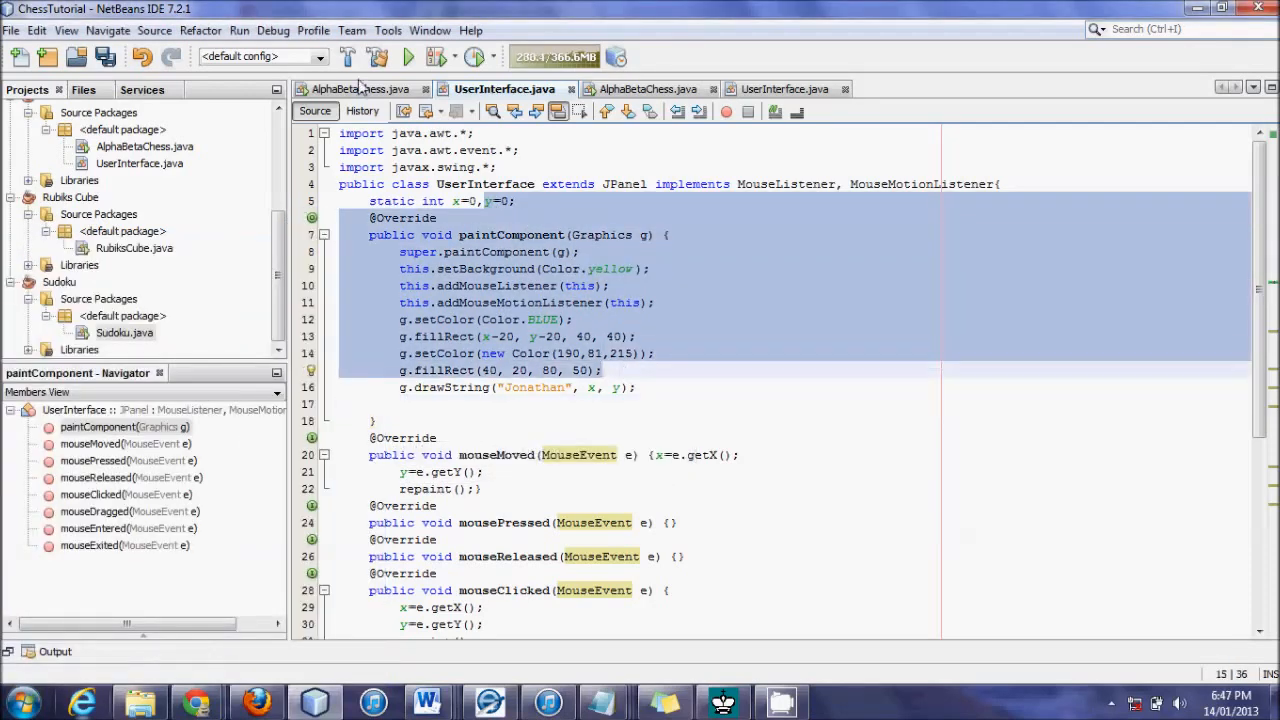
{"action": "left_click", "coordinate": [356, 88]}
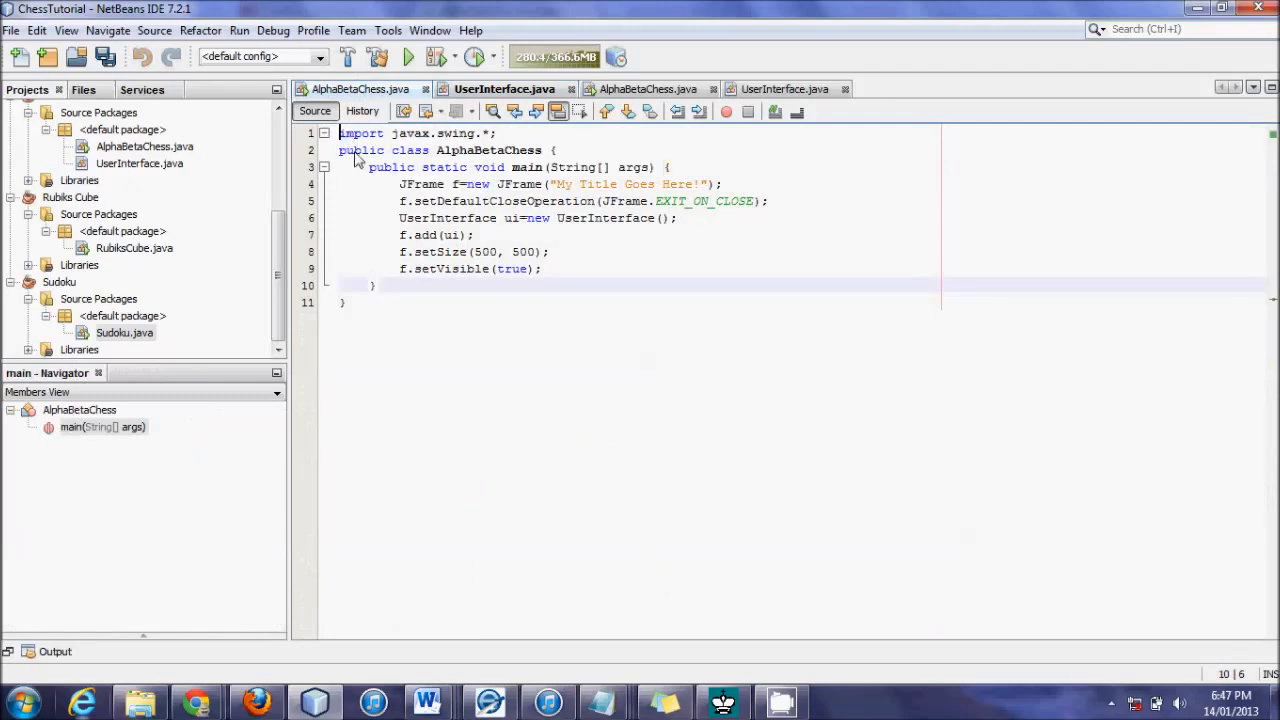
{"action": "left_click", "coordinate": [504, 88]}
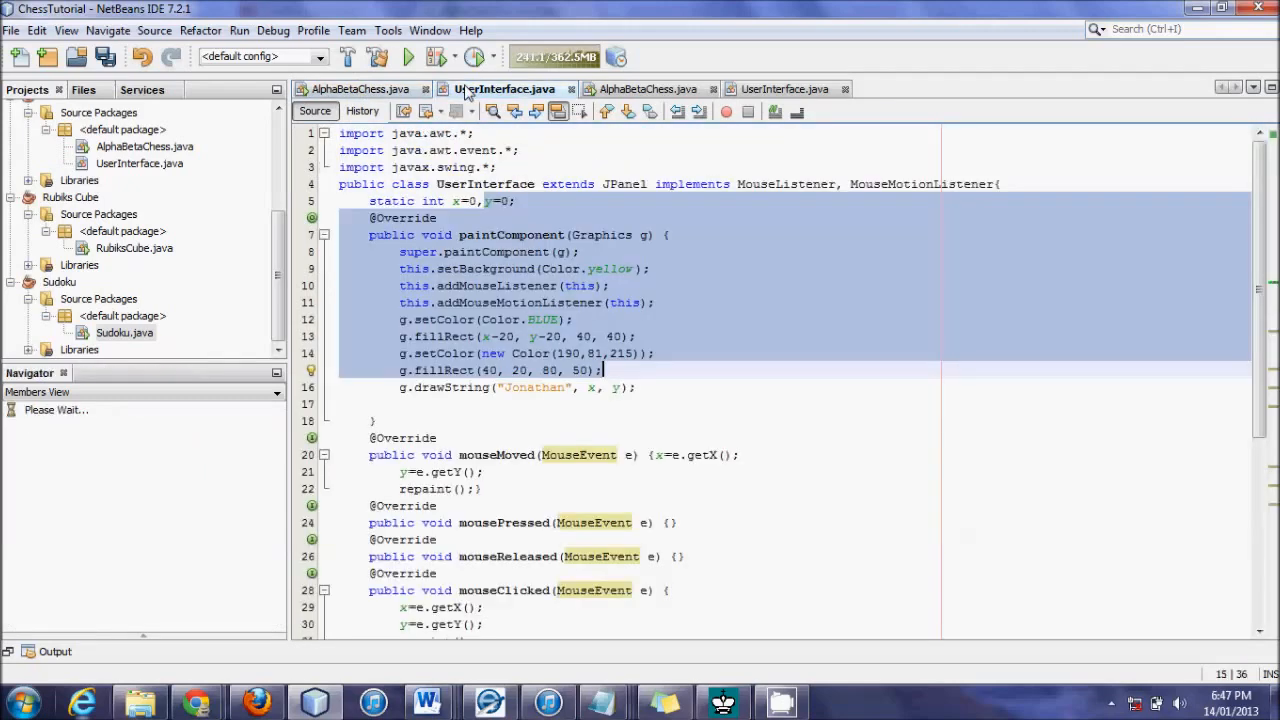
Go from Start > Documents into the NetBeansProjects folder.
{"action": "left_click", "coordinate": [22, 704]}
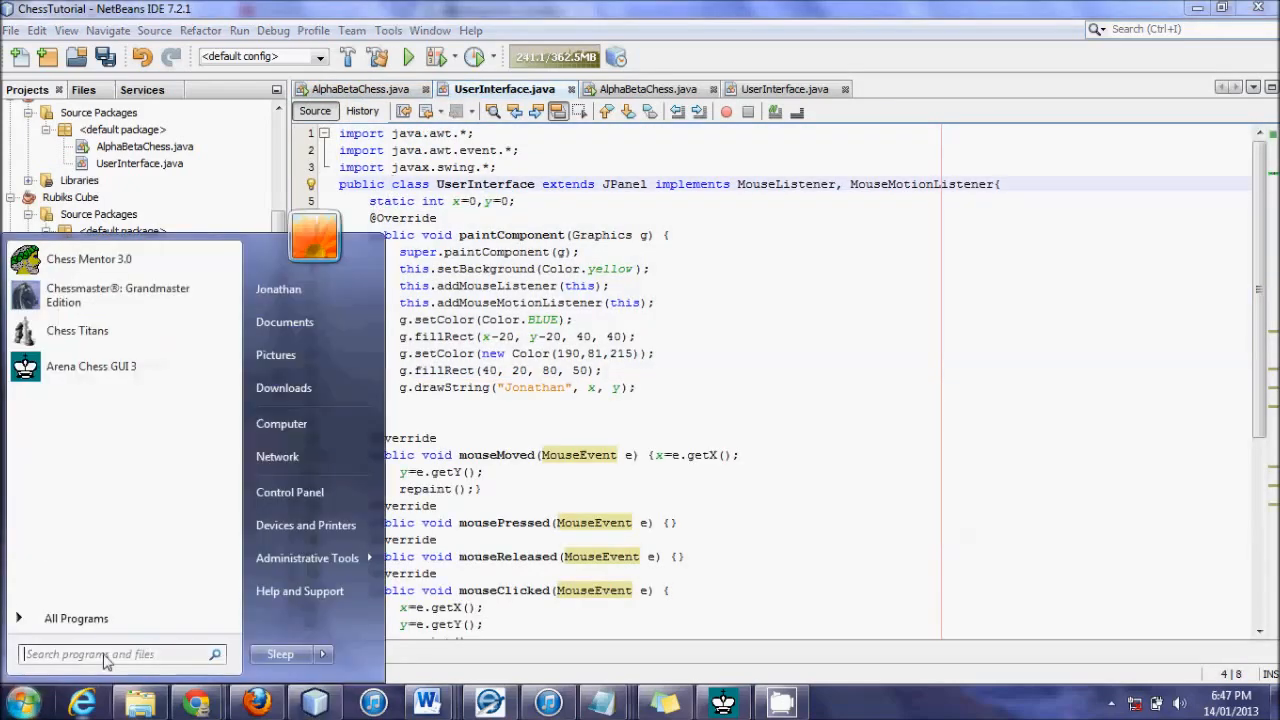
{"action": "mouse_move", "coordinate": [284, 322]}
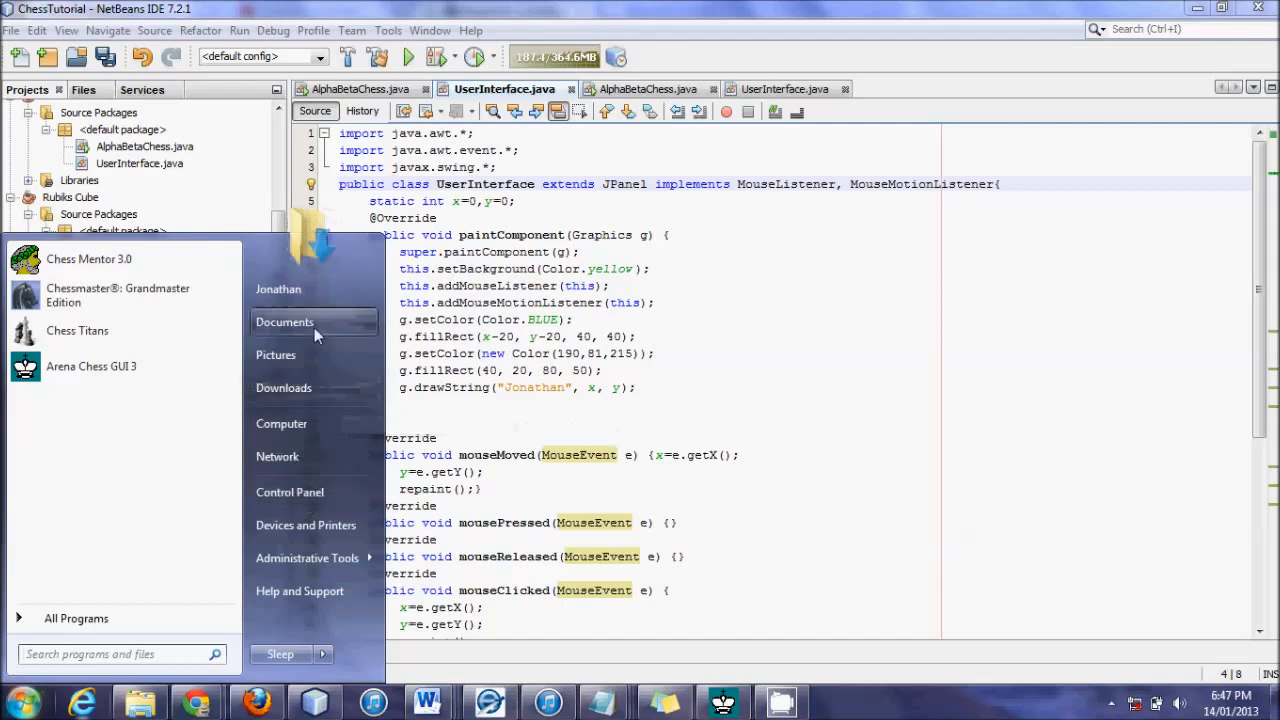
{"action": "left_click", "coordinate": [284, 320]}
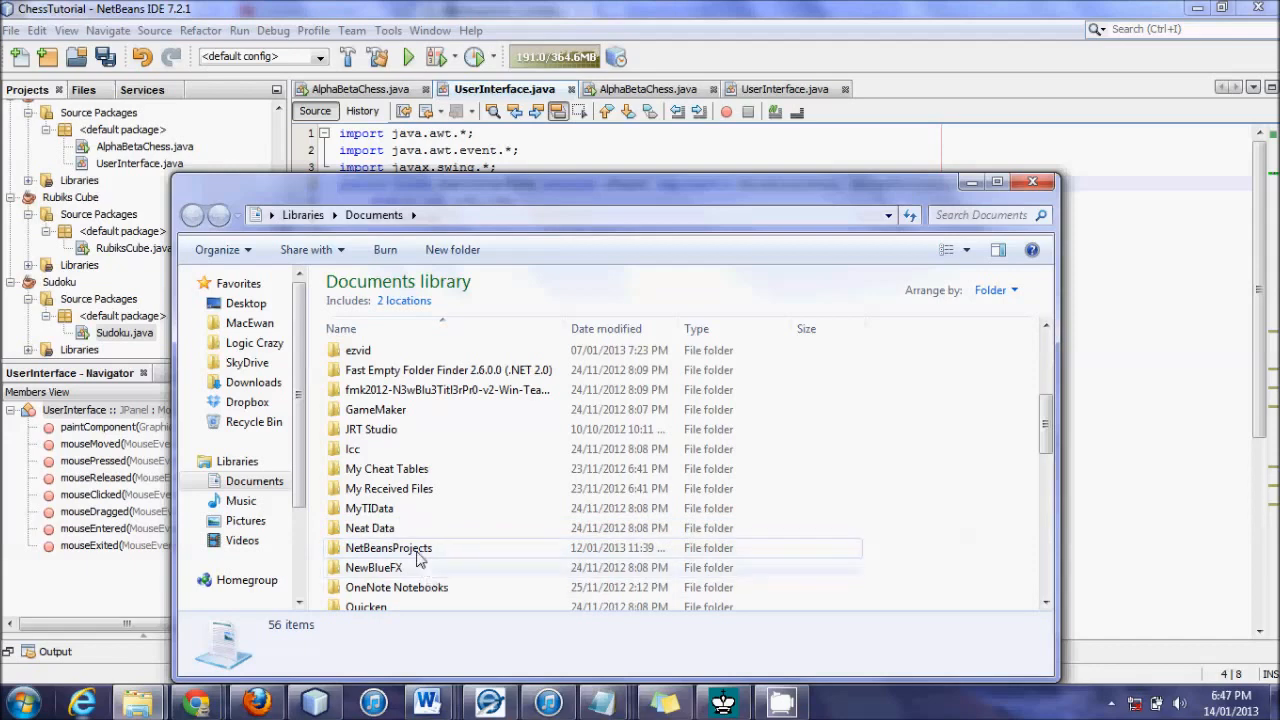
{"action": "double_click", "coordinate": [388, 548]}
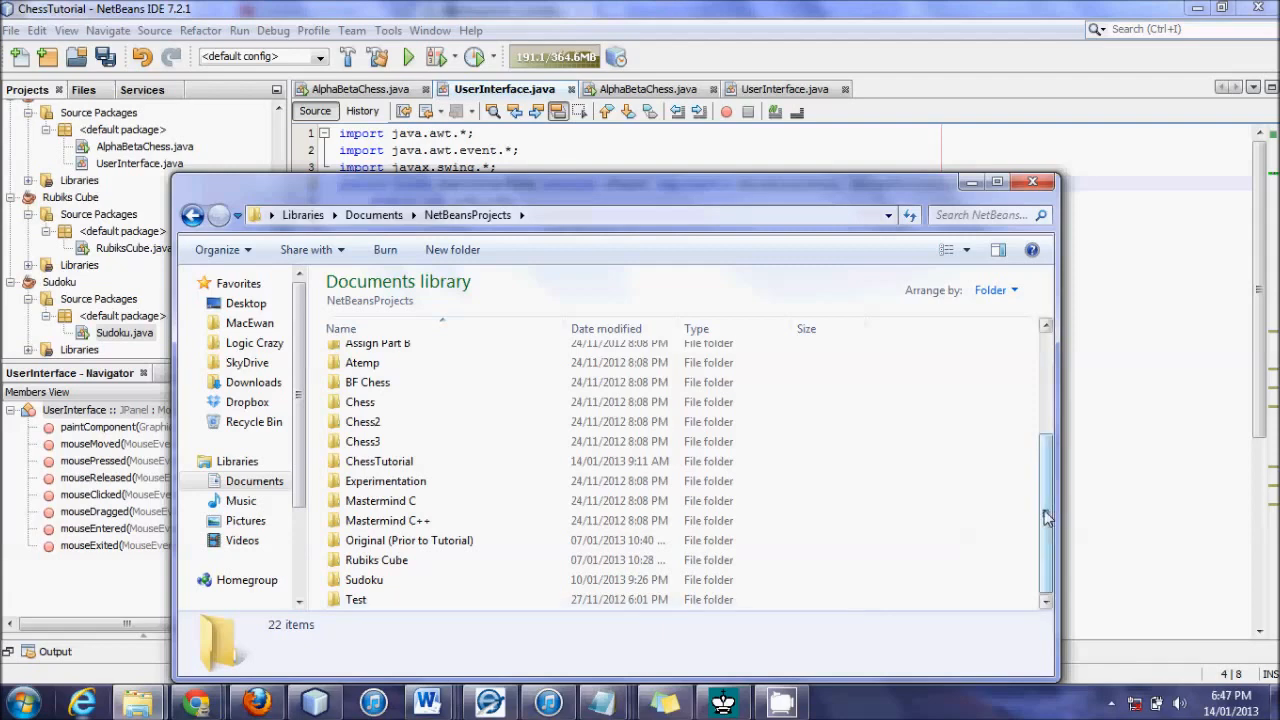
Enter the ChessTutorial folder and open ChessPieces.png.
{"action": "double_click", "coordinate": [380, 460]}
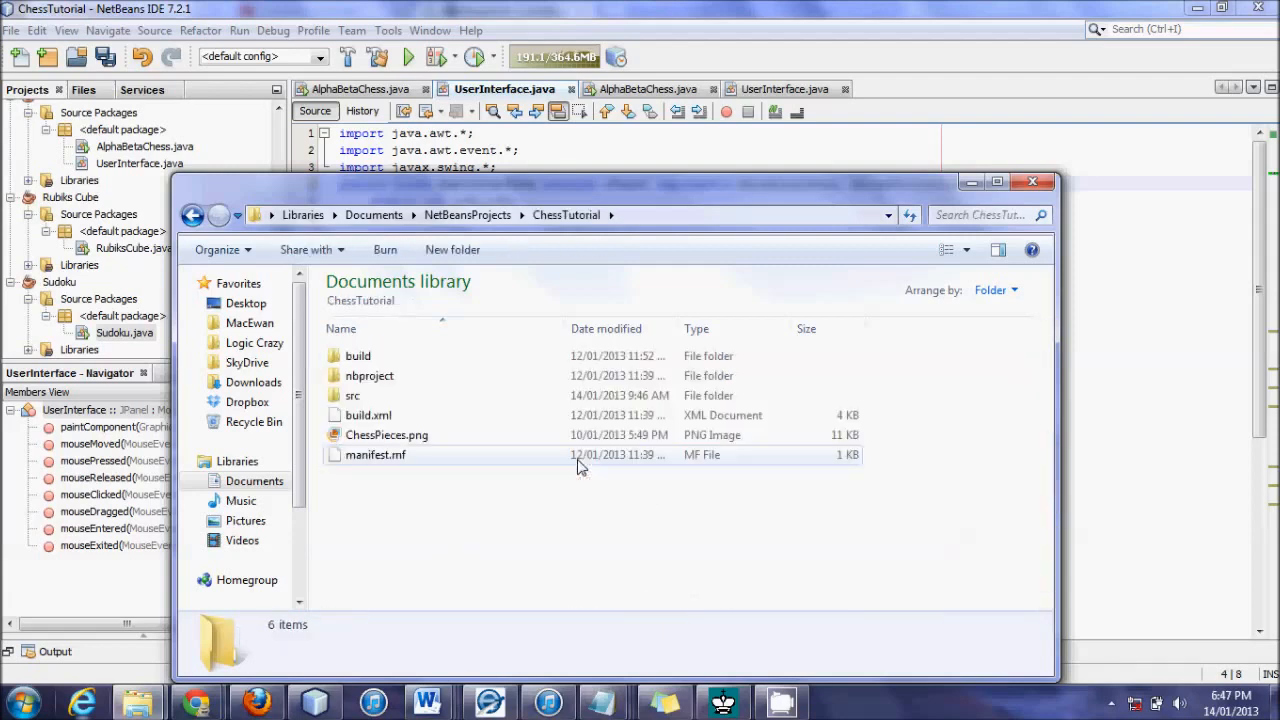
{"action": "left_click", "coordinate": [388, 434]}
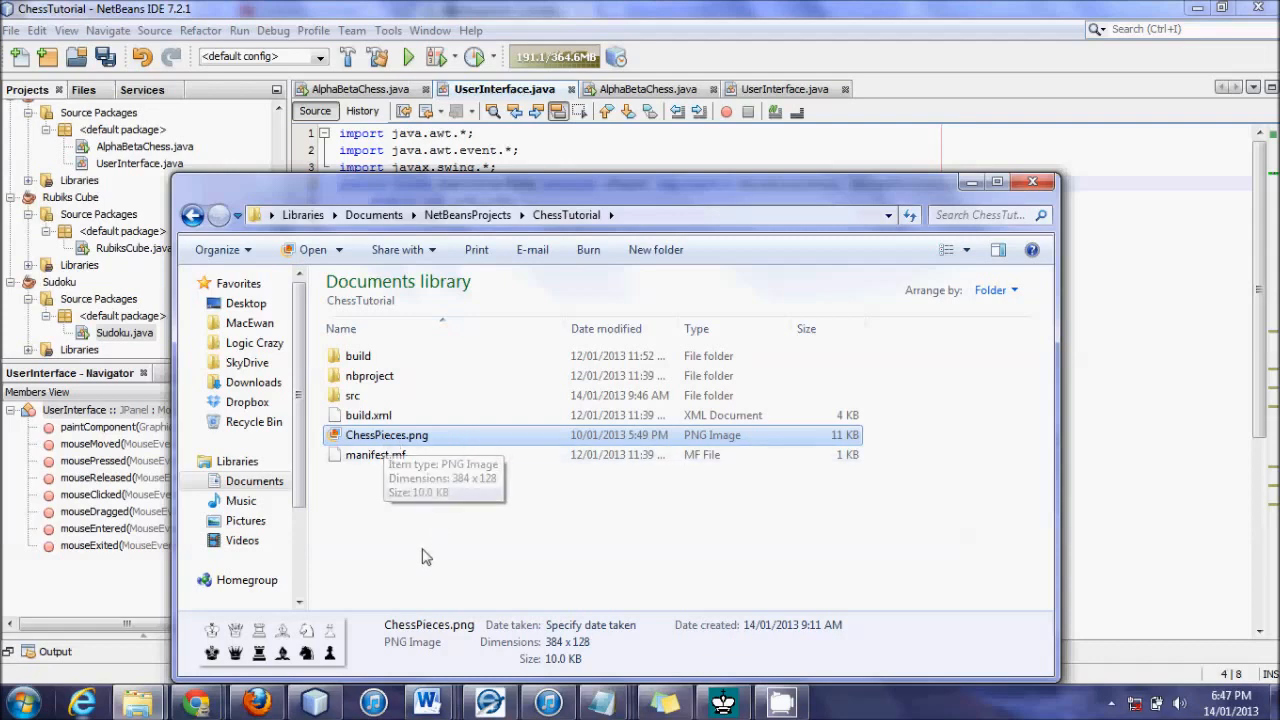
{"action": "mouse_move", "coordinate": [418, 442]}
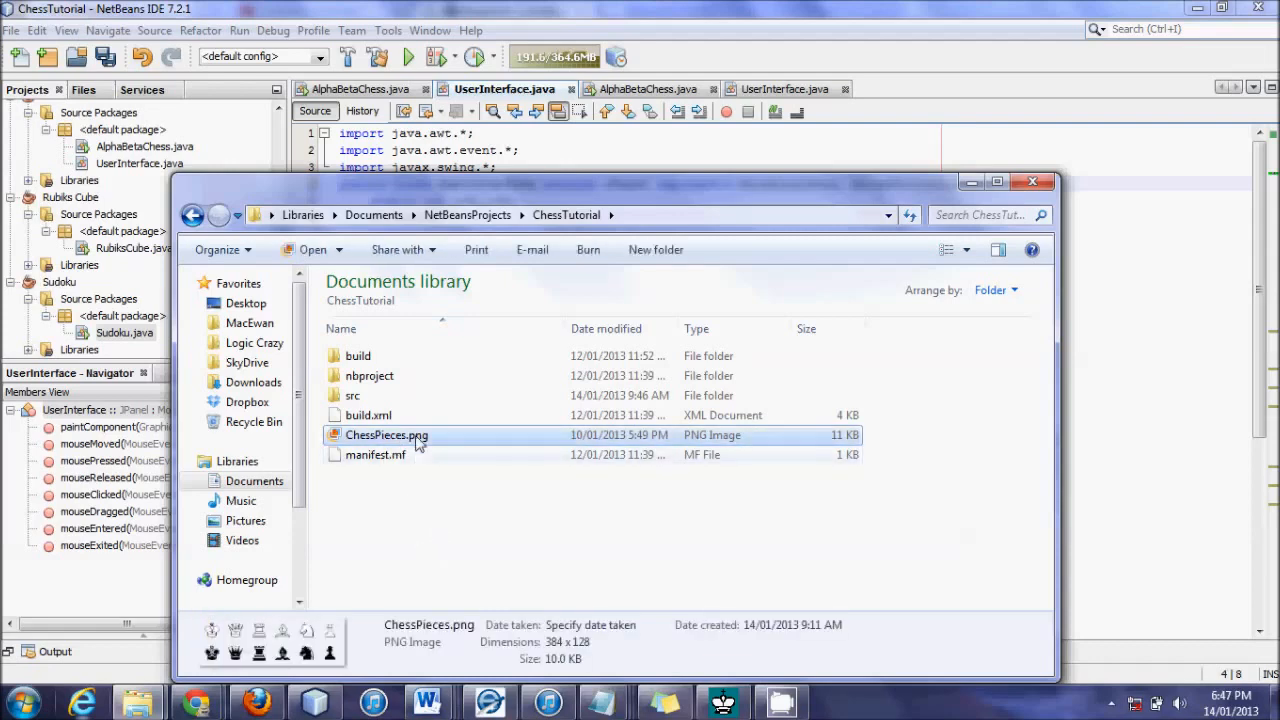
{"action": "double_click", "coordinate": [386, 434]}
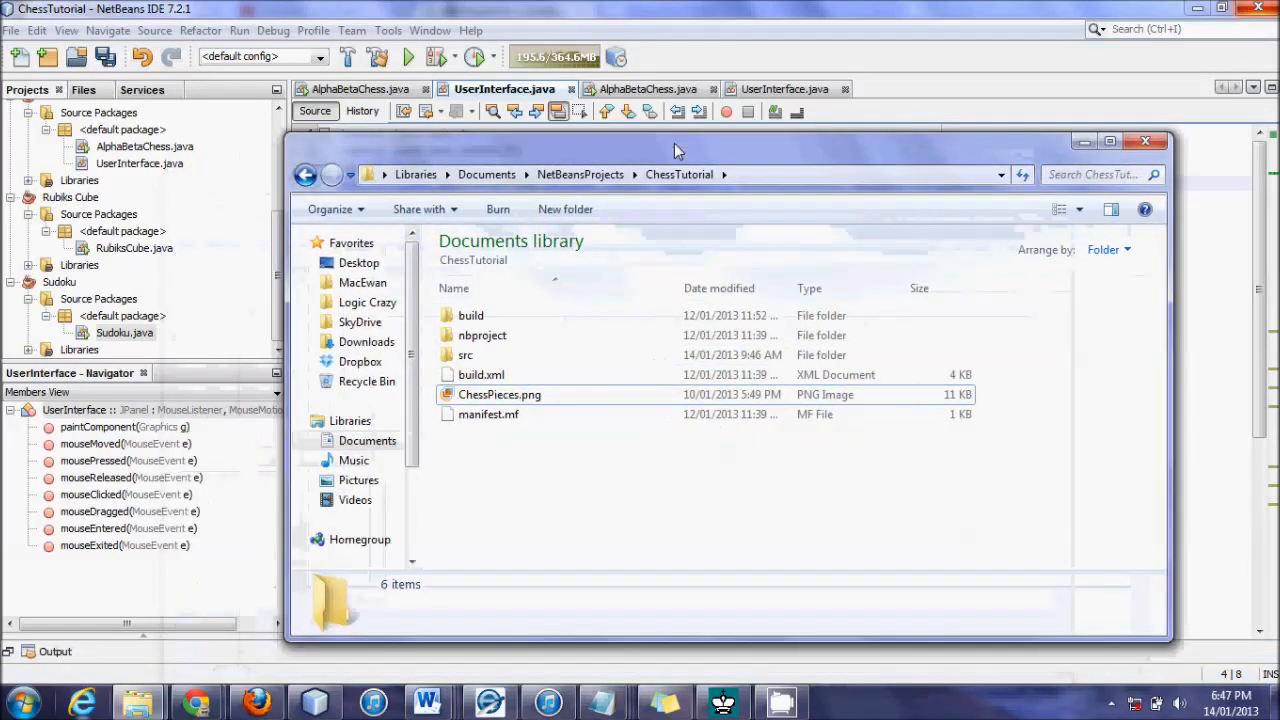
Look inside src at UserInterface.java, then return up to the ChessTutorial folder listing.
{"action": "left_click_drag", "start_coordinate": [676, 150], "coordinate": [676, 166]}
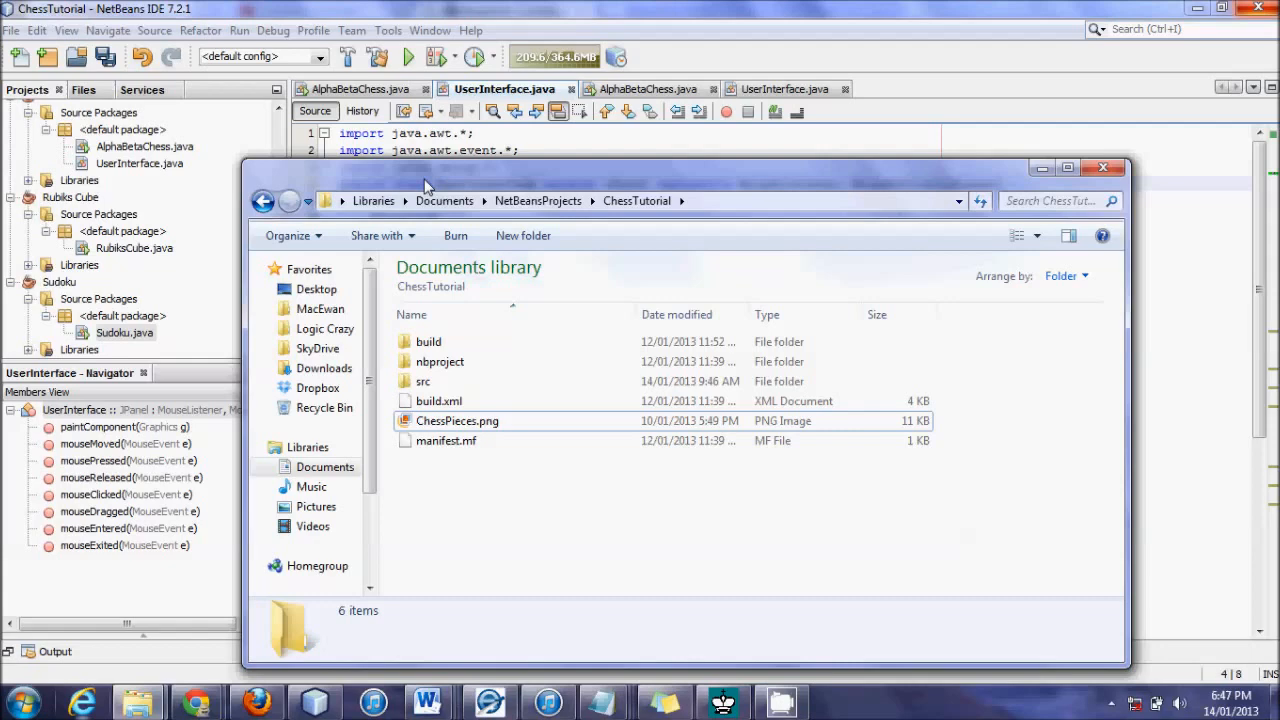
{"action": "mouse_move", "coordinate": [378, 84]}
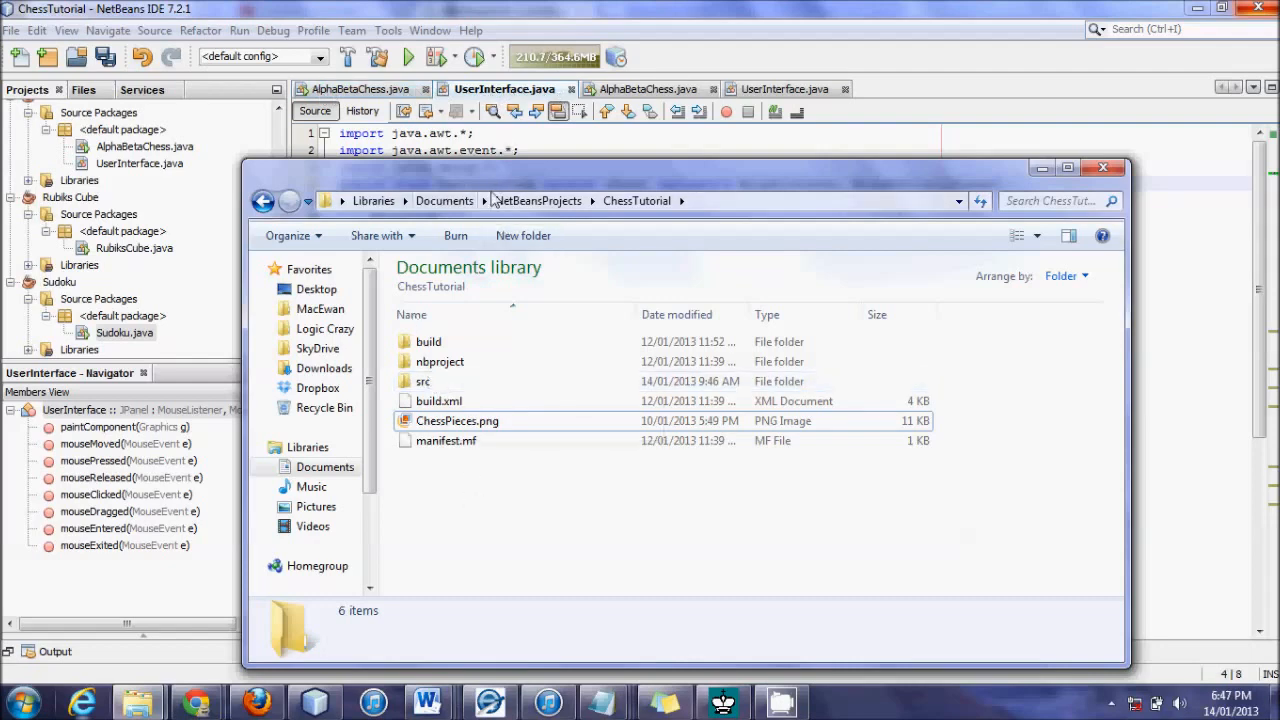
{"action": "mouse_move", "coordinate": [556, 210]}
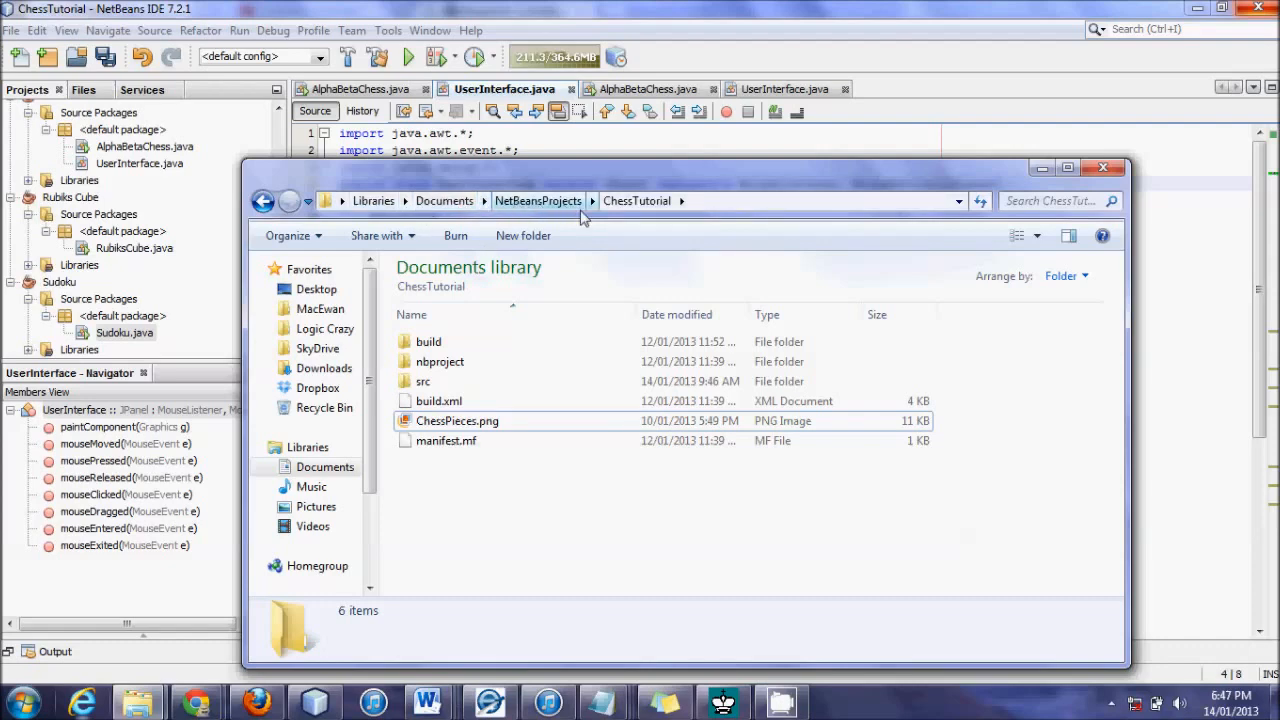
{"action": "double_click", "coordinate": [424, 380]}
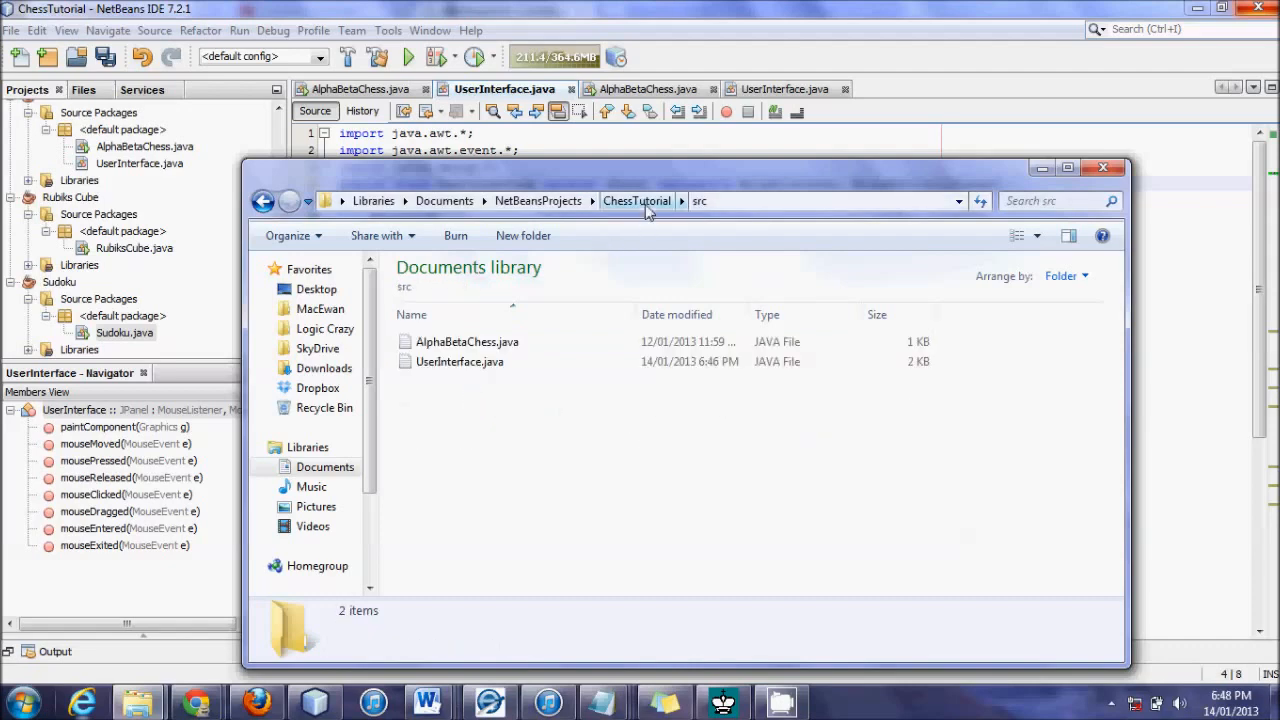
{"action": "left_click", "coordinate": [460, 360]}
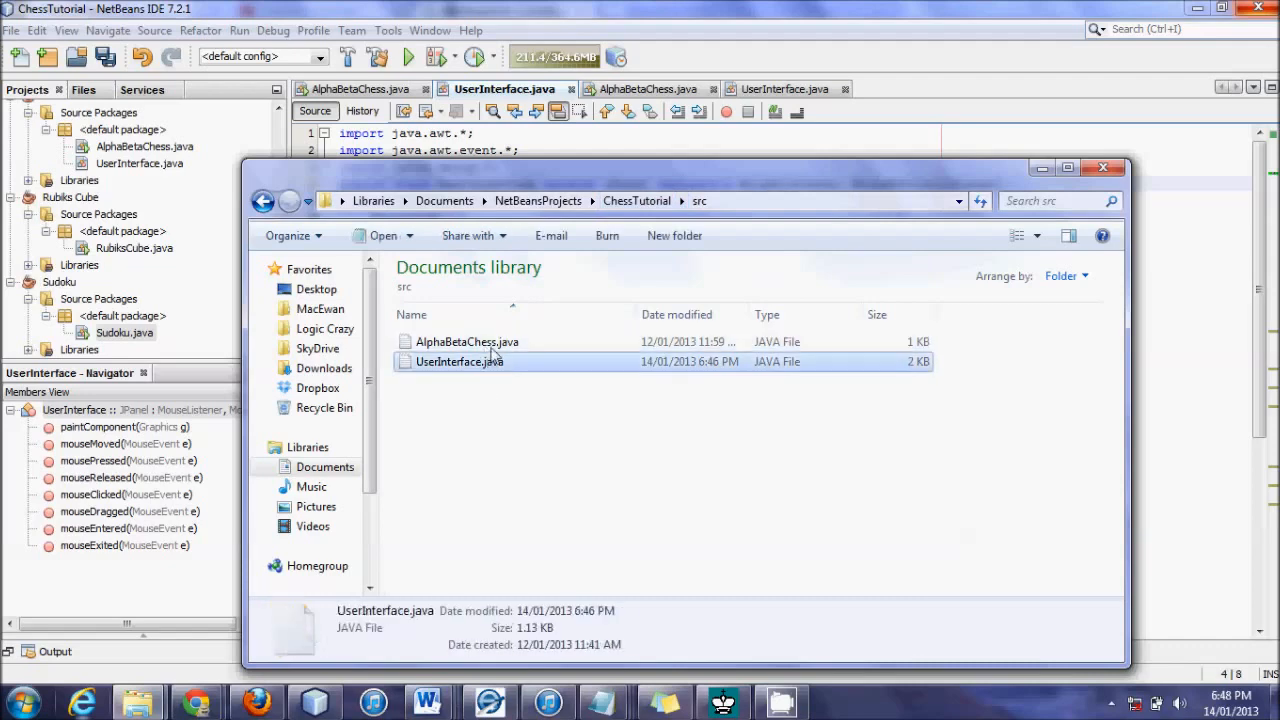
{"action": "double_click", "coordinate": [460, 360]}
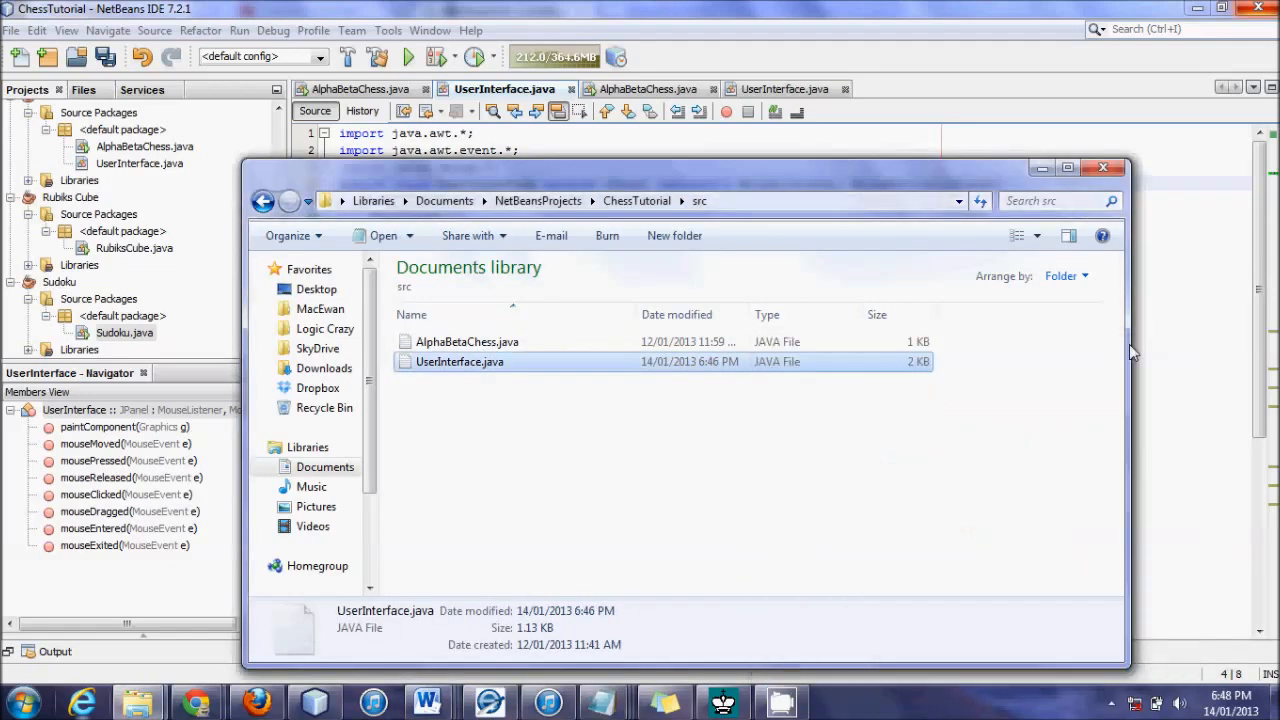
{"action": "mouse_move", "coordinate": [480, 190]}
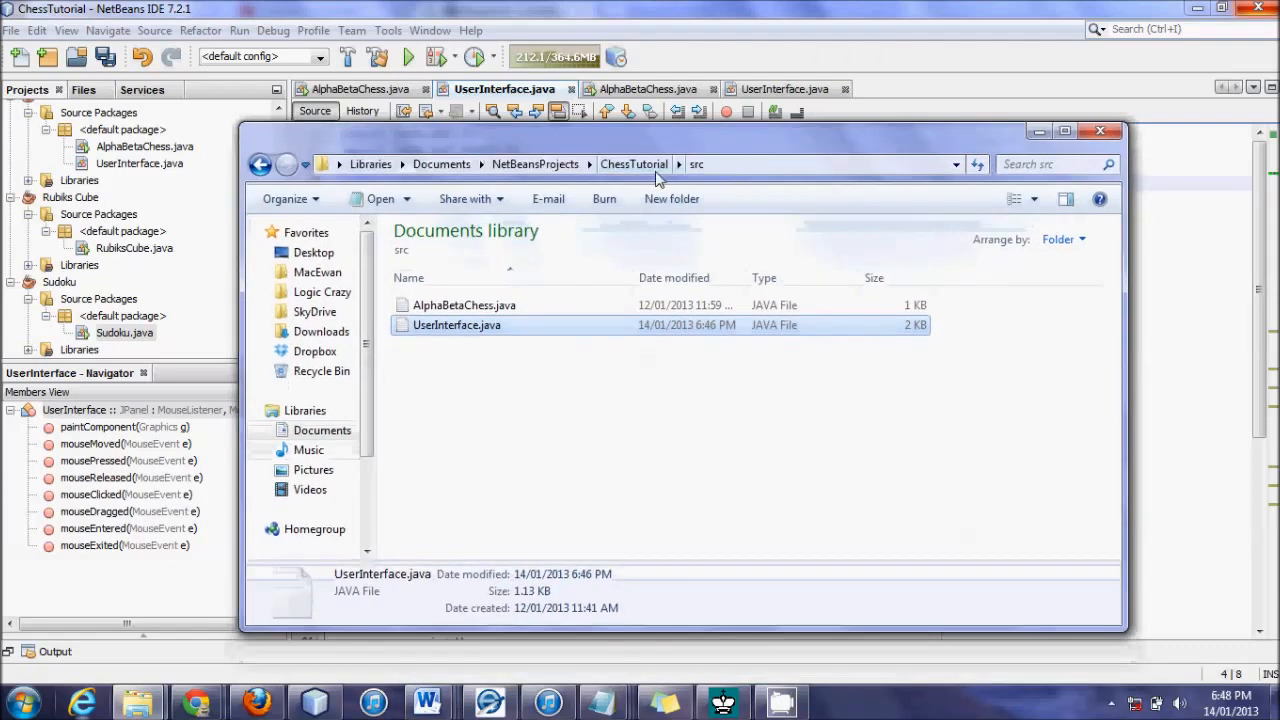
{"action": "left_click", "coordinate": [634, 164]}
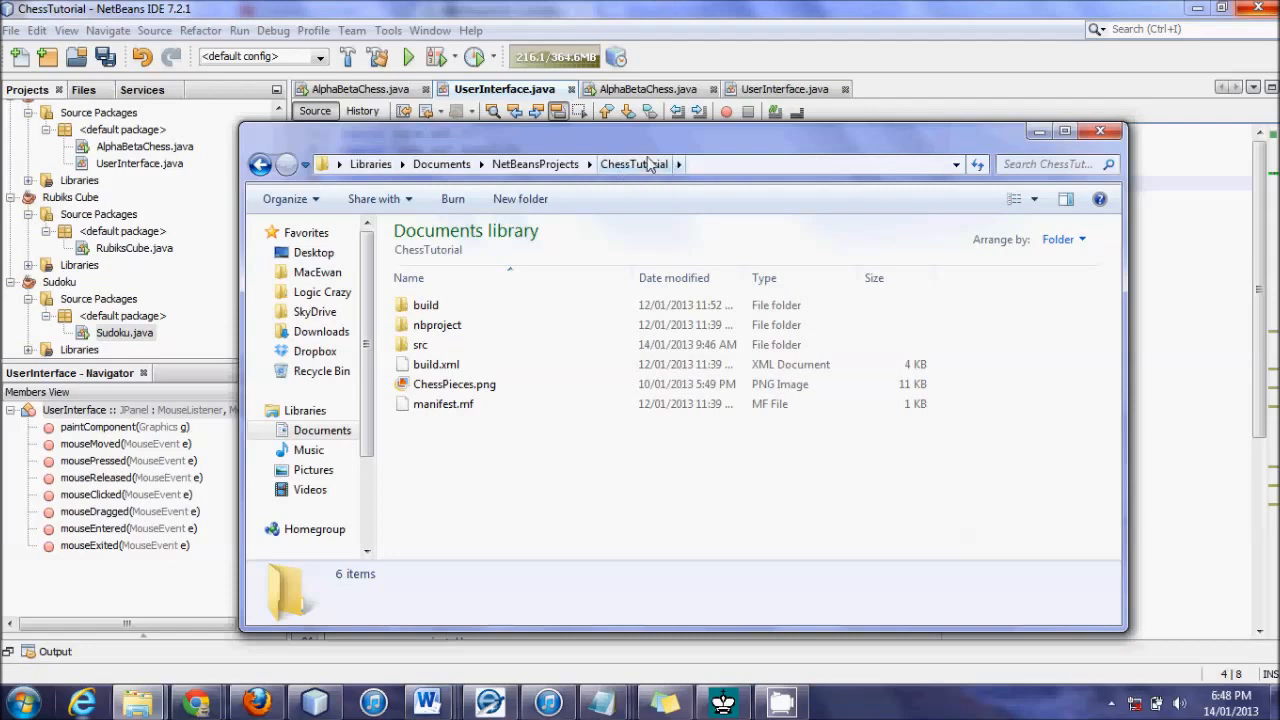
{"action": "mouse_move", "coordinate": [520, 462]}
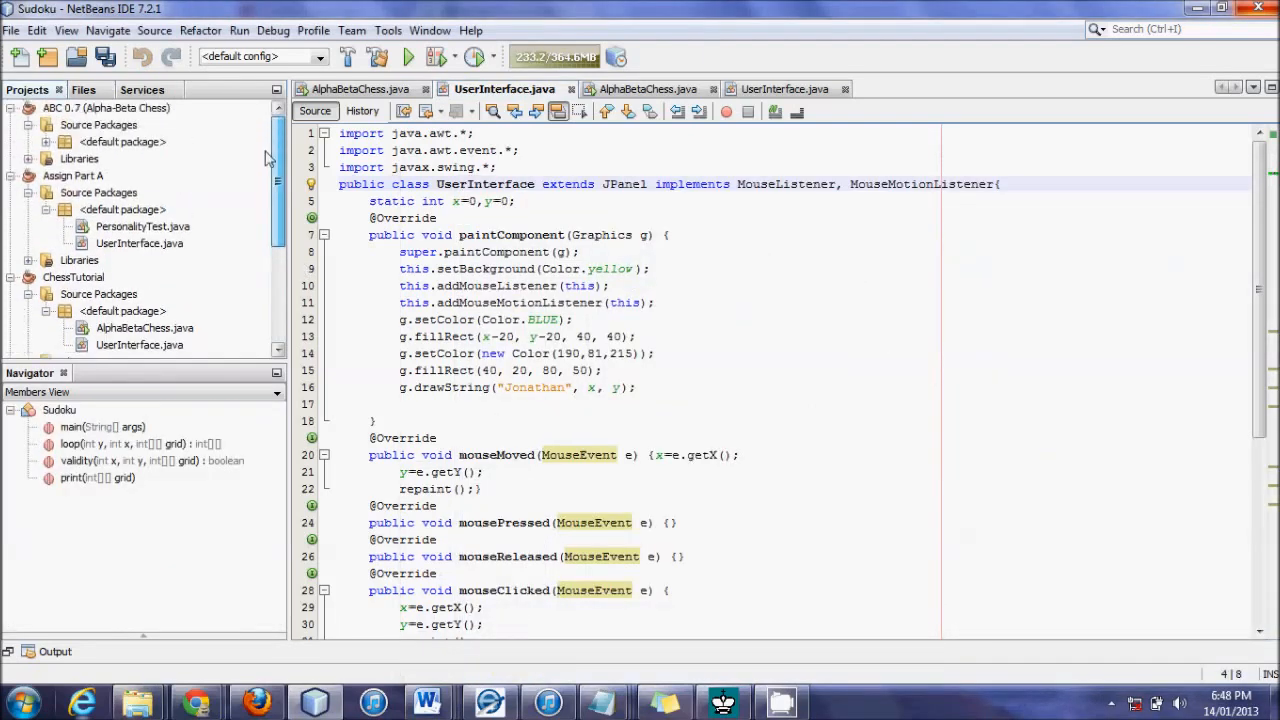
Declare Image chessPieceImage in paintComponent and draw it with g.drawImage(chessPieceImage, x, y, this).
{"action": "scroll", "scroll_direction": "down", "scroll_amount": 3}
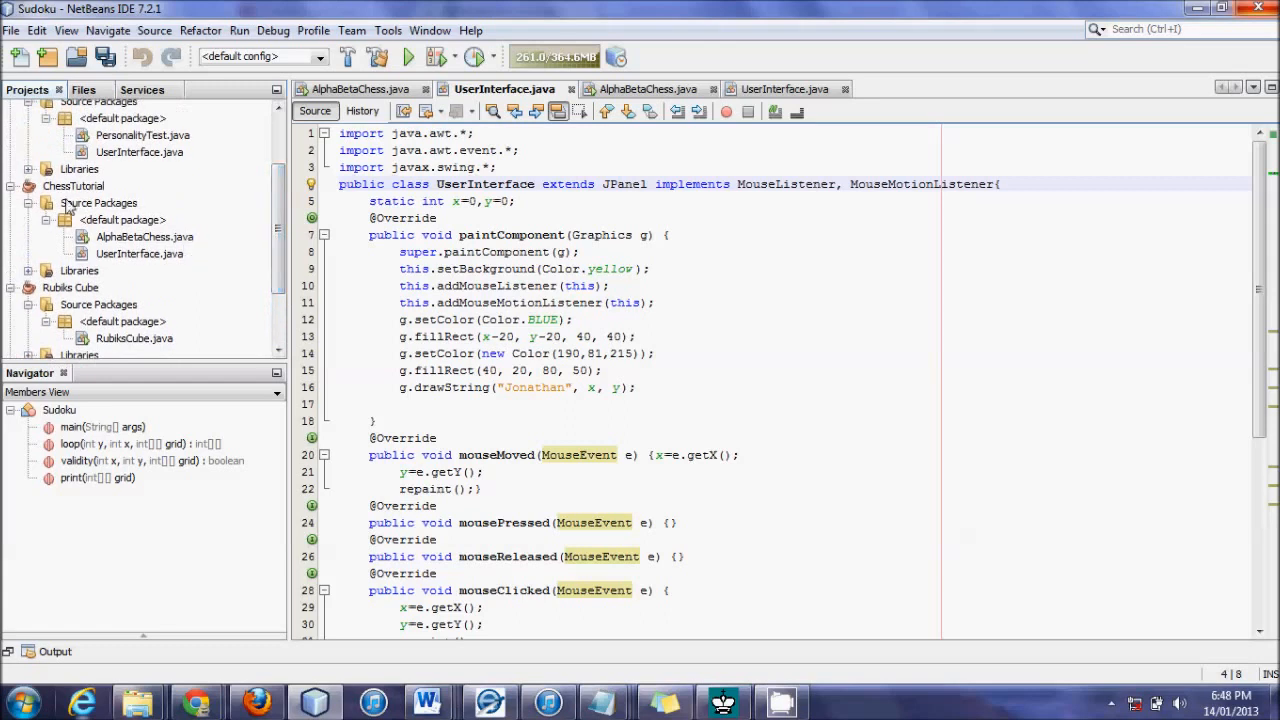
{"action": "left_click", "coordinate": [72, 186]}
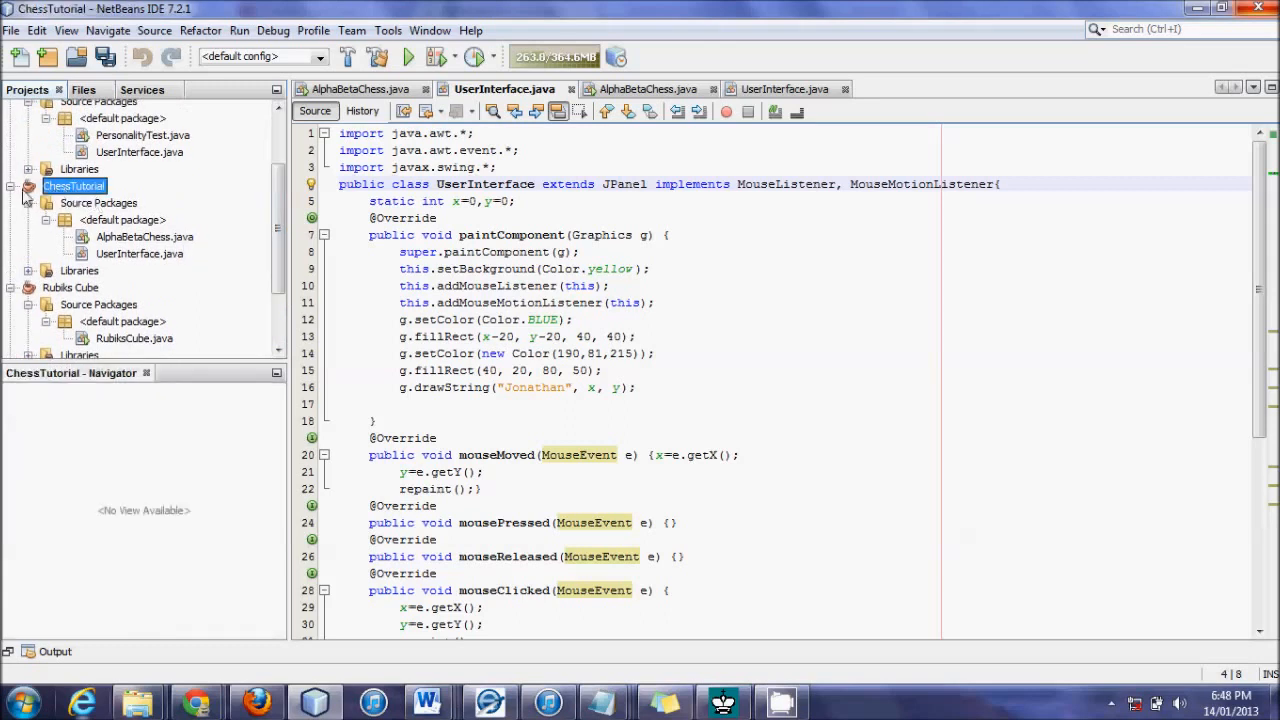
{"action": "left_click", "coordinate": [122, 218]}
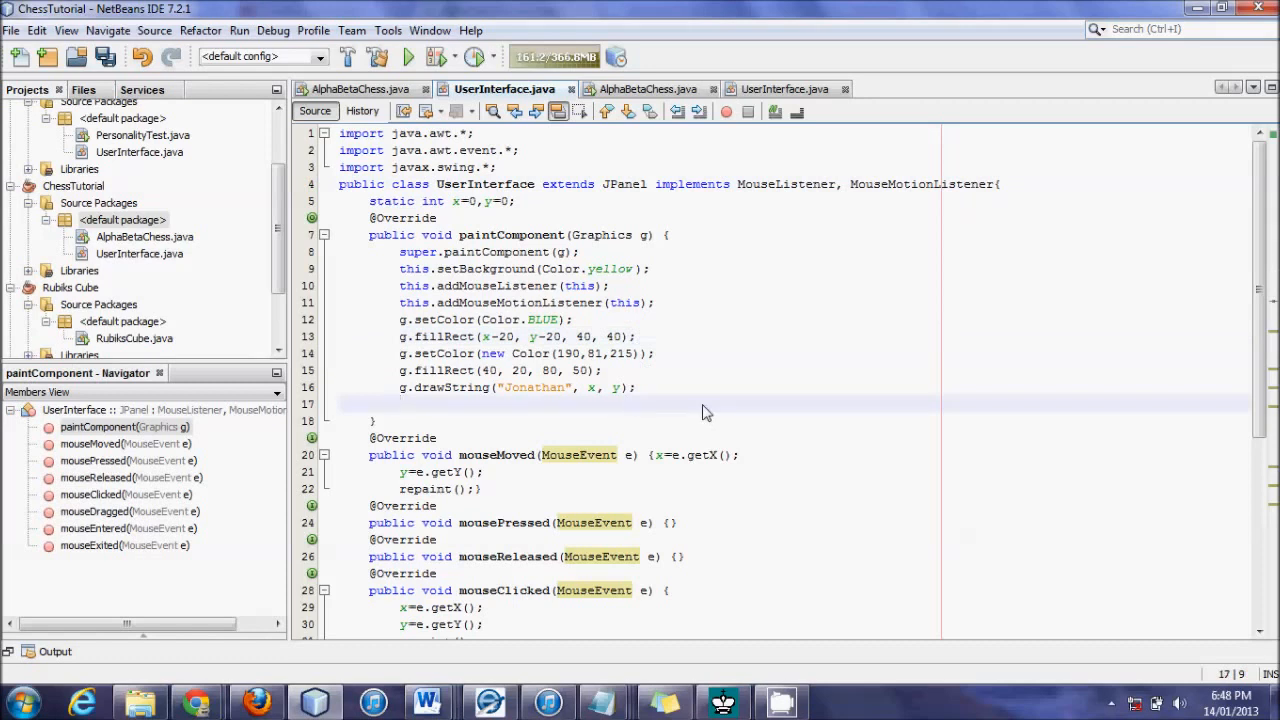
{"action": "type", "text": "I"}
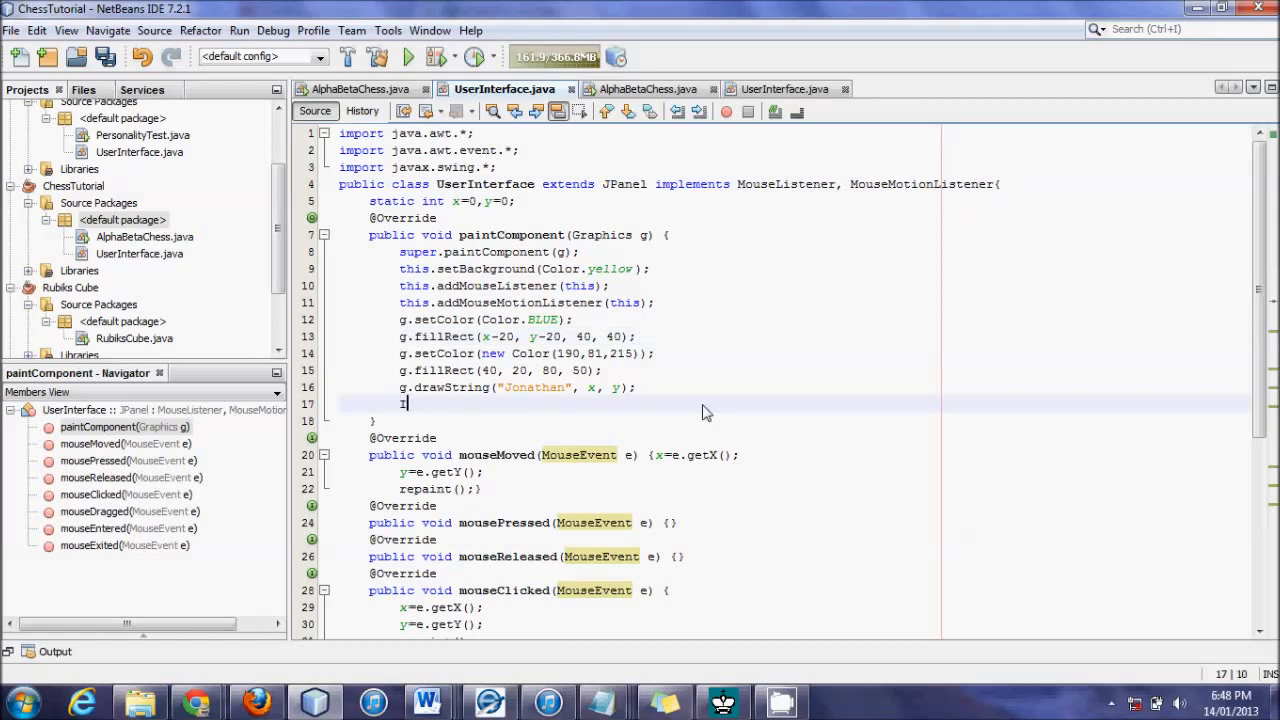
{"action": "type", "text": "mag"}
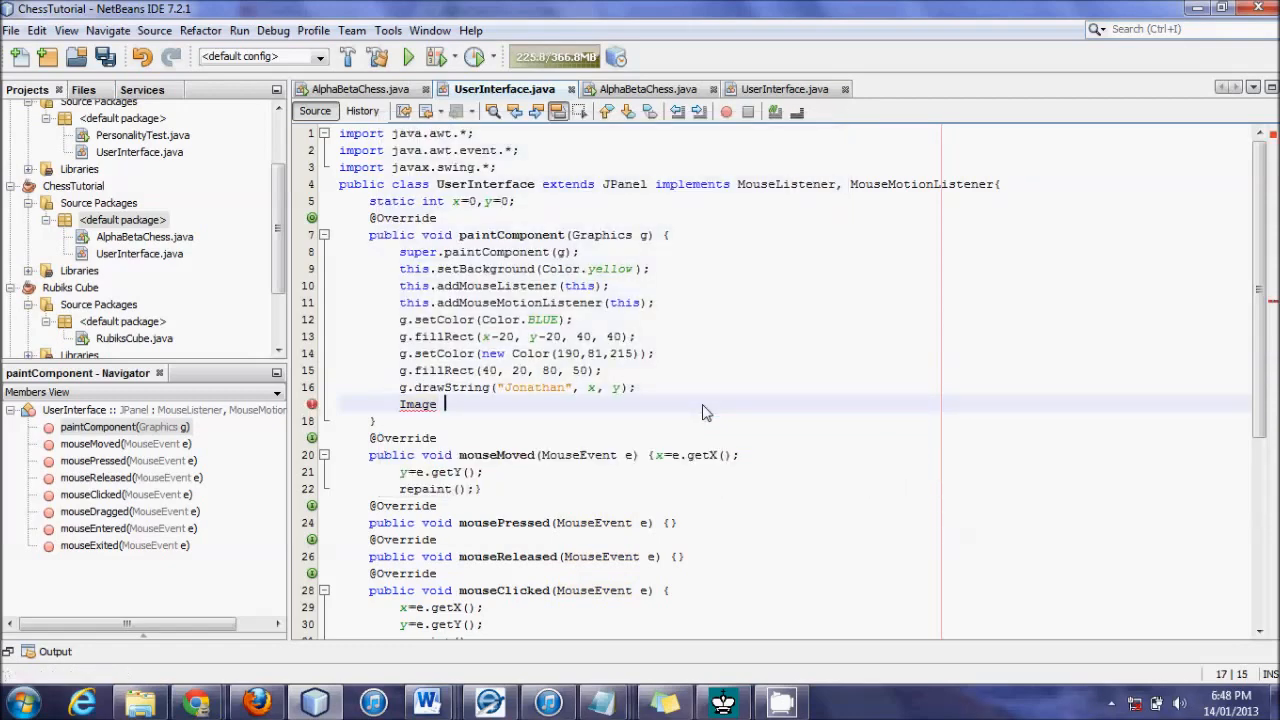
{"action": "type", "text": "e"}
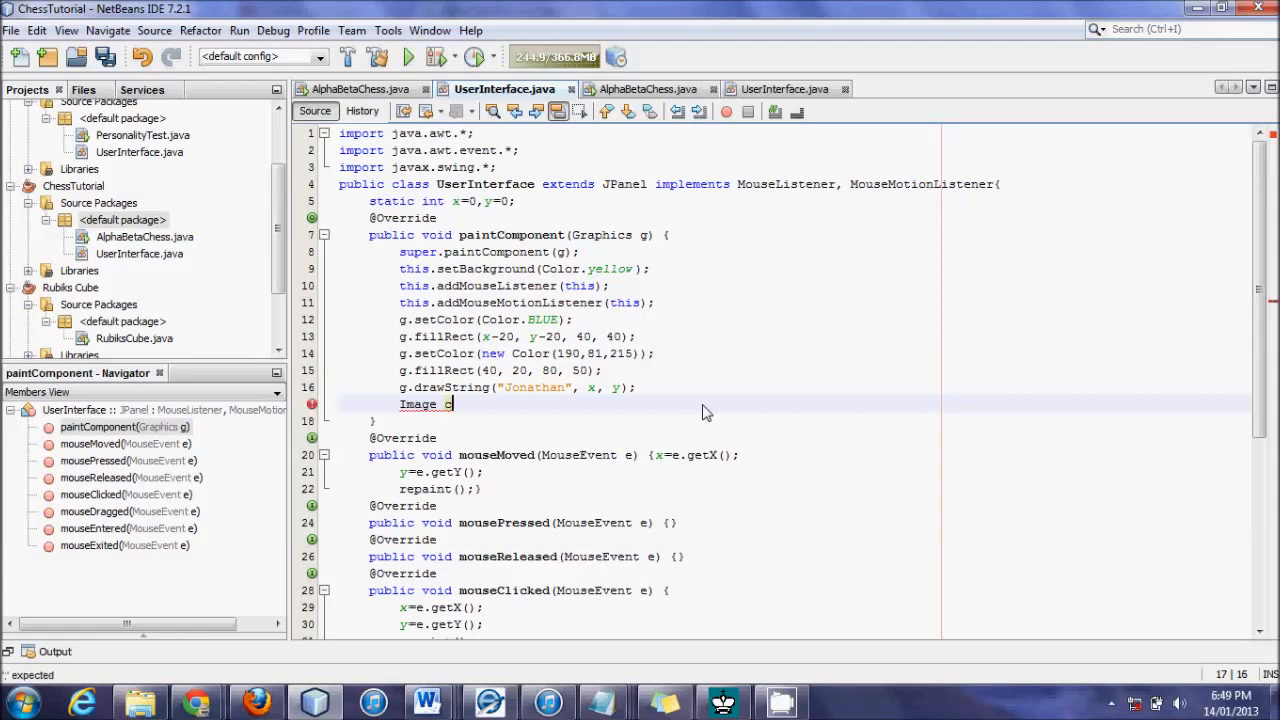
{"action": "type", "text": "chessP"}
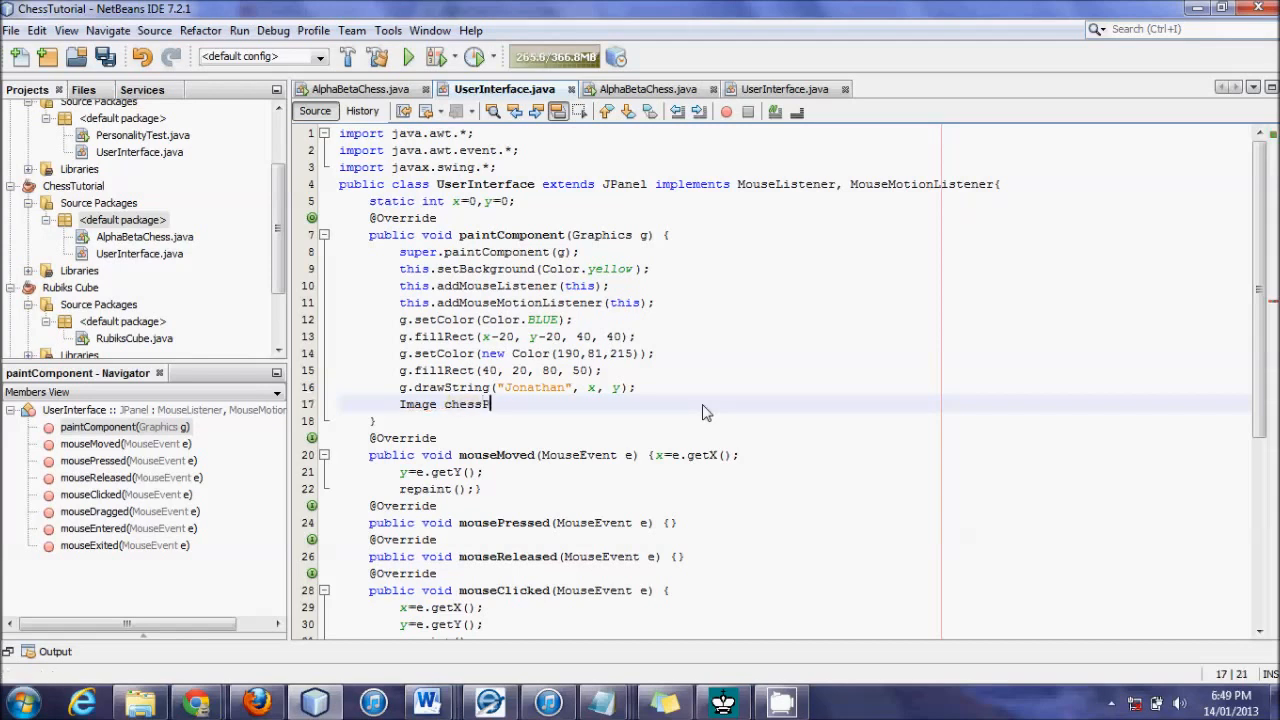
{"action": "type", "text": "iece"}
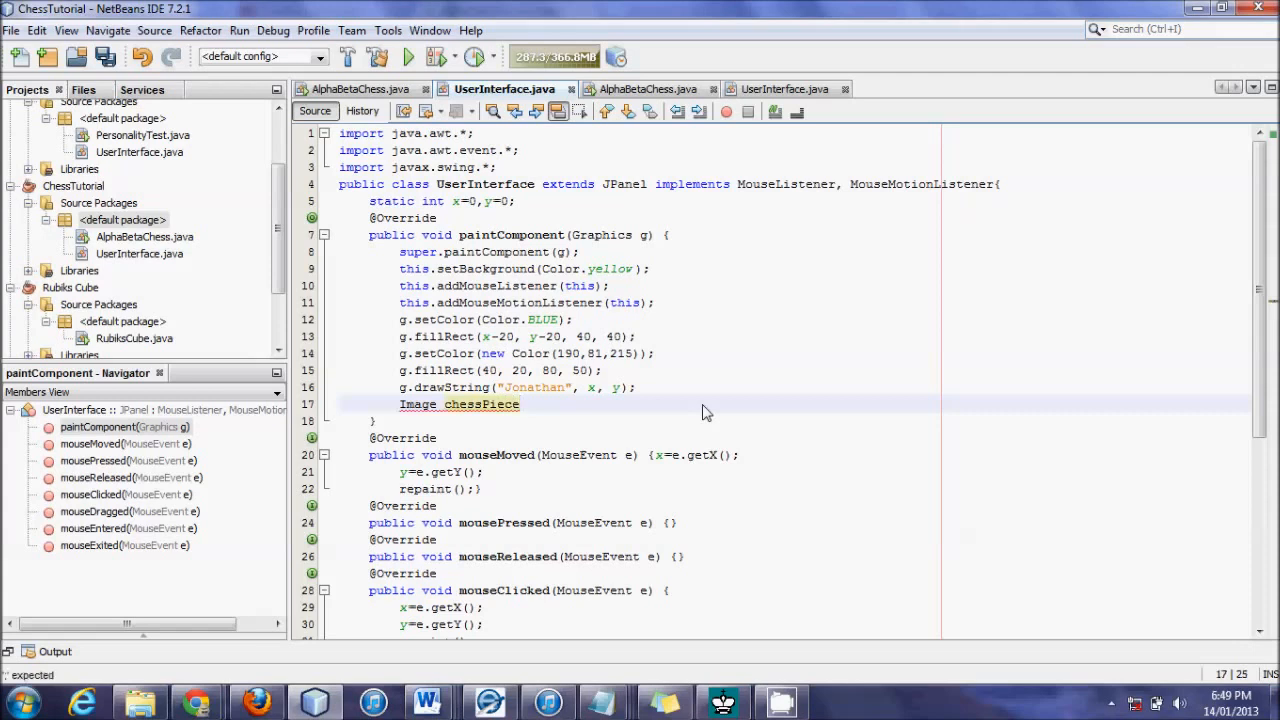
{"action": "type", "text": "Image;"}
{"action": "type", "text": "g.draw"}
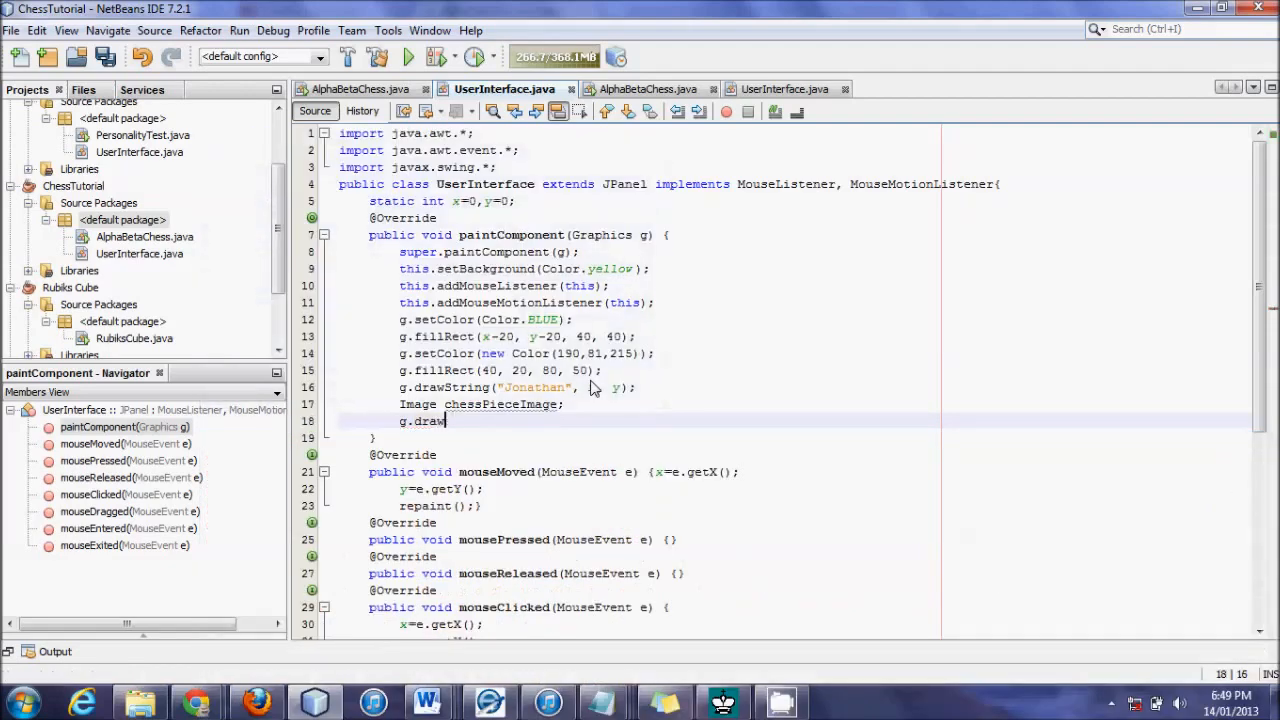
{"action": "type", "text": "Image(chessPieceImage, x, y, this);"}
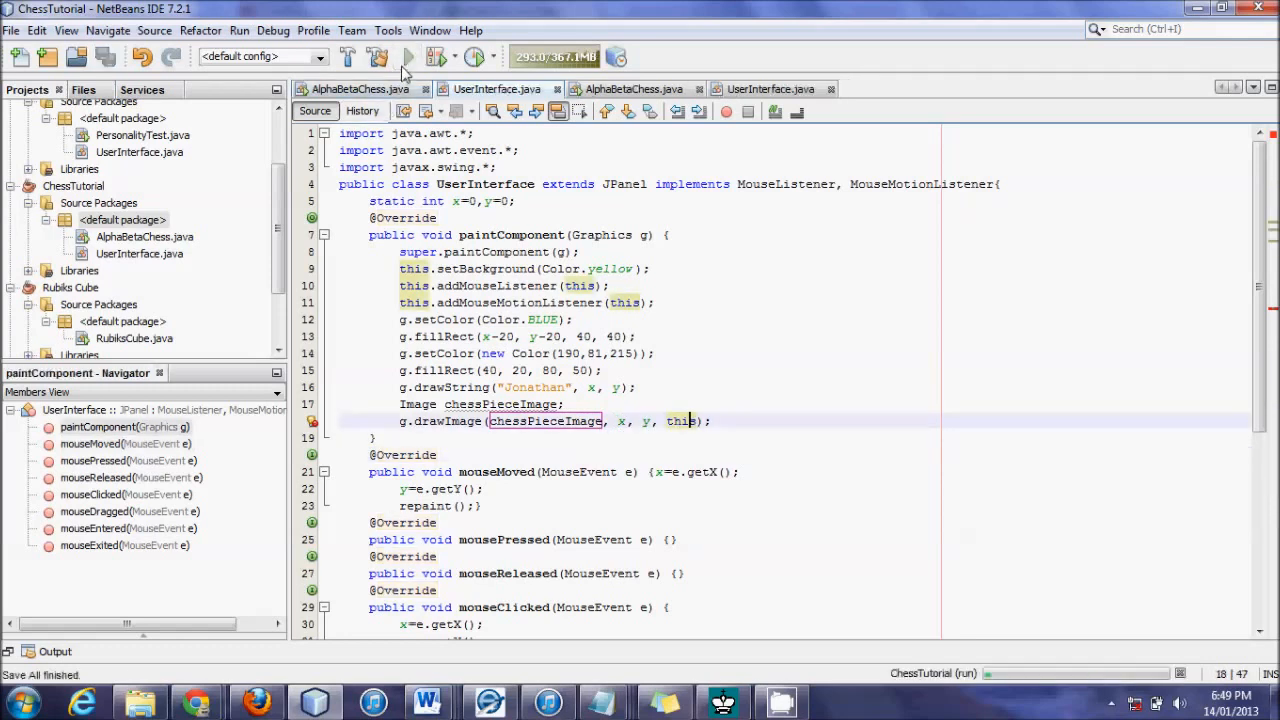
{"action": "left_click", "coordinate": [408, 56]}
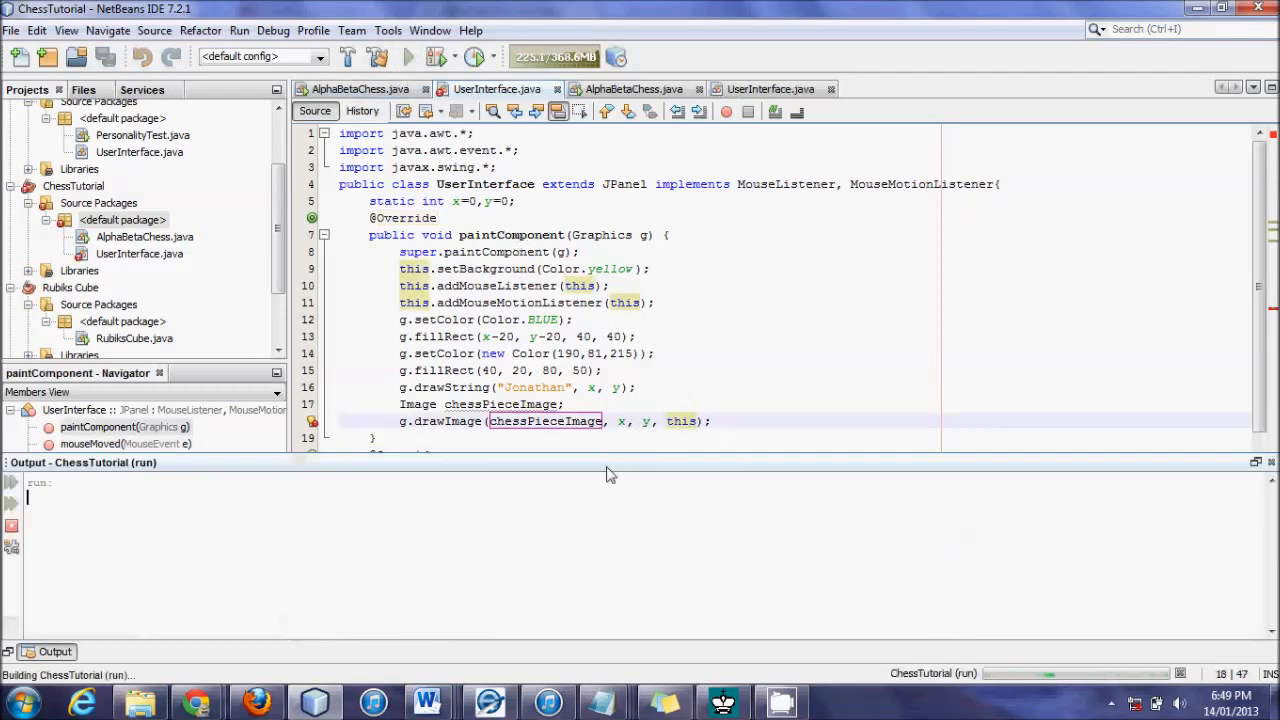
{"action": "left_click", "coordinate": [408, 56]}
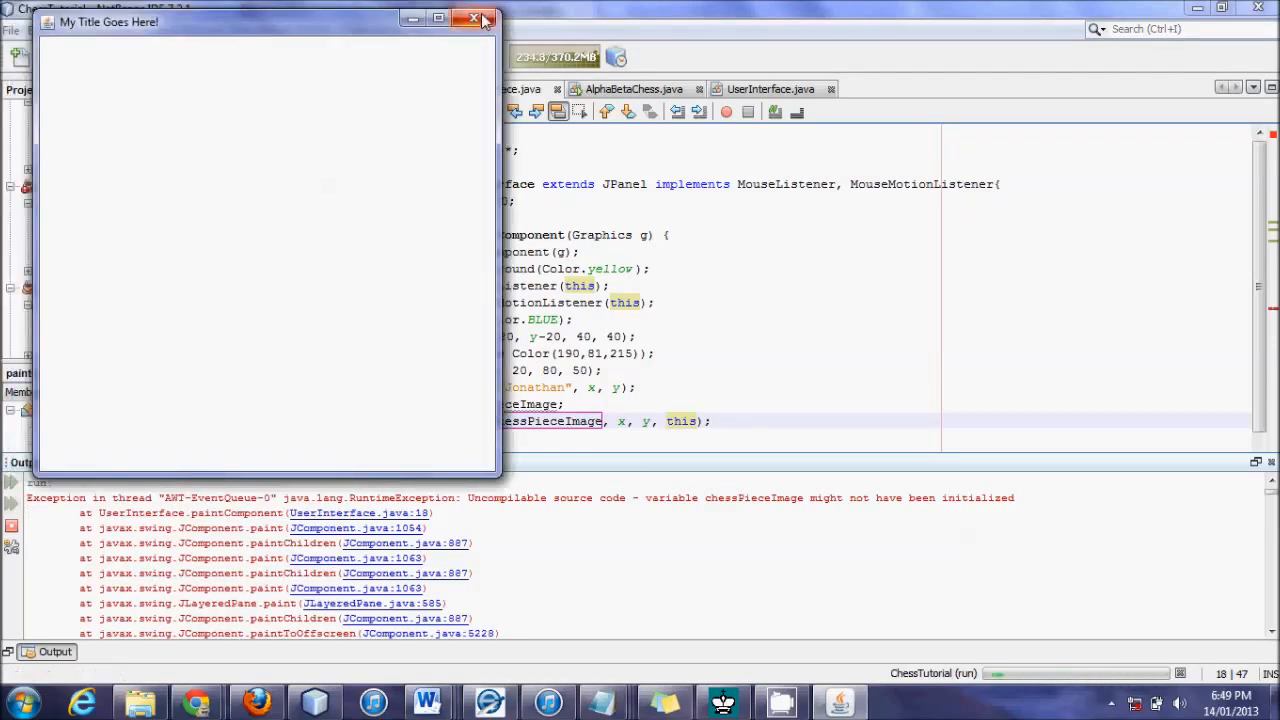
{"action": "left_click", "coordinate": [476, 18]}
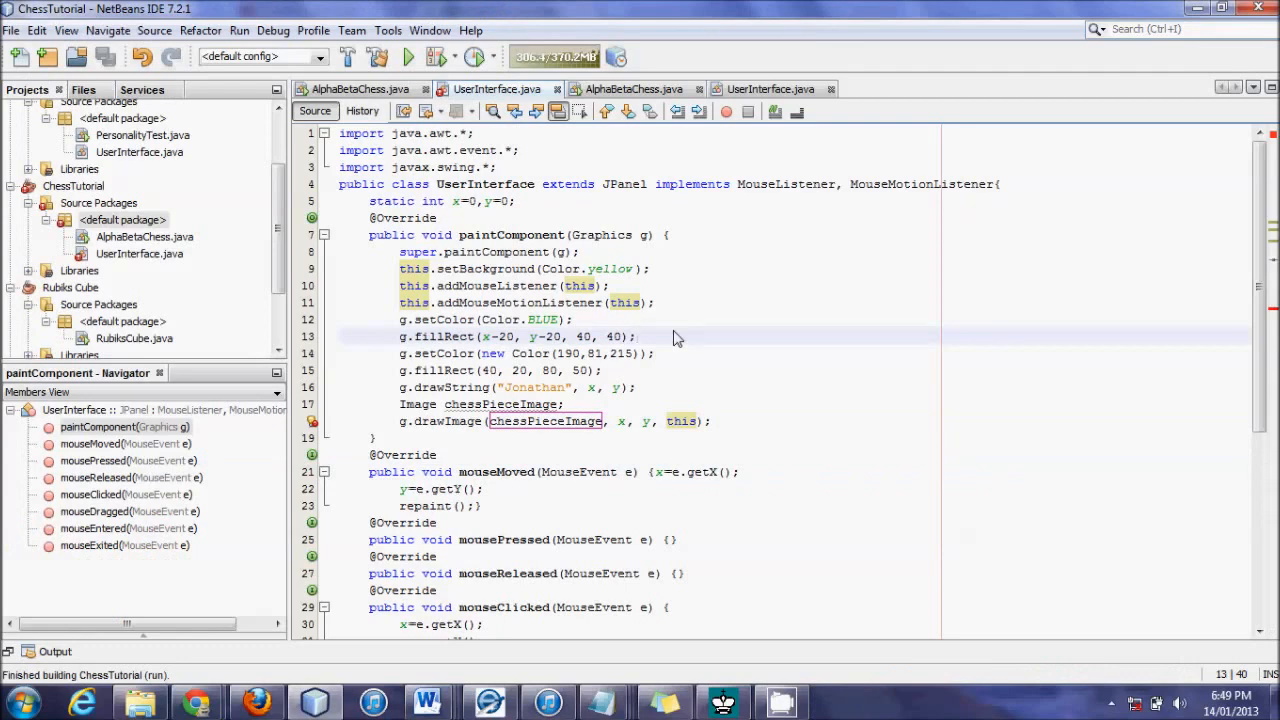
Copy Notepad's ImageIcon line loading ChessPieces.png into paintComponent as chessPiecesImage.
{"action": "left_click", "coordinate": [710, 420]}
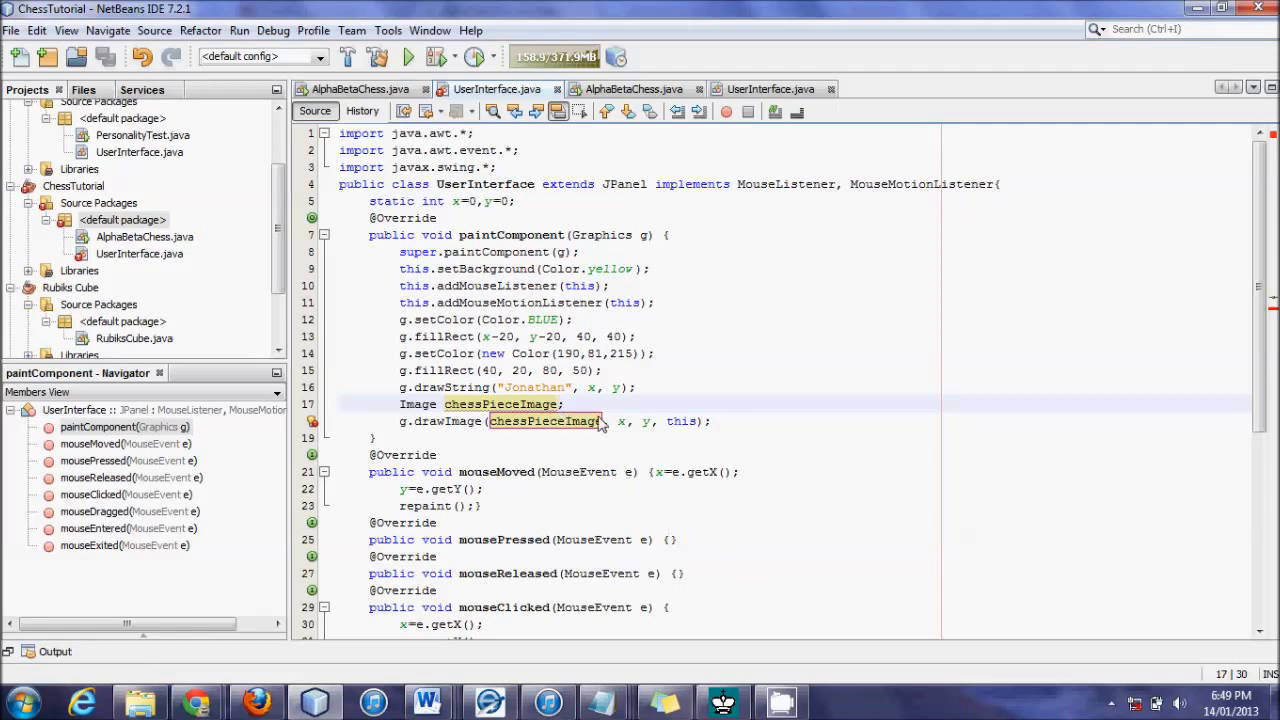
{"action": "mouse_move", "coordinate": [722, 700]}
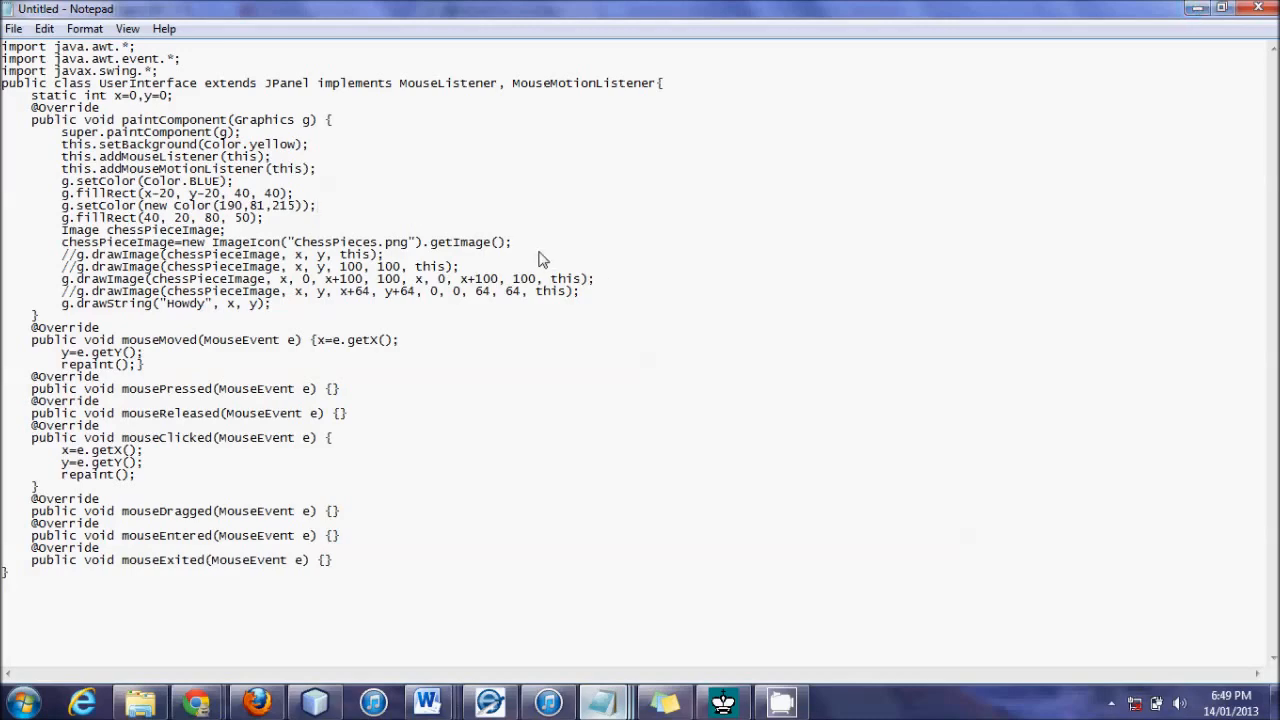
{"action": "triple_click", "coordinate": [288, 242]}
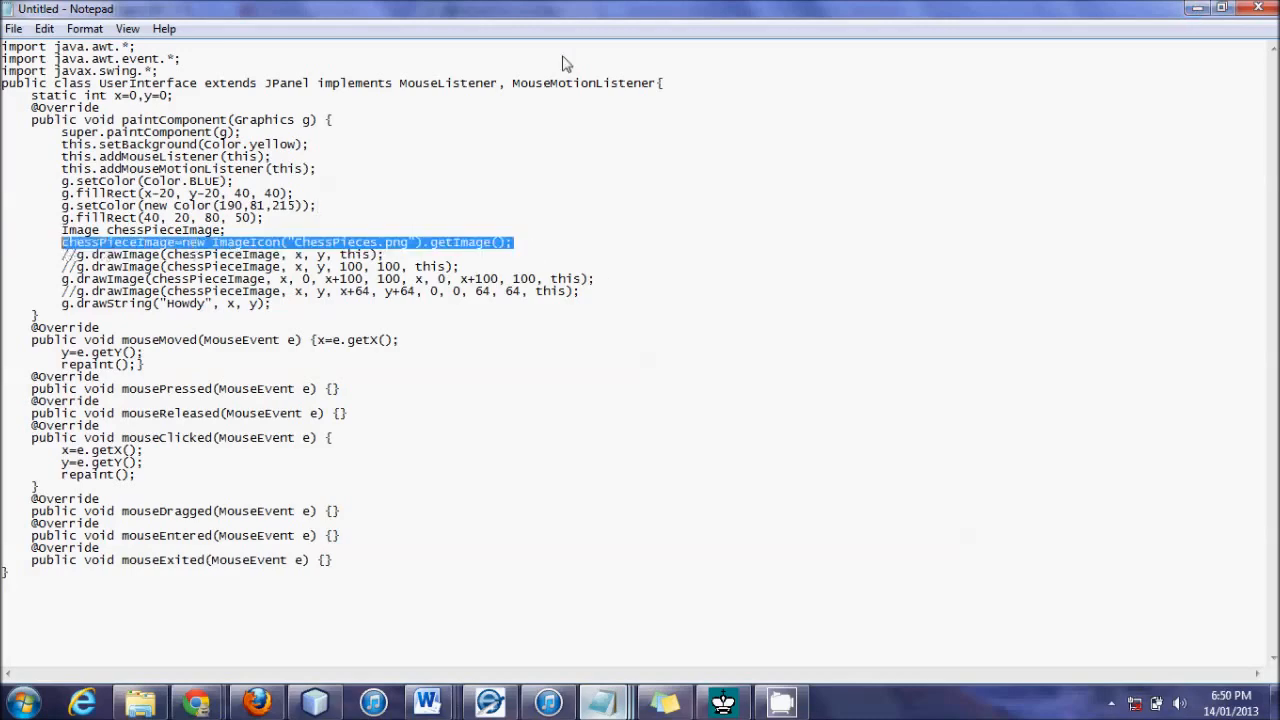
{"action": "left_click", "coordinate": [724, 700]}
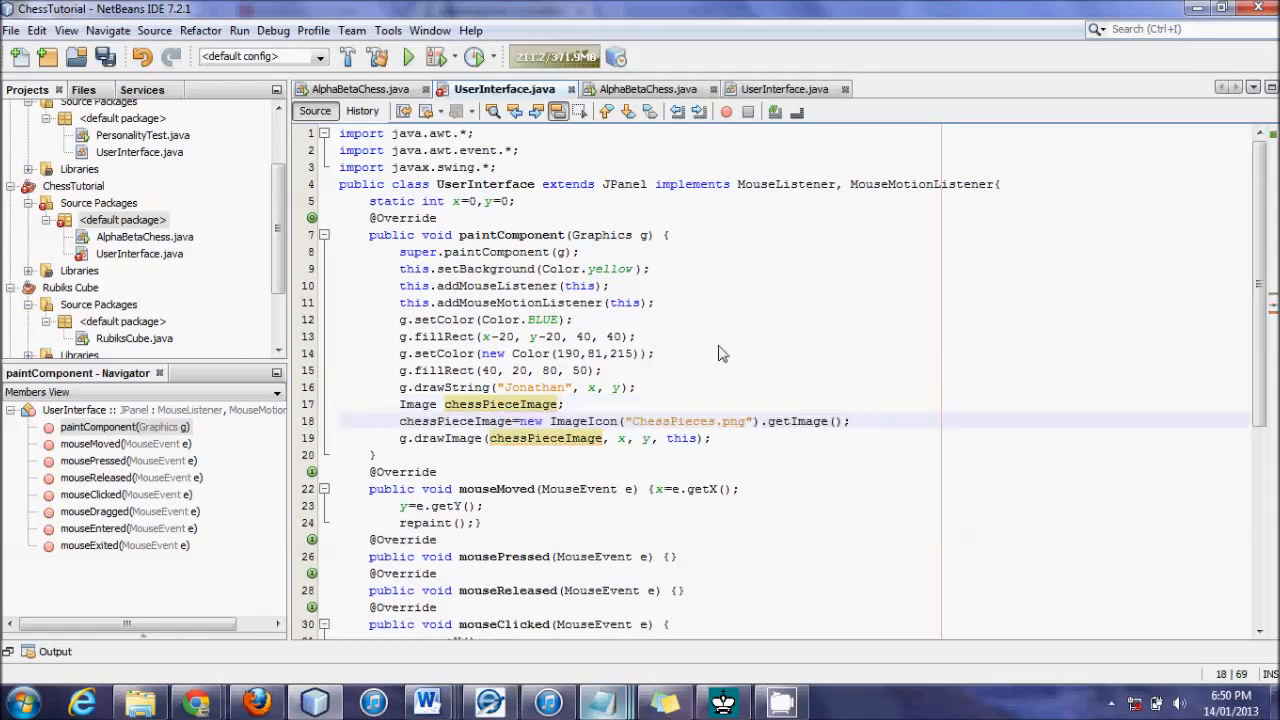
{"action": "left_click", "coordinate": [656, 352]}
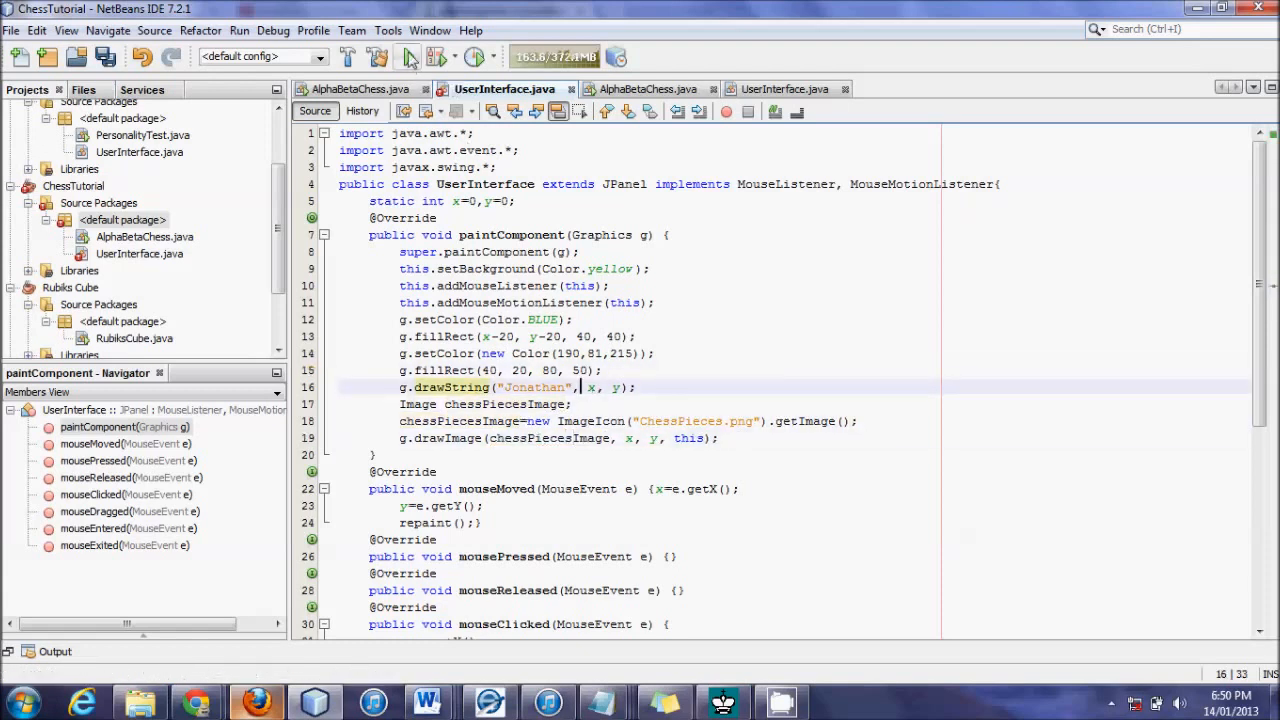
{"action": "left_click", "coordinate": [648, 420]}
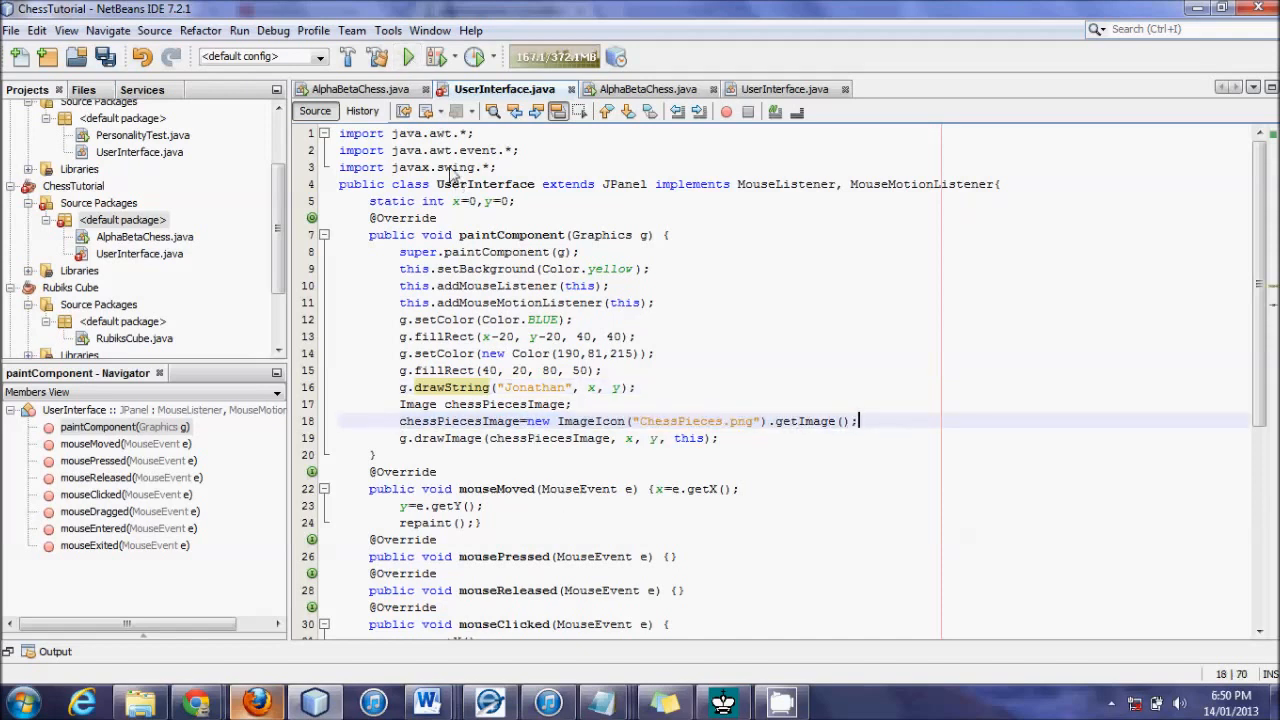
{"action": "left_click", "coordinate": [408, 56]}
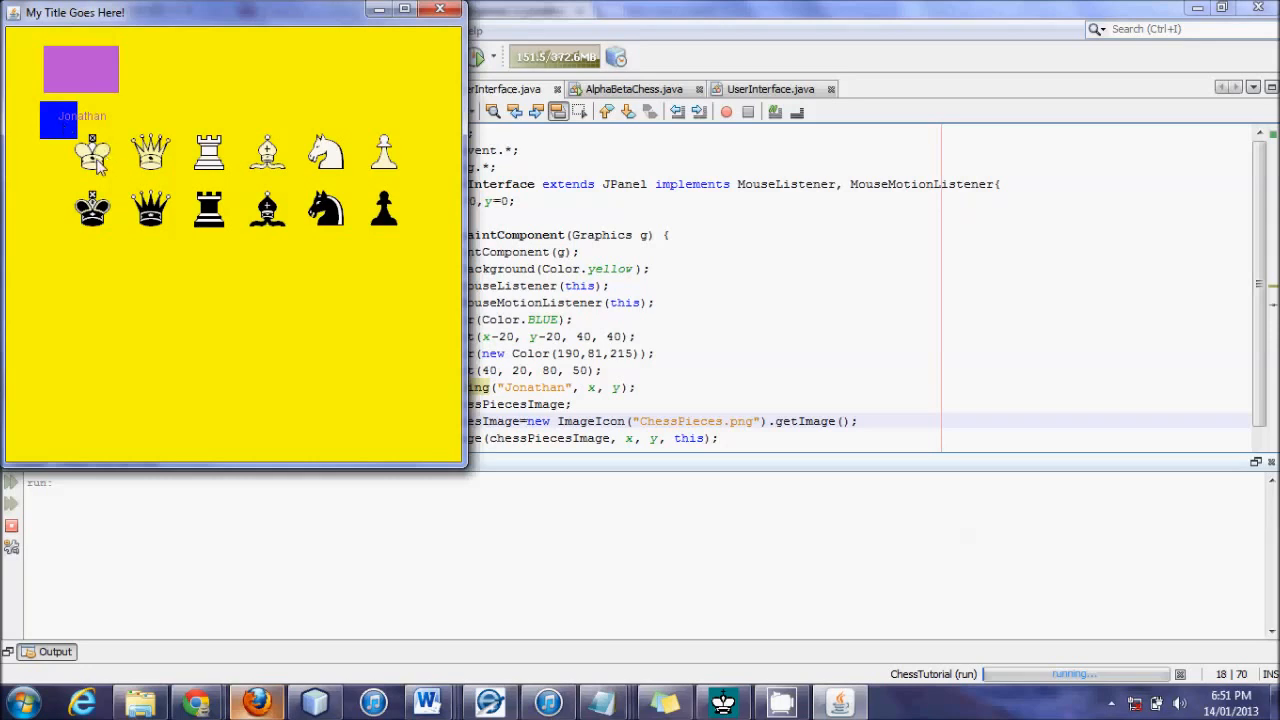
{"action": "mouse_move", "coordinate": [108, 160]}
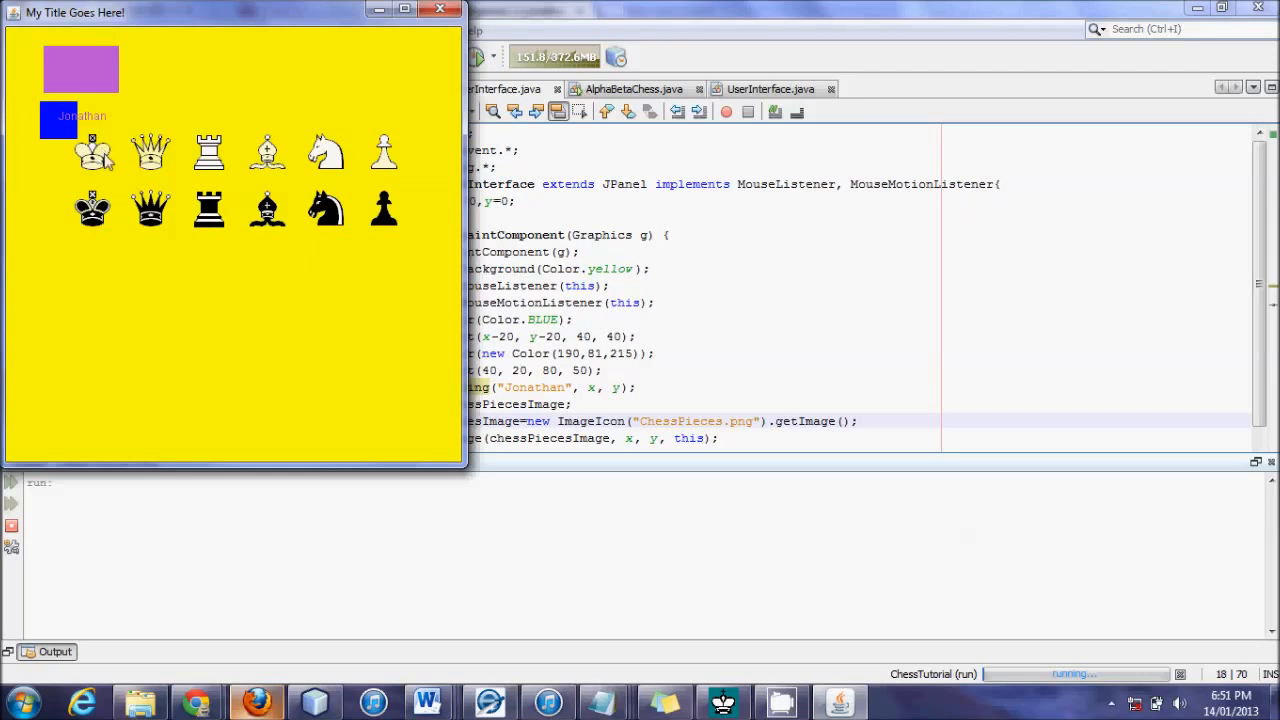
{"action": "mouse_move", "coordinate": [228, 164]}
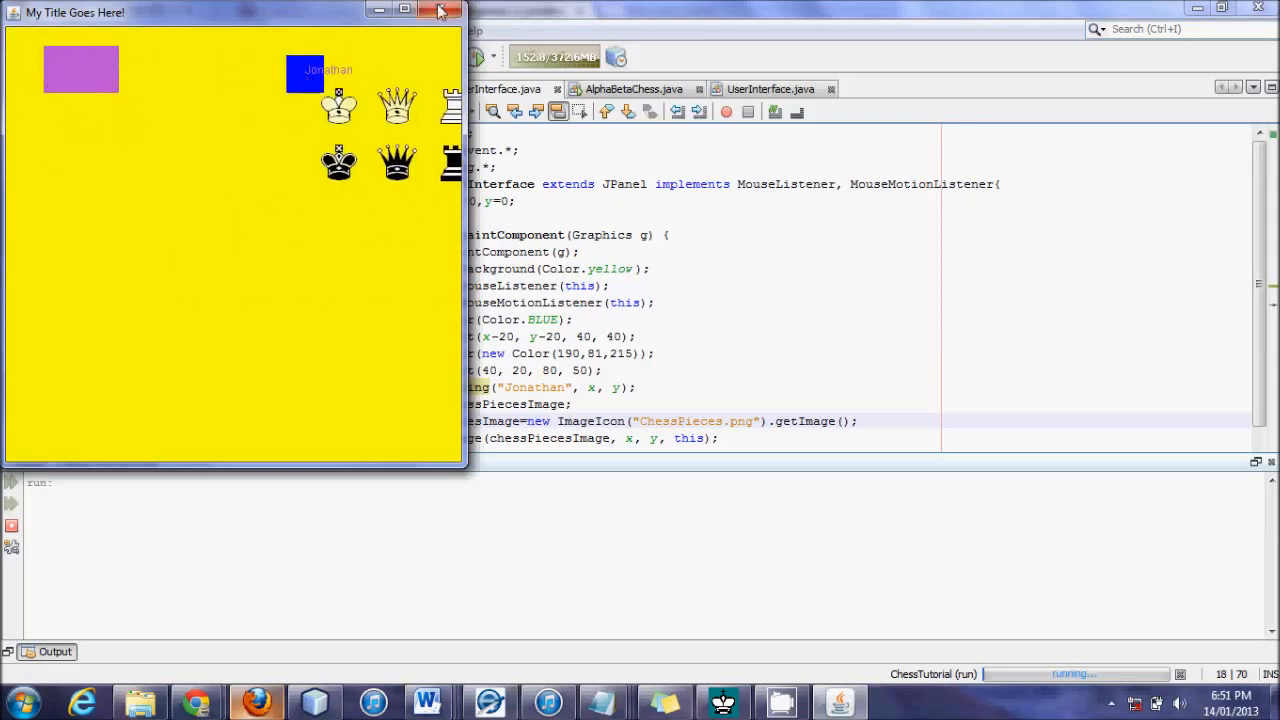
{"action": "left_click", "coordinate": [438, 10]}
{"action": "type", "text": "100, 100, "}
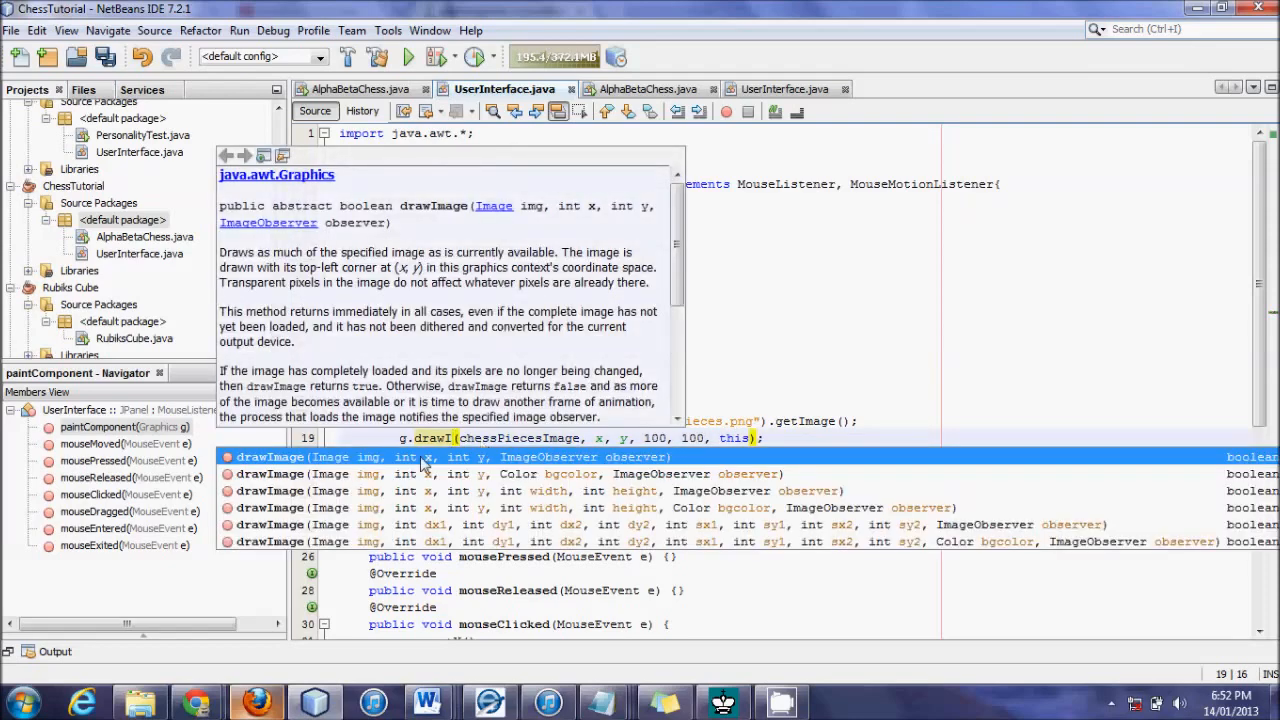
{"action": "mouse_move", "coordinate": [604, 544]}
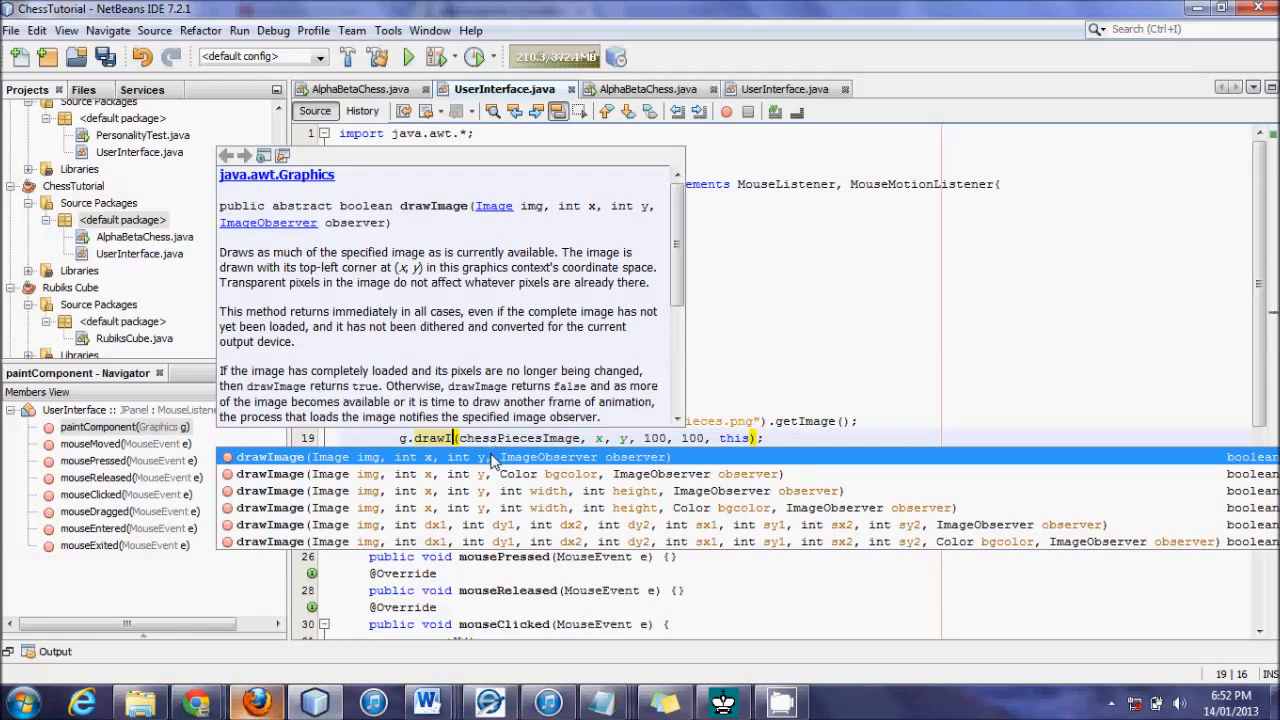
{"action": "mouse_move", "coordinate": [324, 500]}
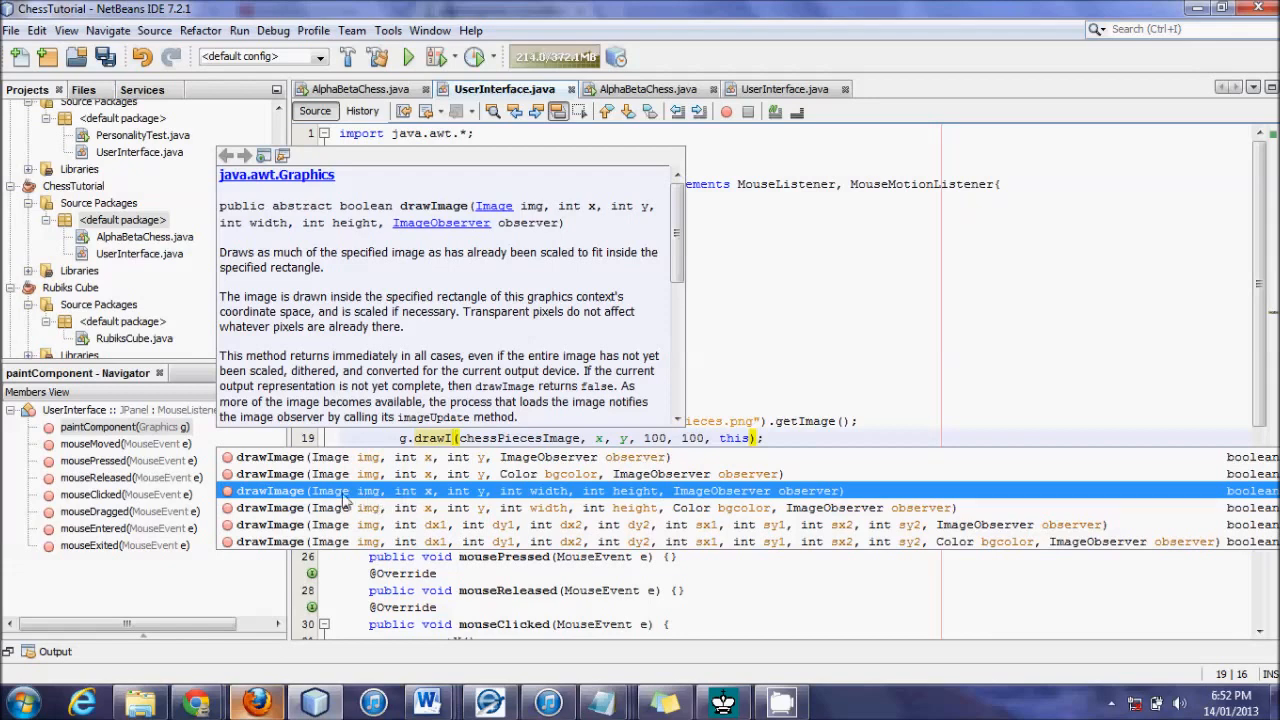
{"action": "mouse_move", "coordinate": [428, 496]}
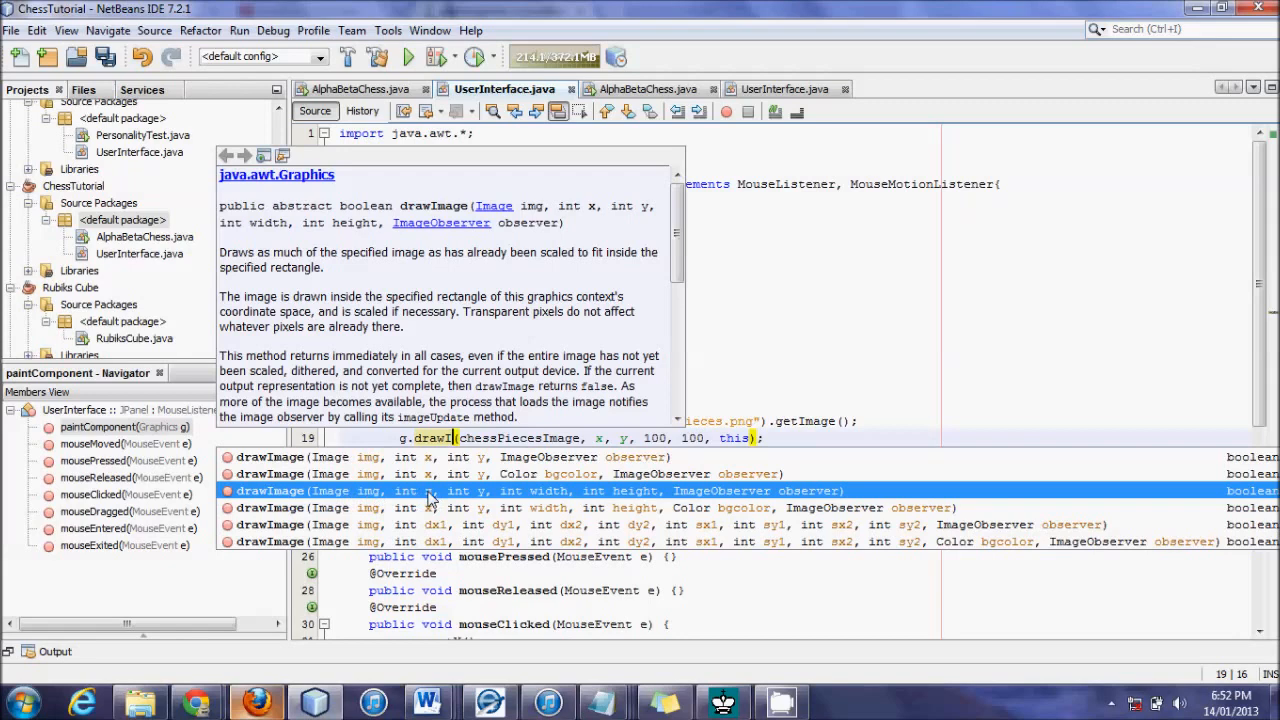
{"action": "mouse_move", "coordinate": [636, 504]}
{"action": "type", "text": "mage"}
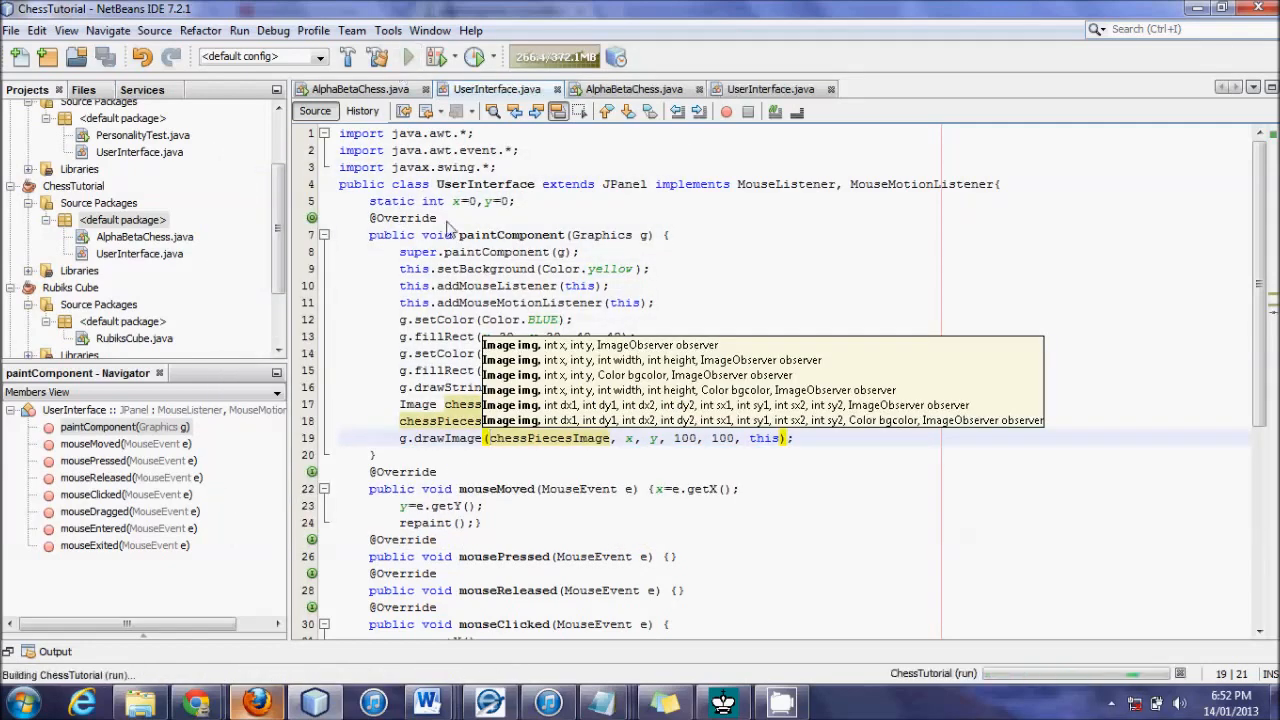
{"action": "left_click", "coordinate": [408, 56]}
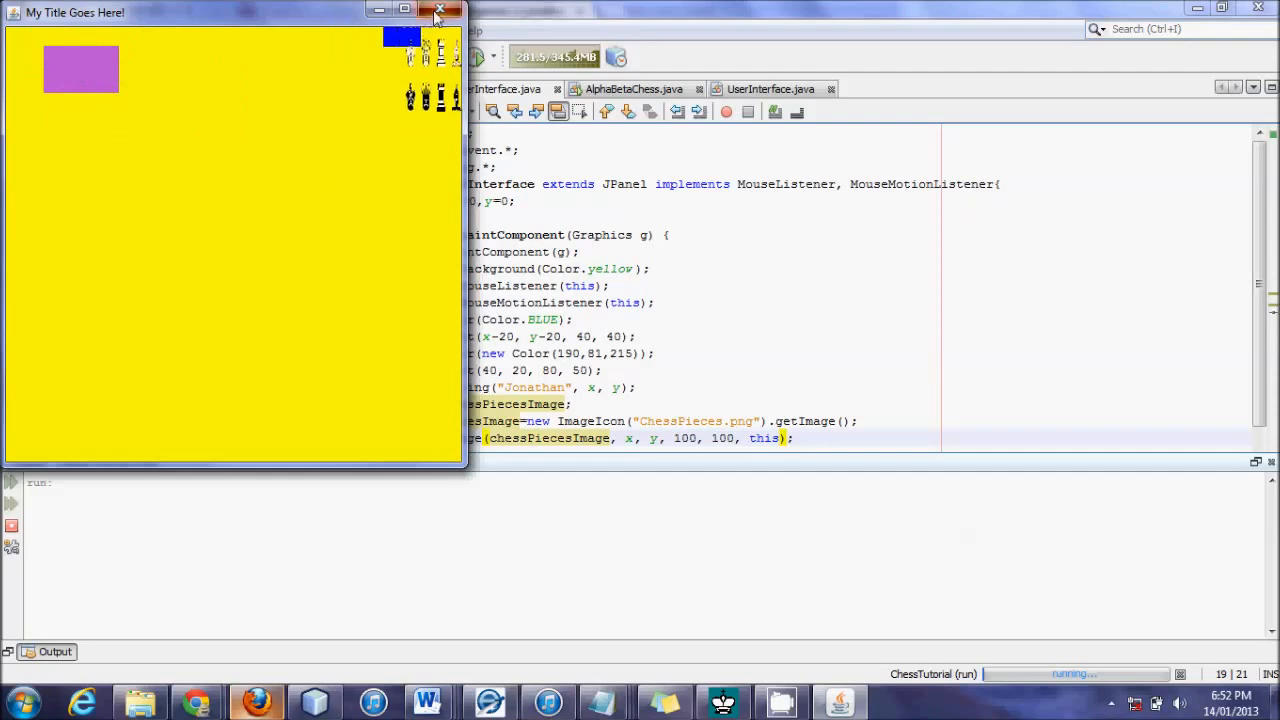
{"action": "left_click", "coordinate": [440, 10]}
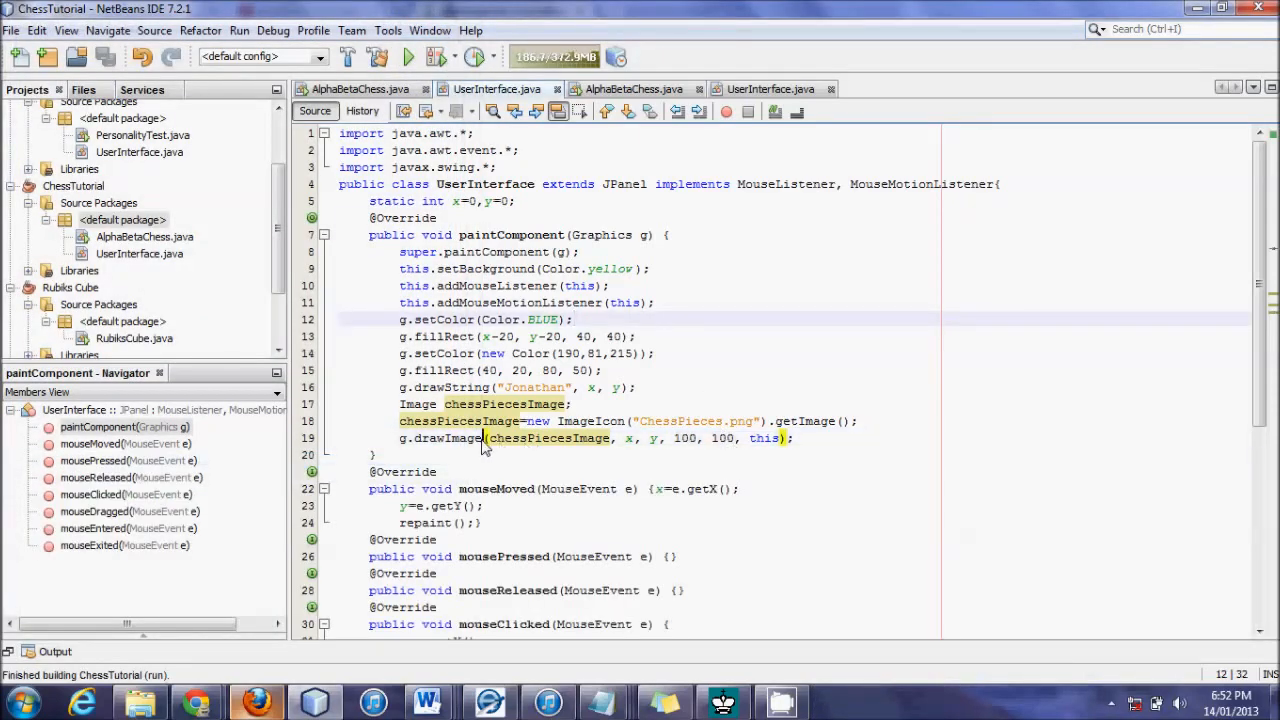
{"action": "left_click", "coordinate": [484, 438]}
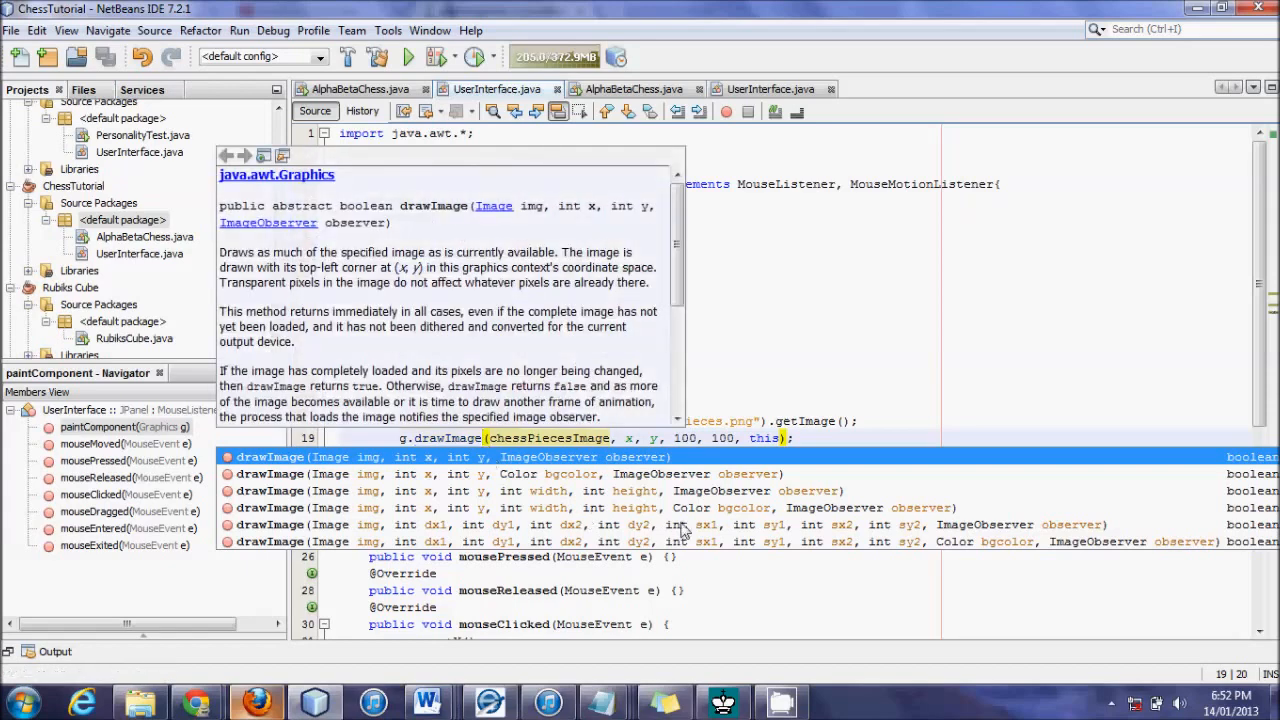
{"action": "mouse_move", "coordinate": [680, 528]}
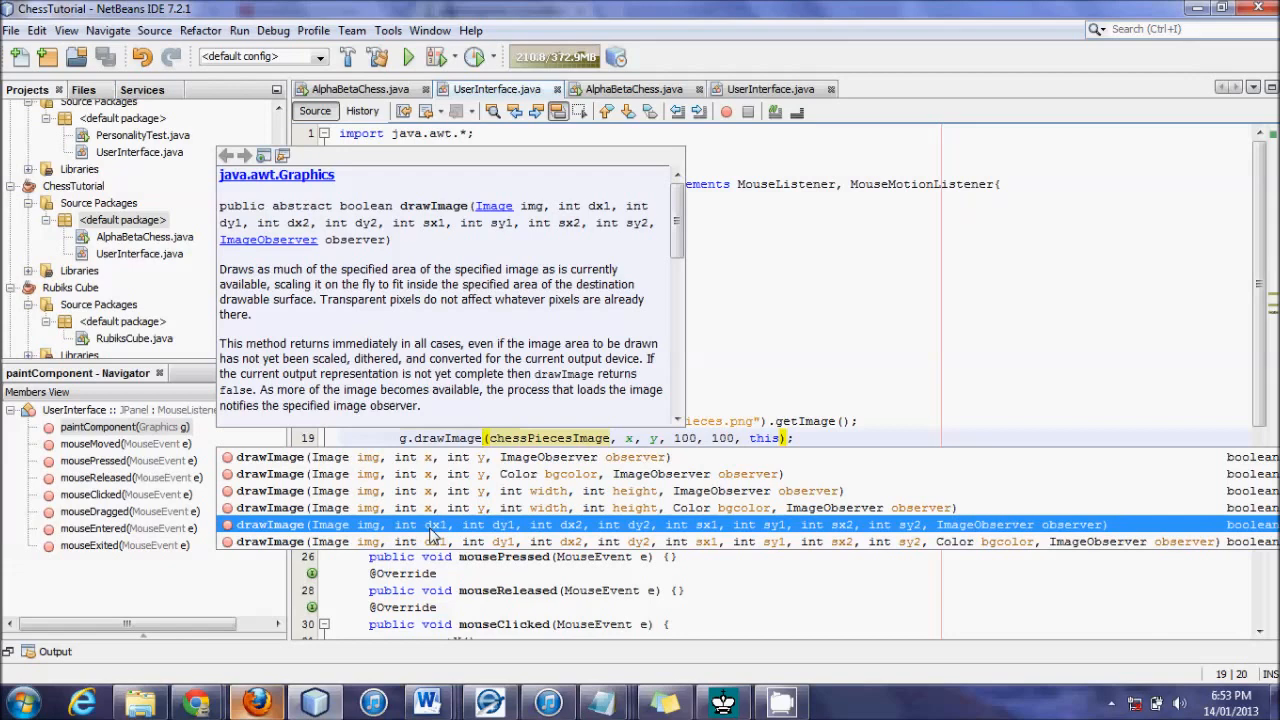
{"action": "mouse_move", "coordinate": [712, 528]}
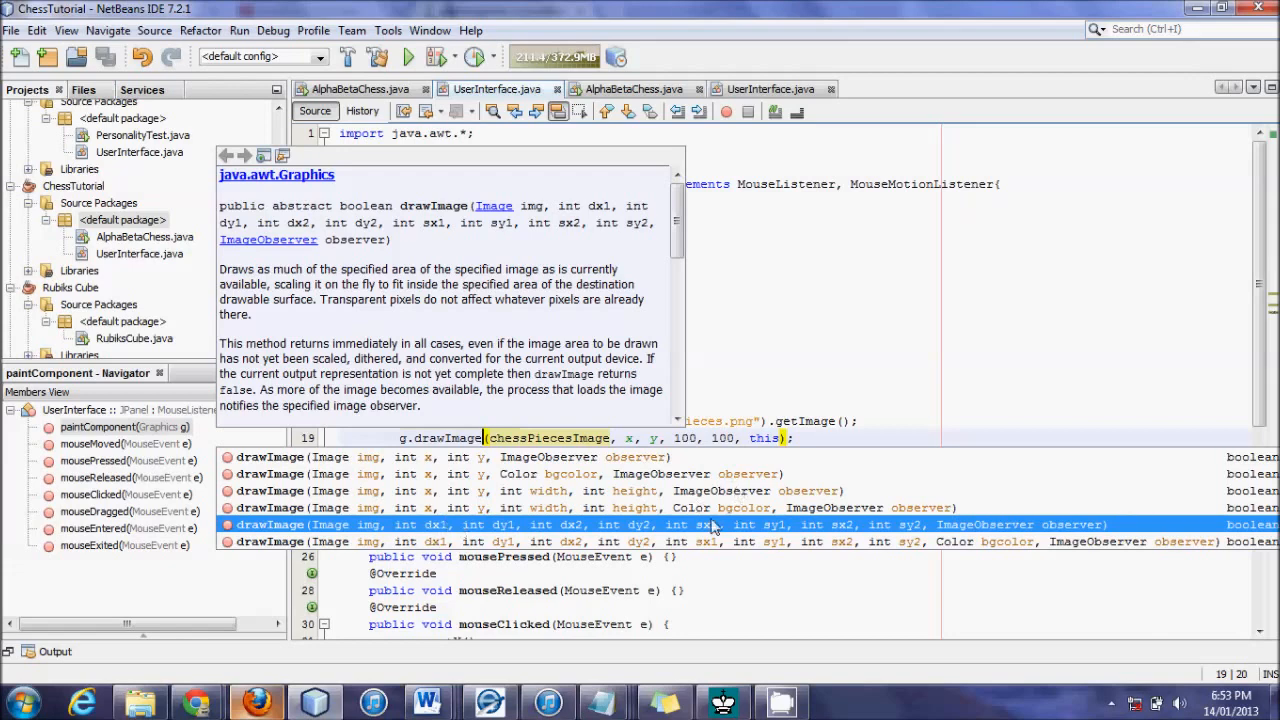
{"action": "mouse_move", "coordinate": [430, 530]}
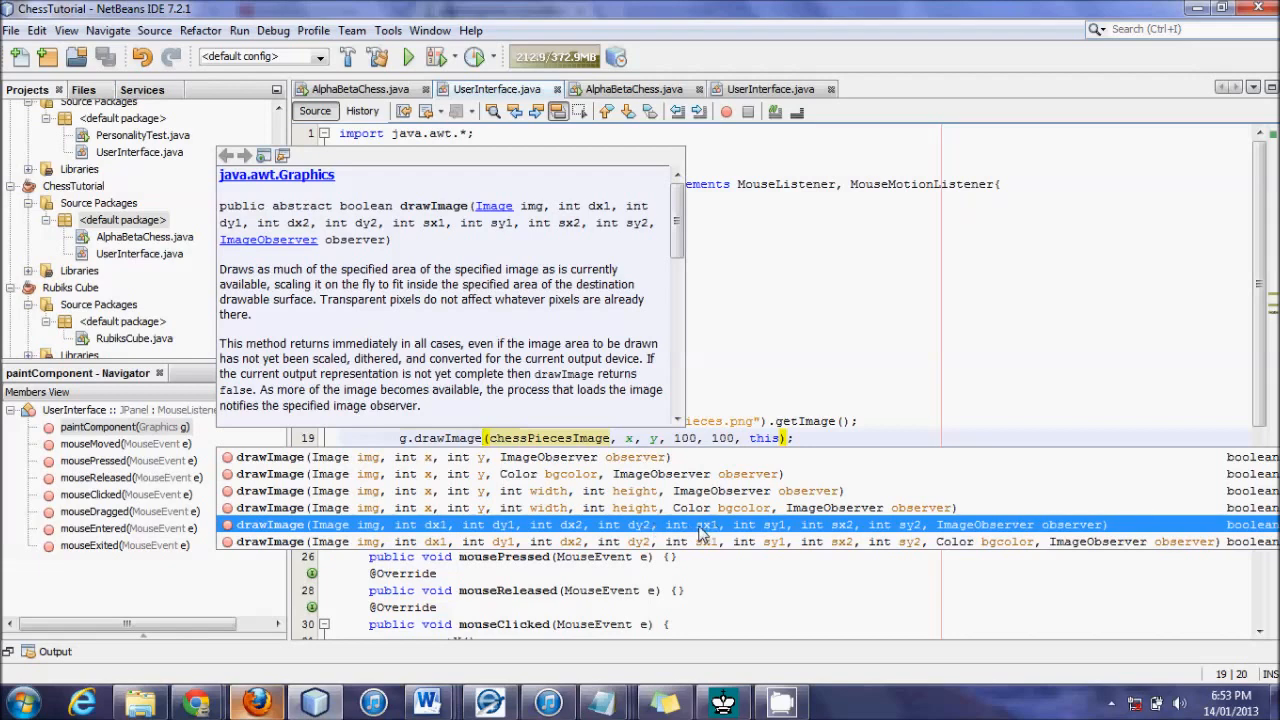
{"action": "mouse_move", "coordinate": [832, 532]}
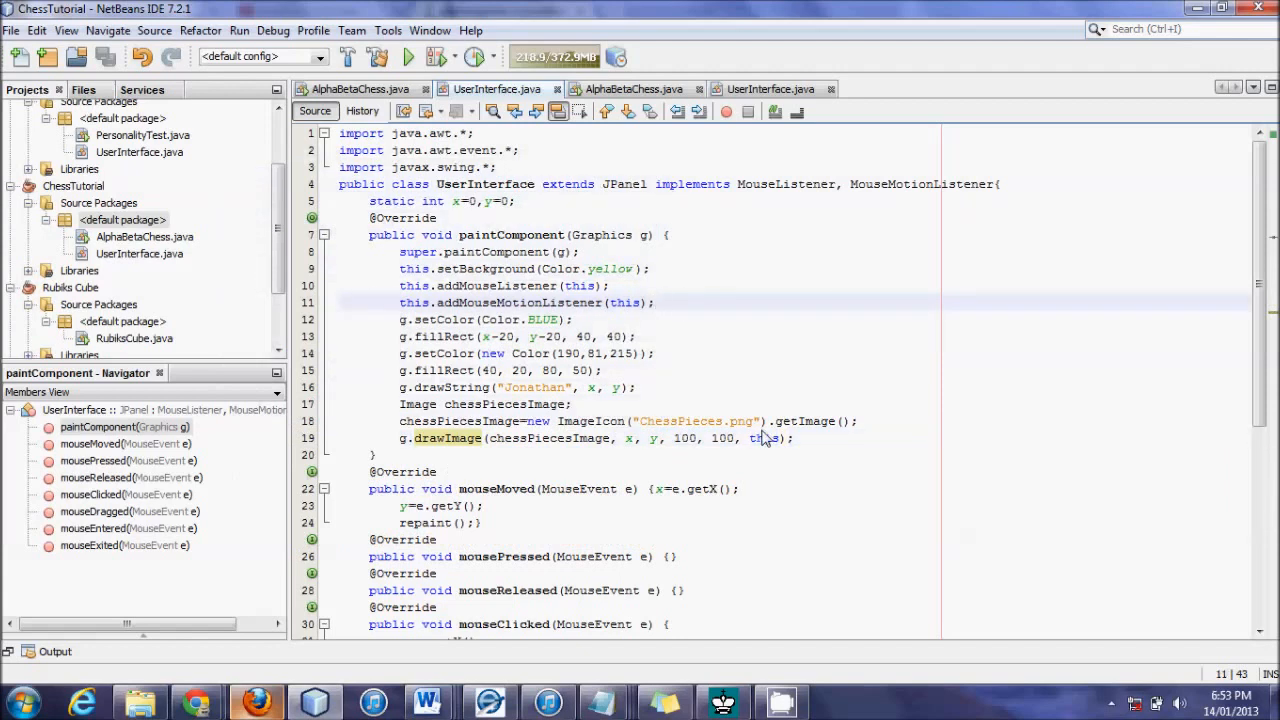
Rewrite drawImage as (chessPiecesImage, x, y, x+64, y+64, 0, 0, 64, 64, this) and run the project.
{"action": "left_click", "coordinate": [656, 302]}
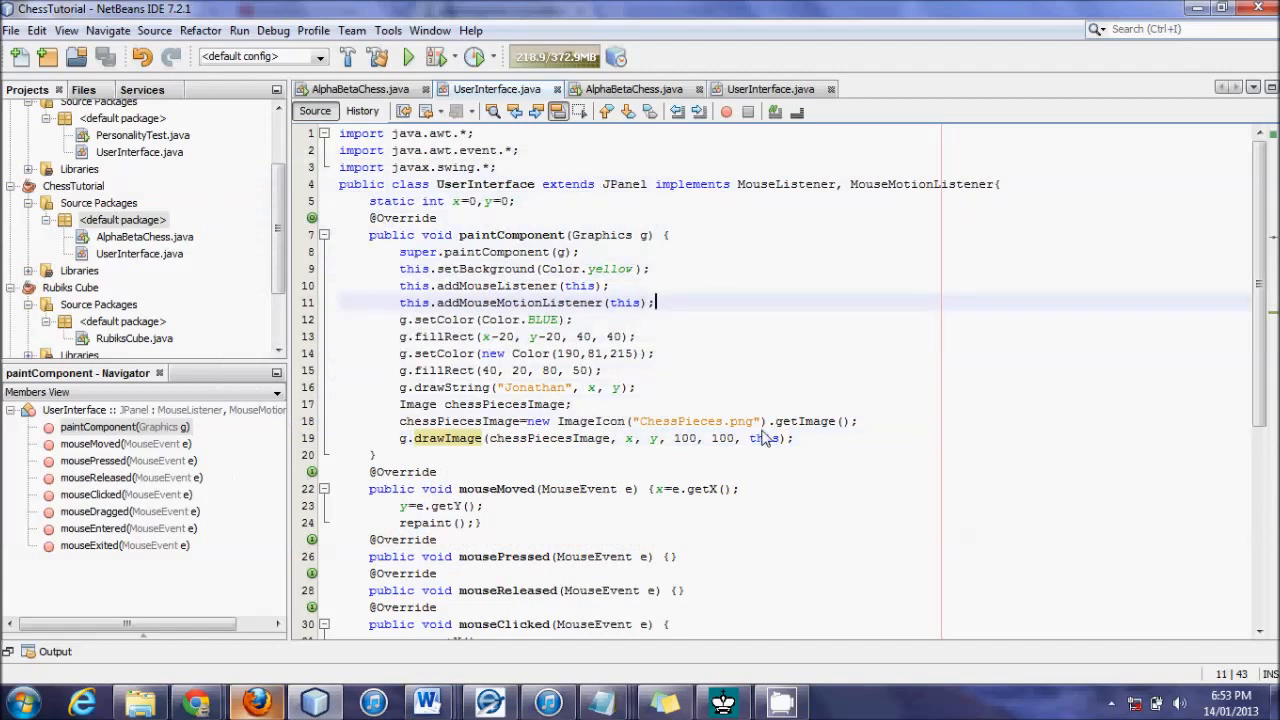
{"action": "left_click", "coordinate": [730, 438]}
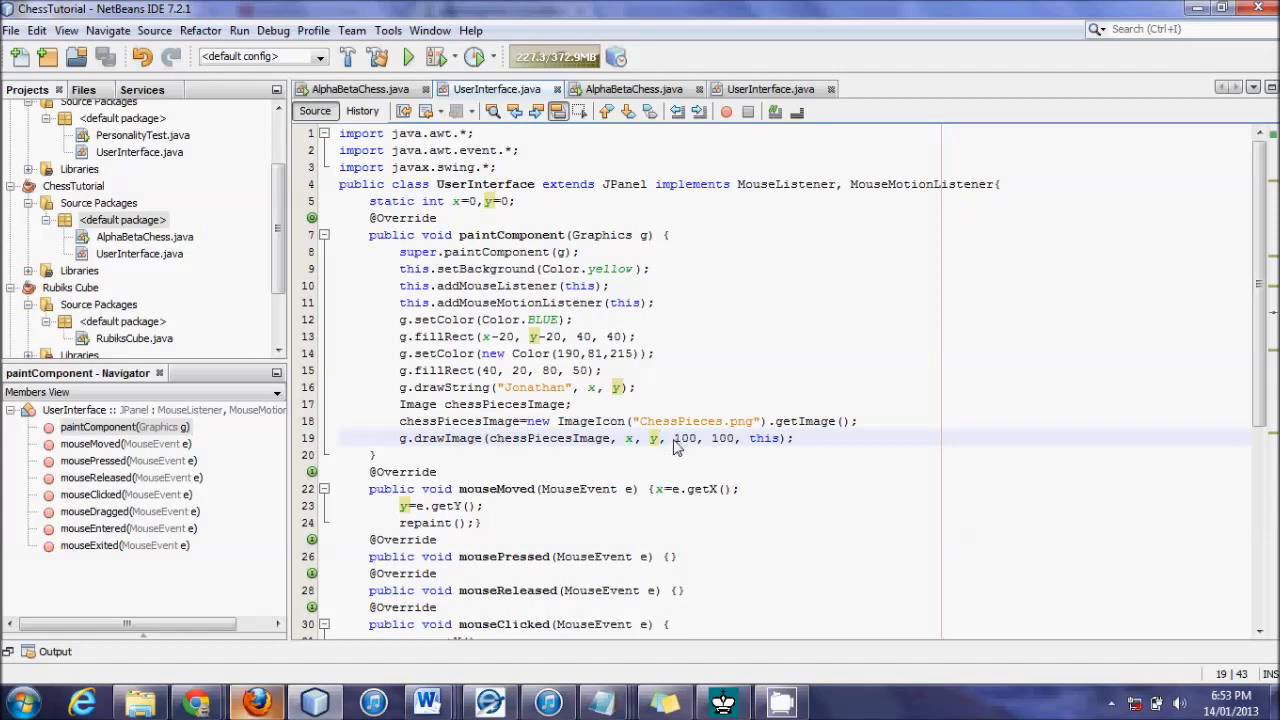
{"action": "double_click", "coordinate": [684, 438]}
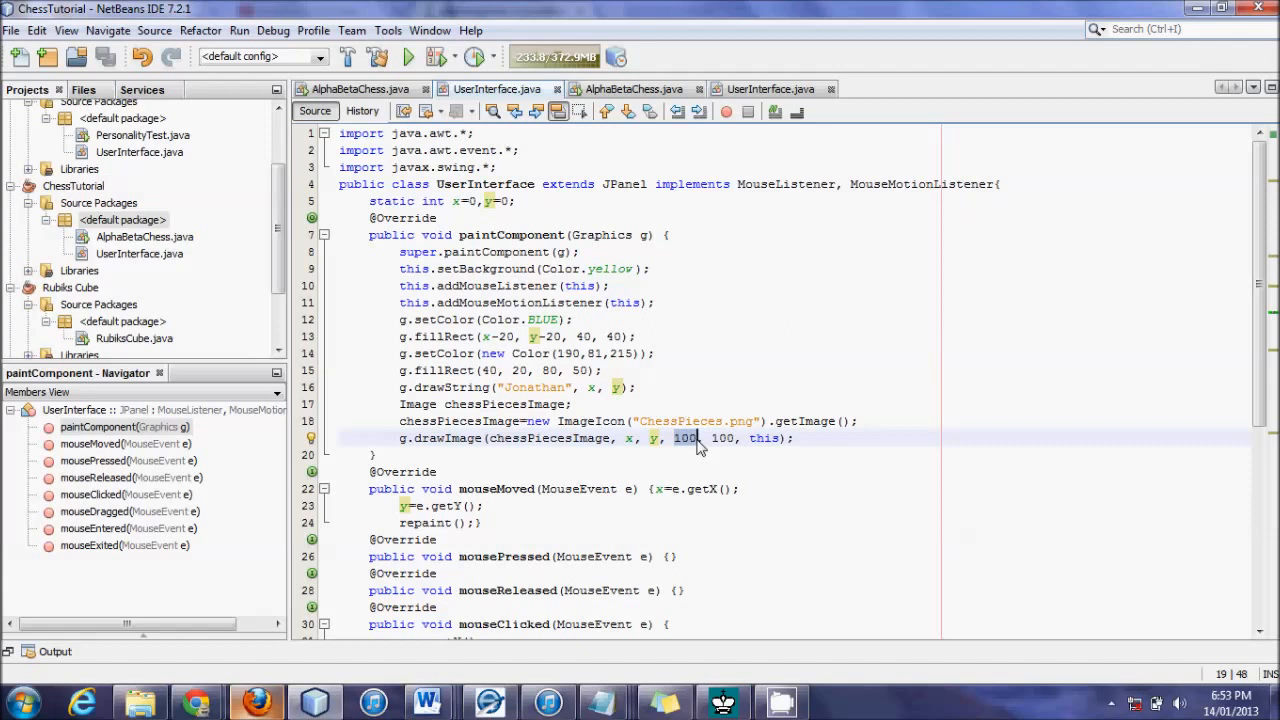
{"action": "type", "text": "x"}
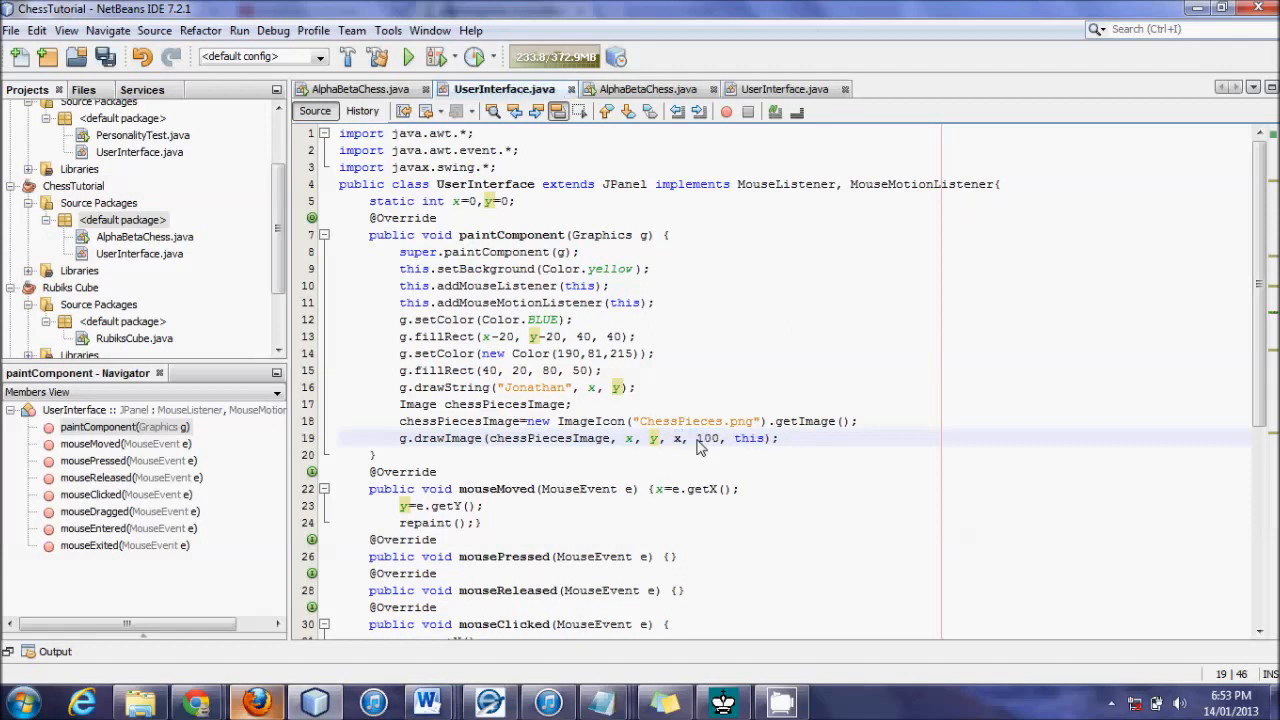
{"action": "type", "text": "+64"}
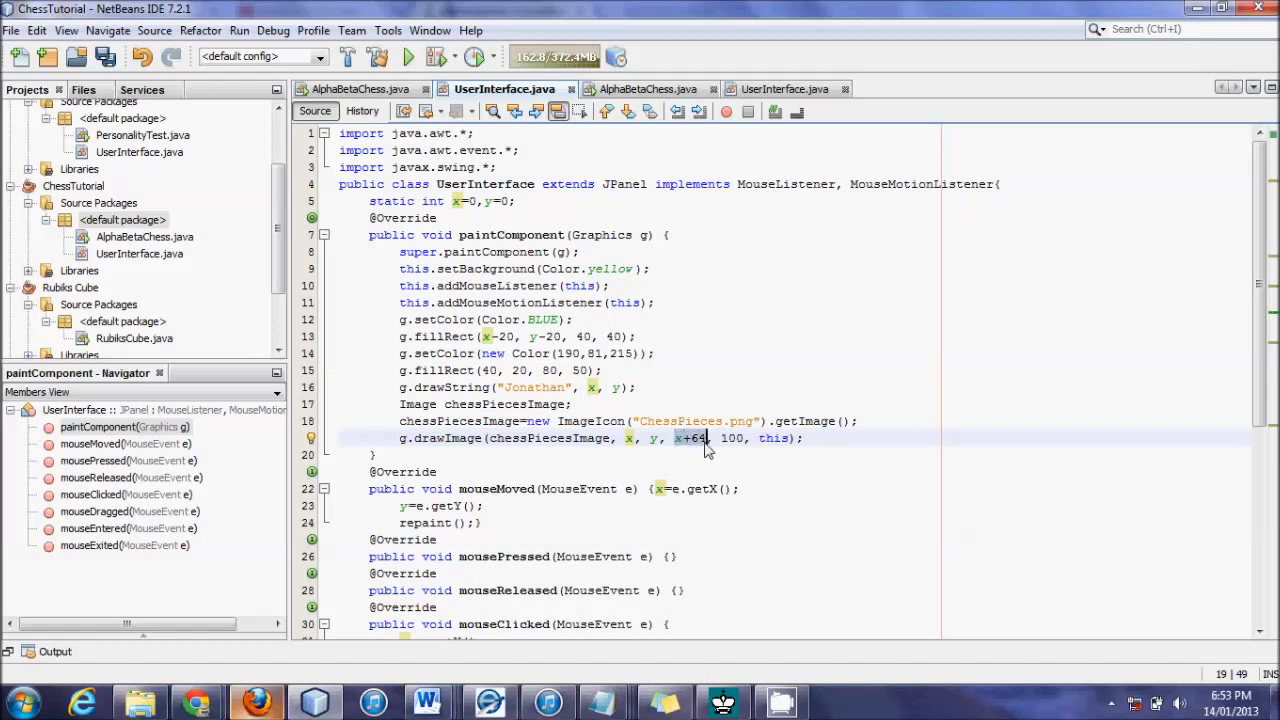
{"action": "double_click", "coordinate": [732, 438]}
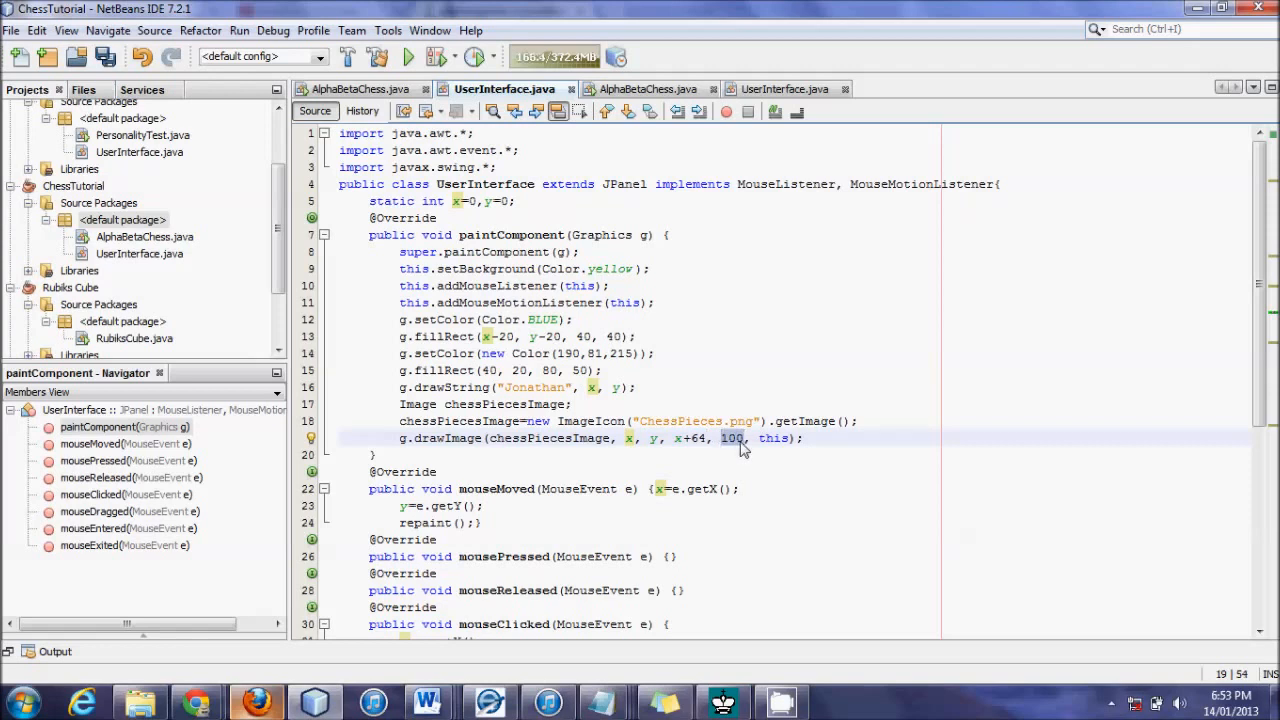
{"action": "type", "text": "x+64"}
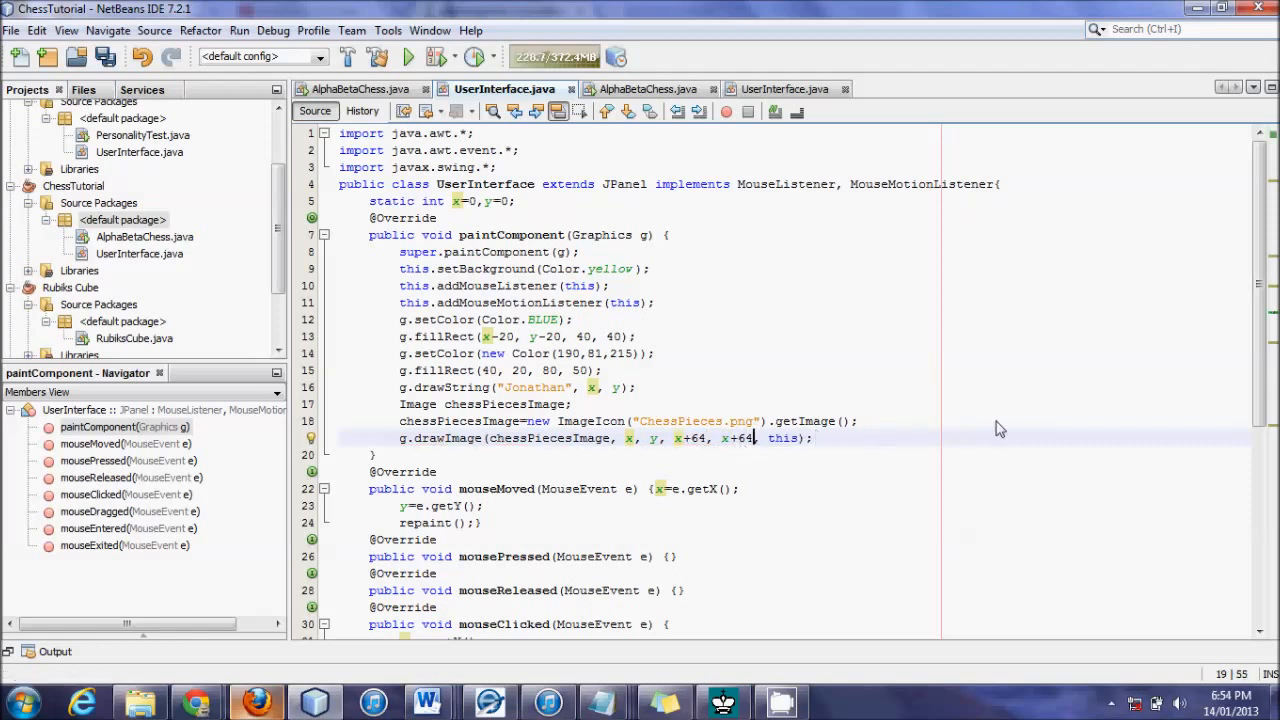
{"action": "type", "text": ","}
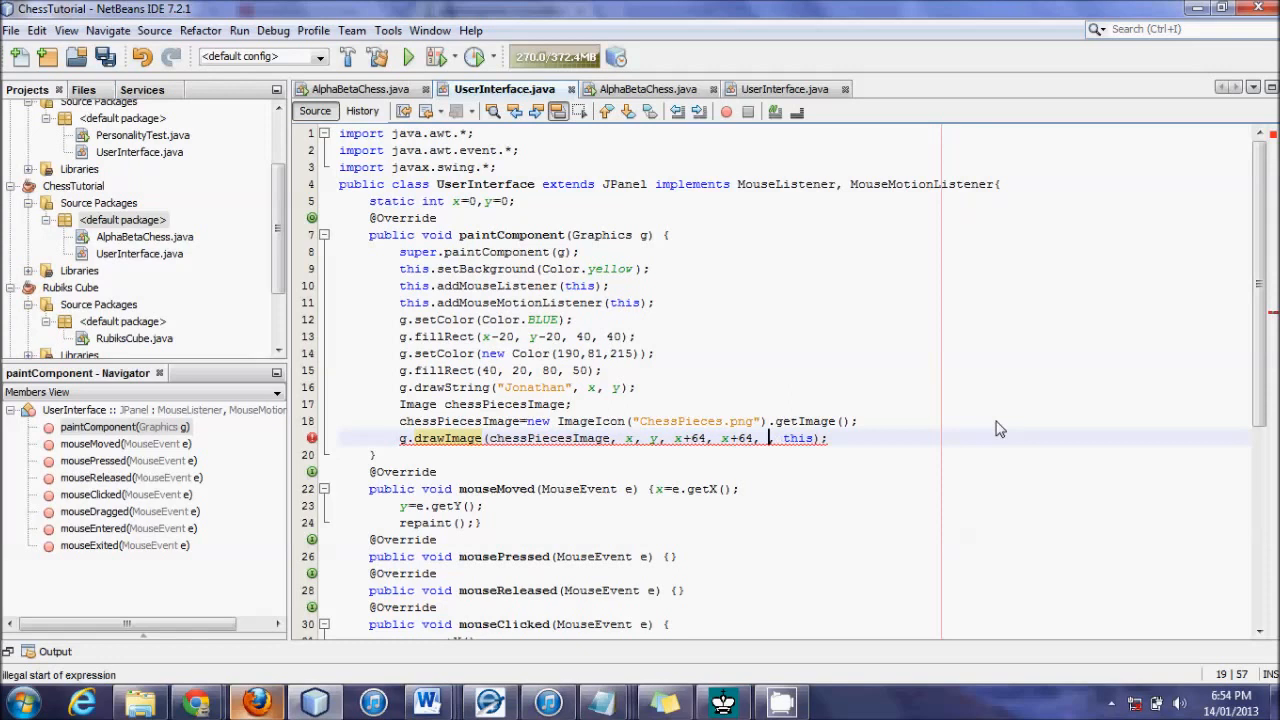
{"action": "type", "text": "0, 0,"}
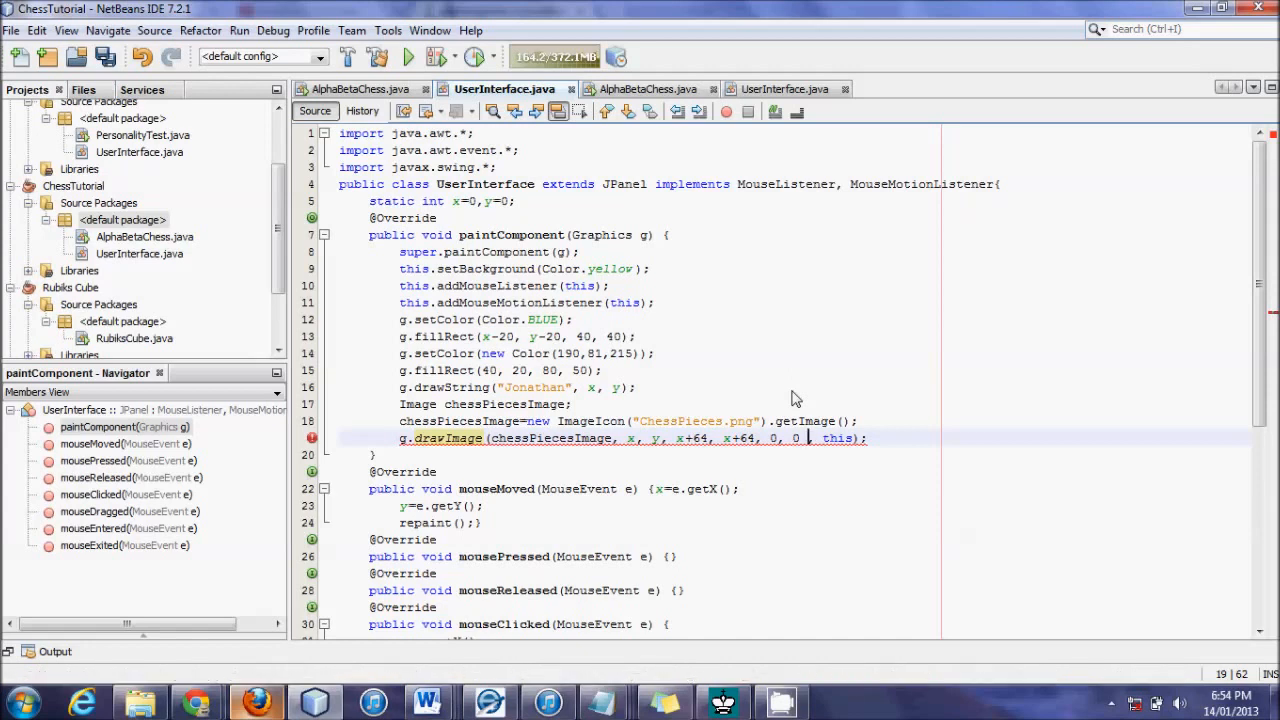
{"action": "type", "text": "64."}
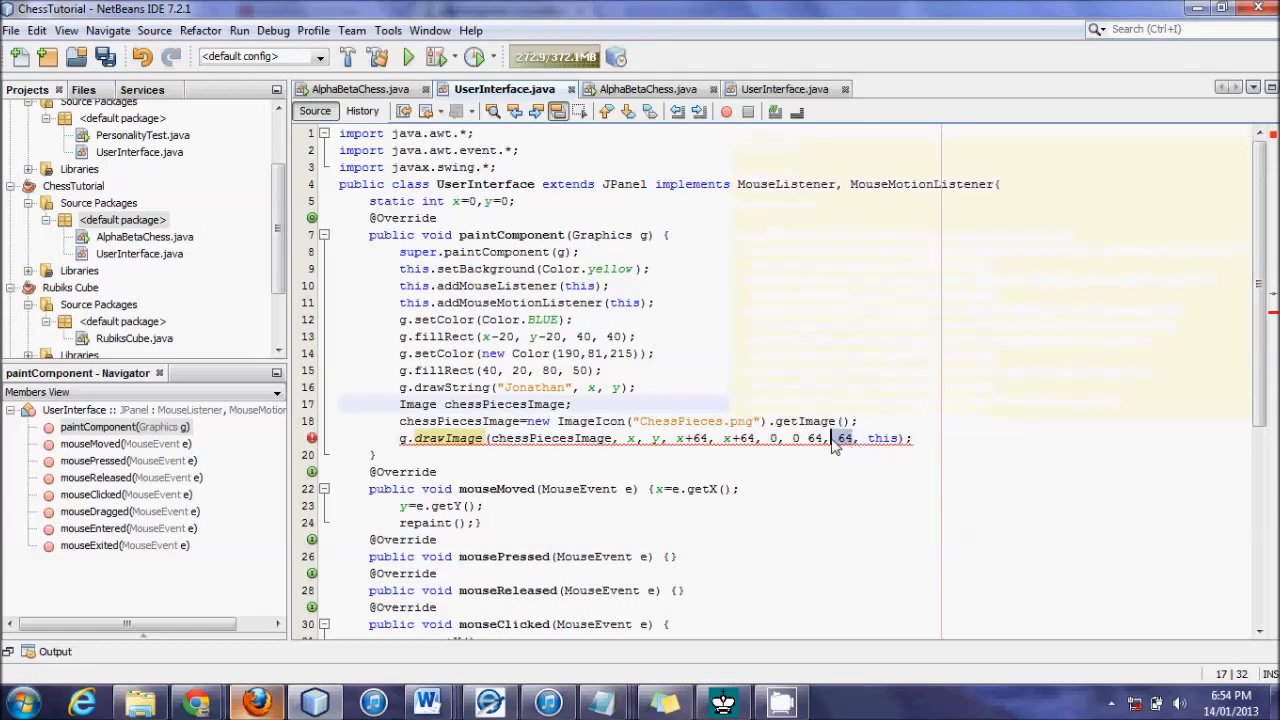
{"action": "left_click", "coordinate": [408, 56]}
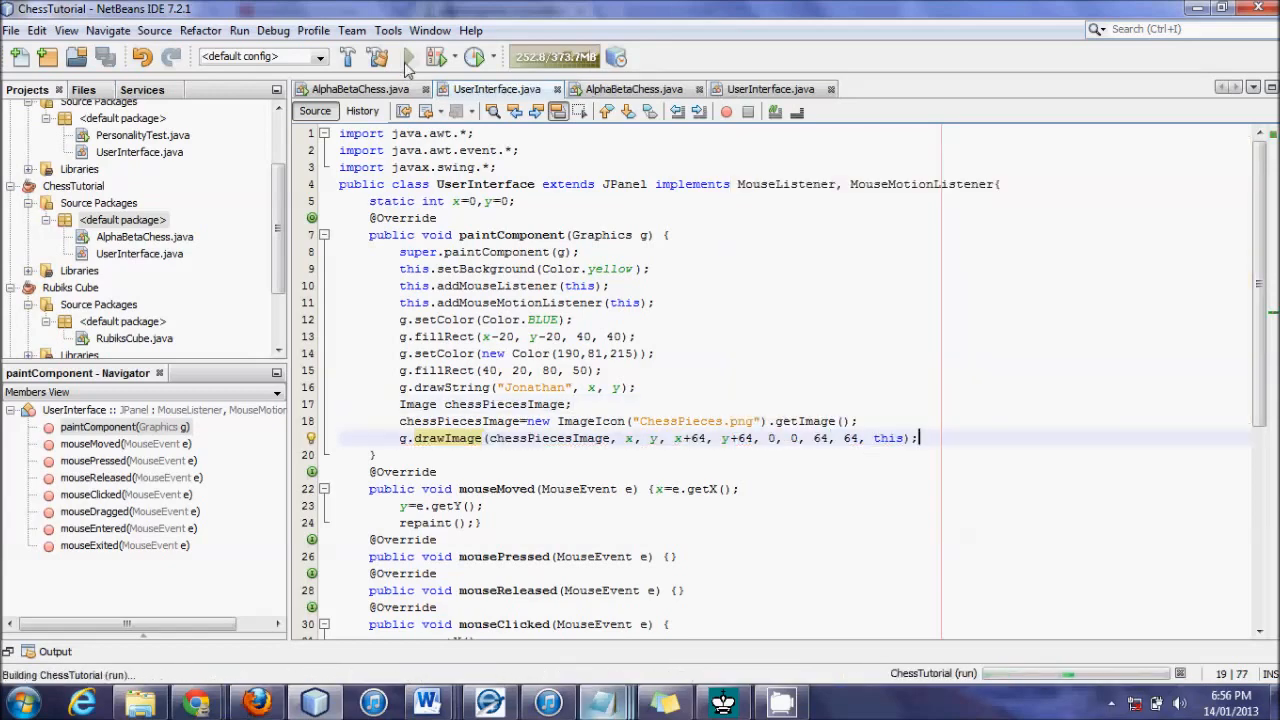
{"action": "left_click", "coordinate": [404, 56]}
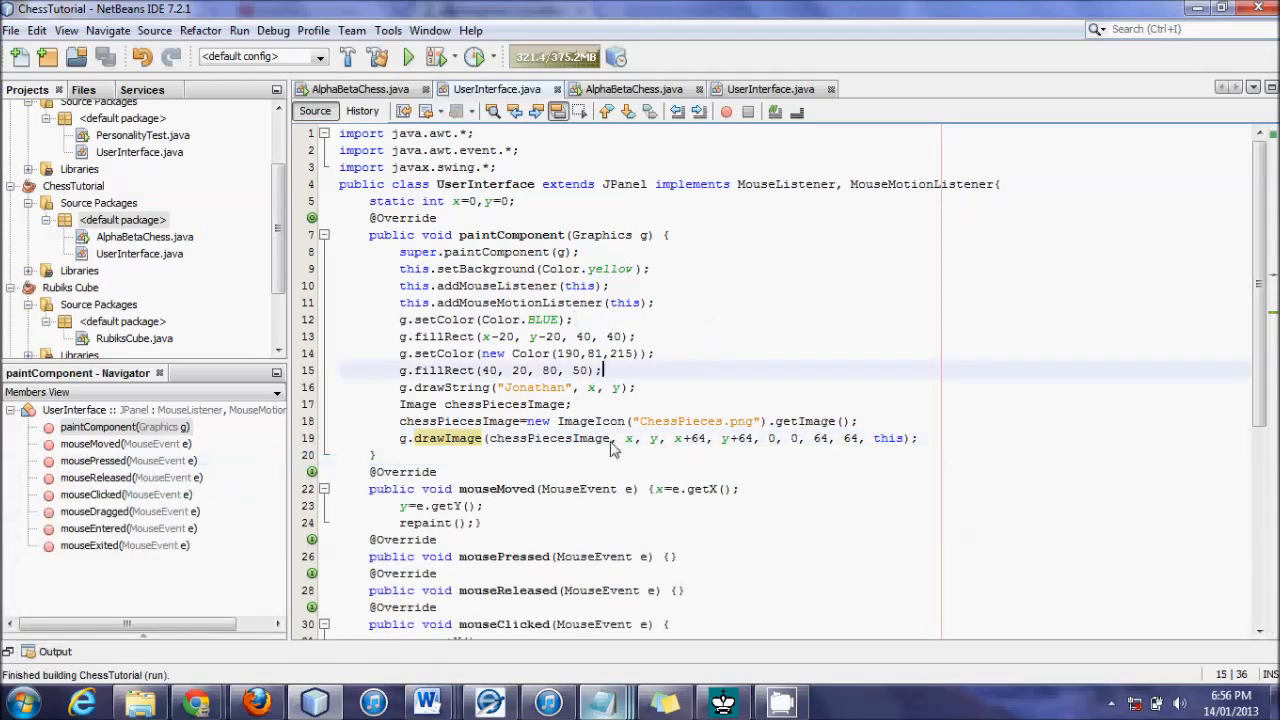
Change drawImage arguments to x, 0, x+100, 100, x, 0, x+100, 100, this.
{"action": "left_click", "coordinate": [652, 438]}
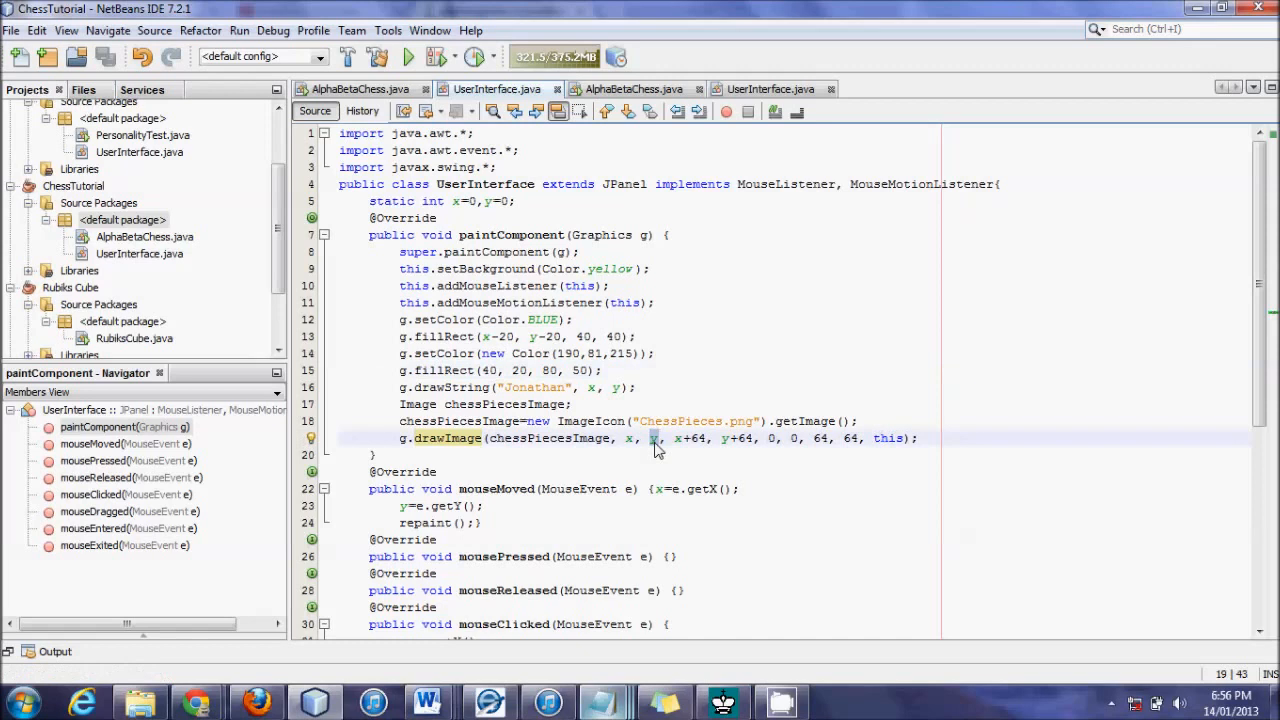
{"action": "type", "text": "0"}
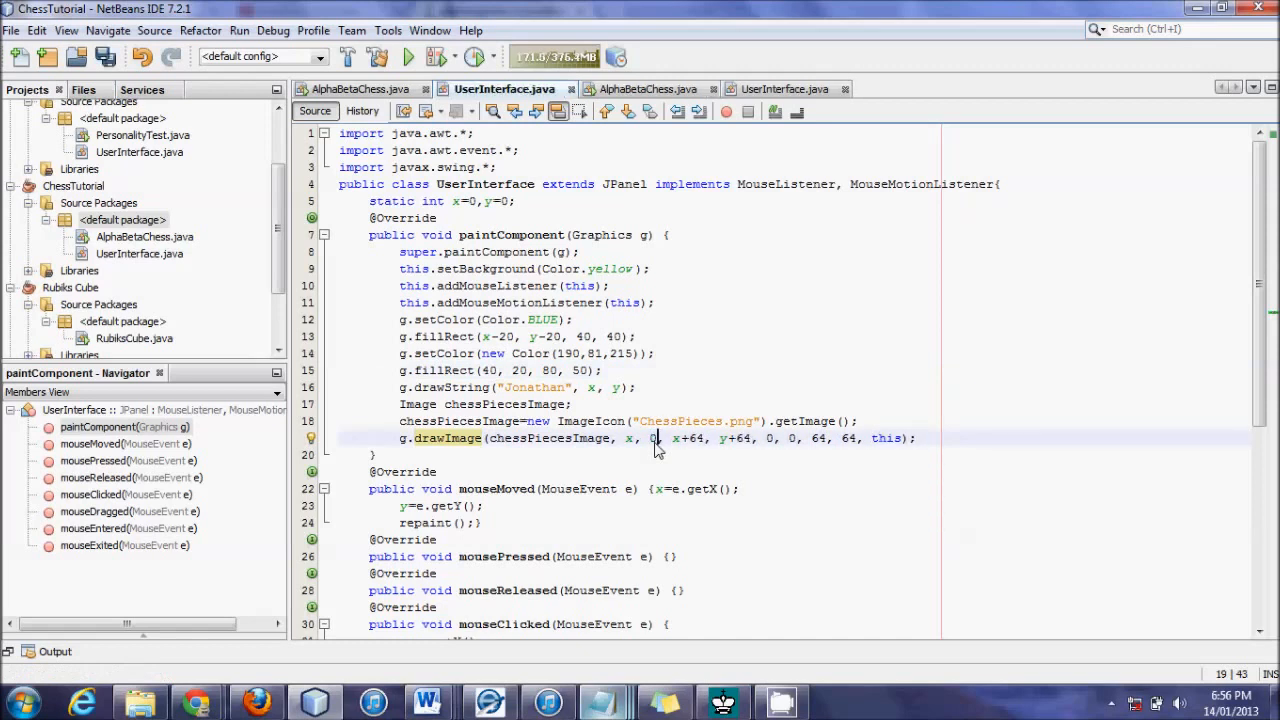
{"action": "mouse_move", "coordinate": [690, 448]}
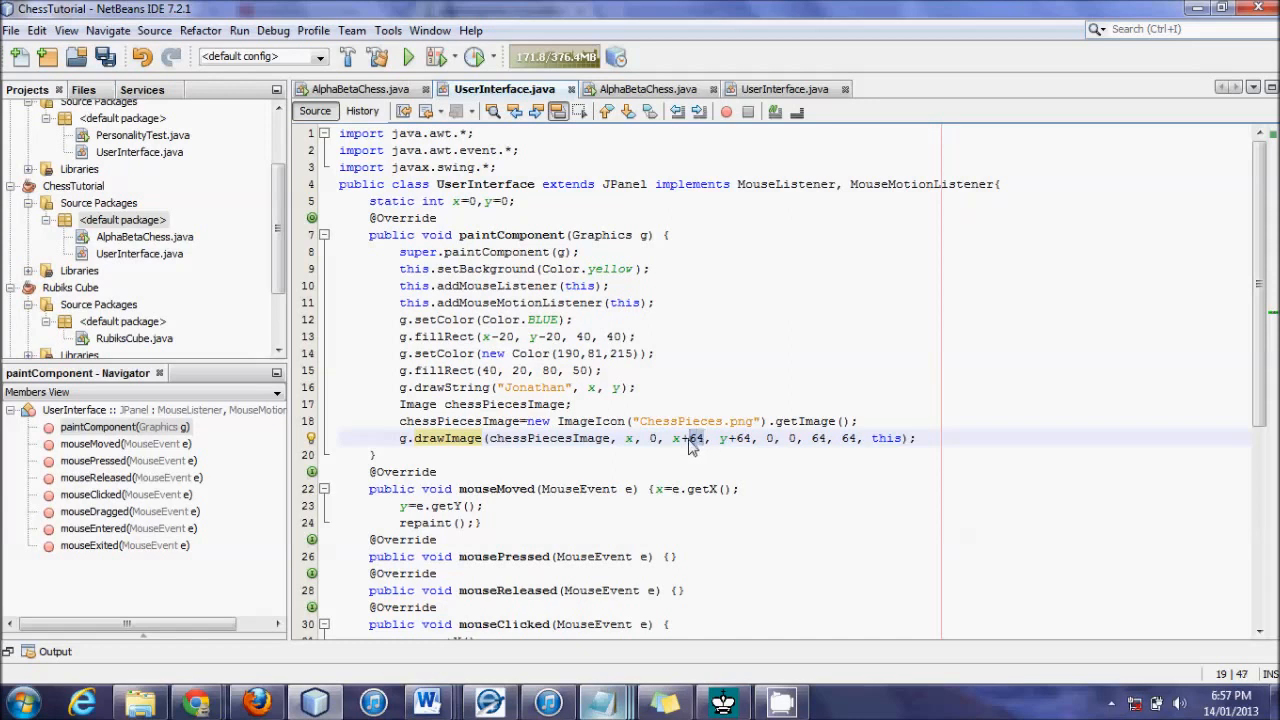
{"action": "type", "text": "100"}
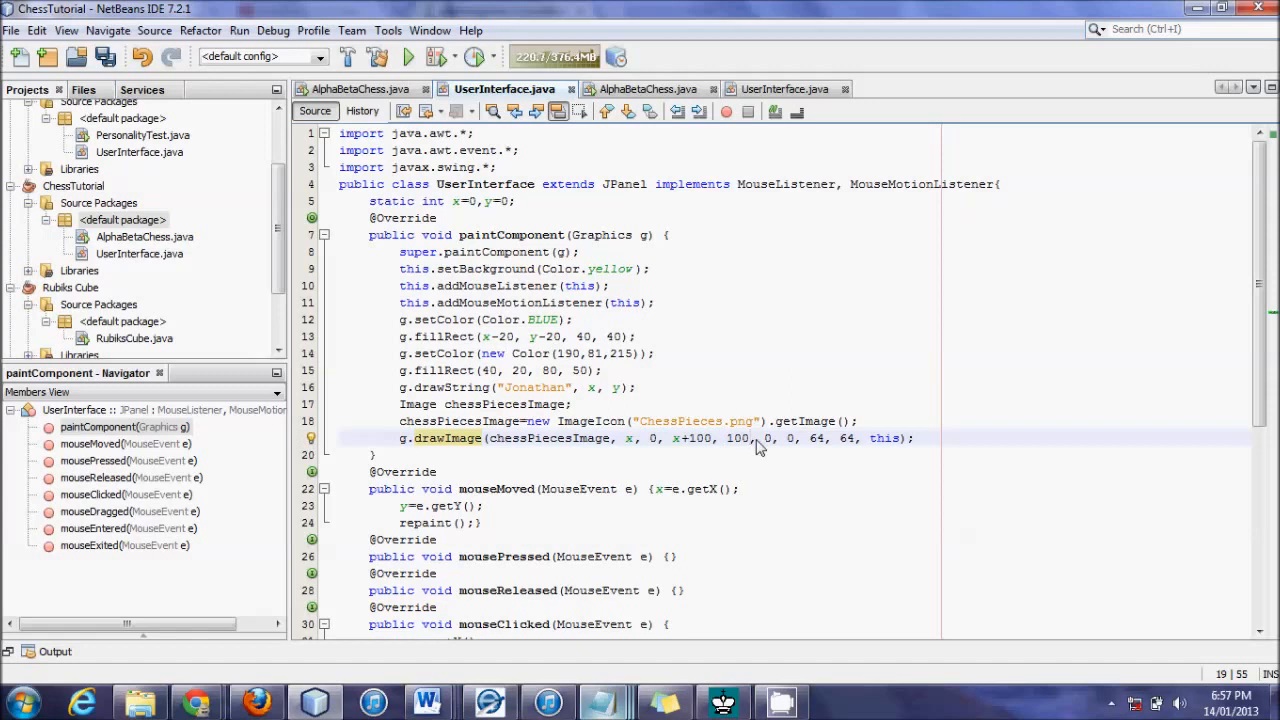
{"action": "mouse_move", "coordinate": [768, 438]}
{"action": "type", "text": "x"}
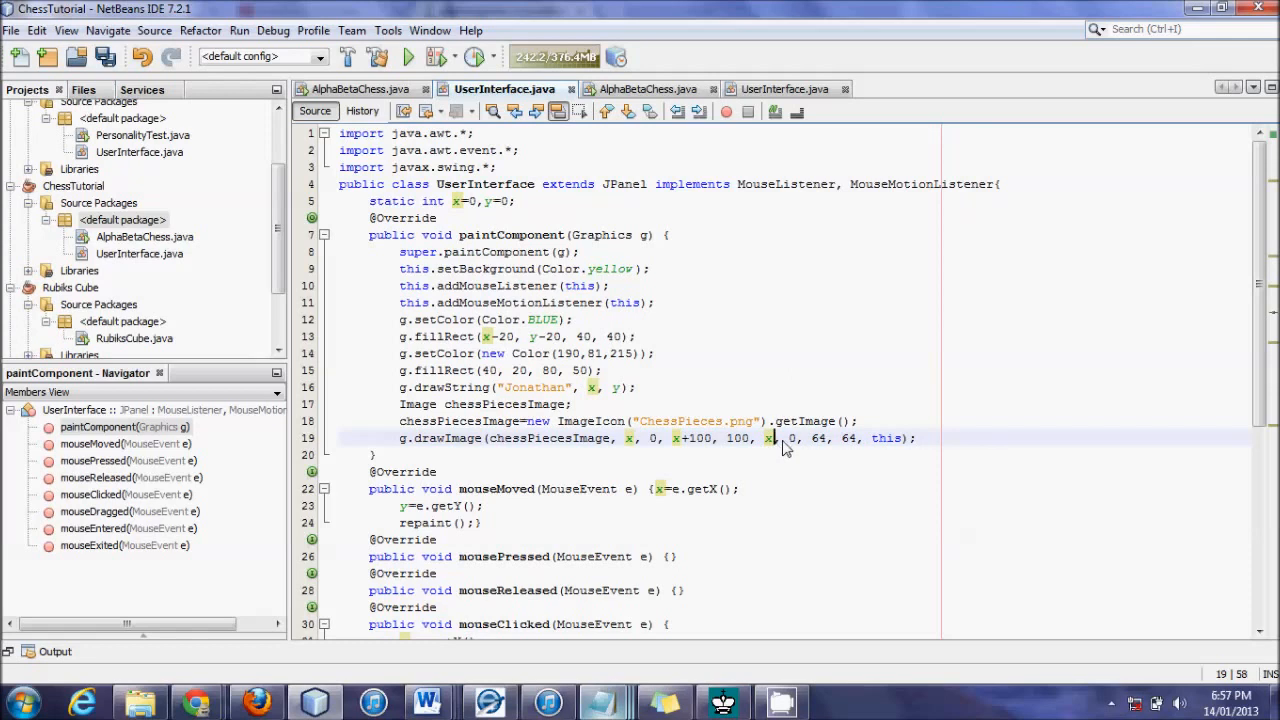
{"action": "mouse_move", "coordinate": [816, 448]}
{"action": "type", "text": "x+"}
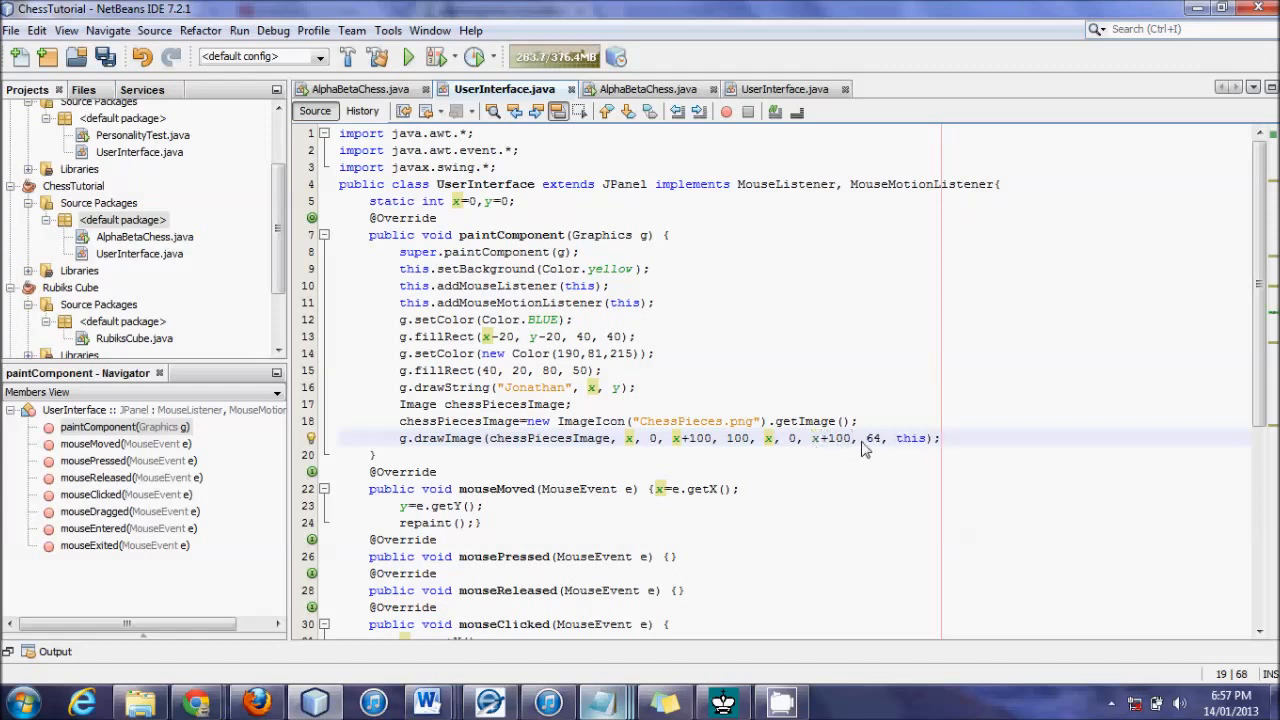
{"action": "type", "text": "100"}
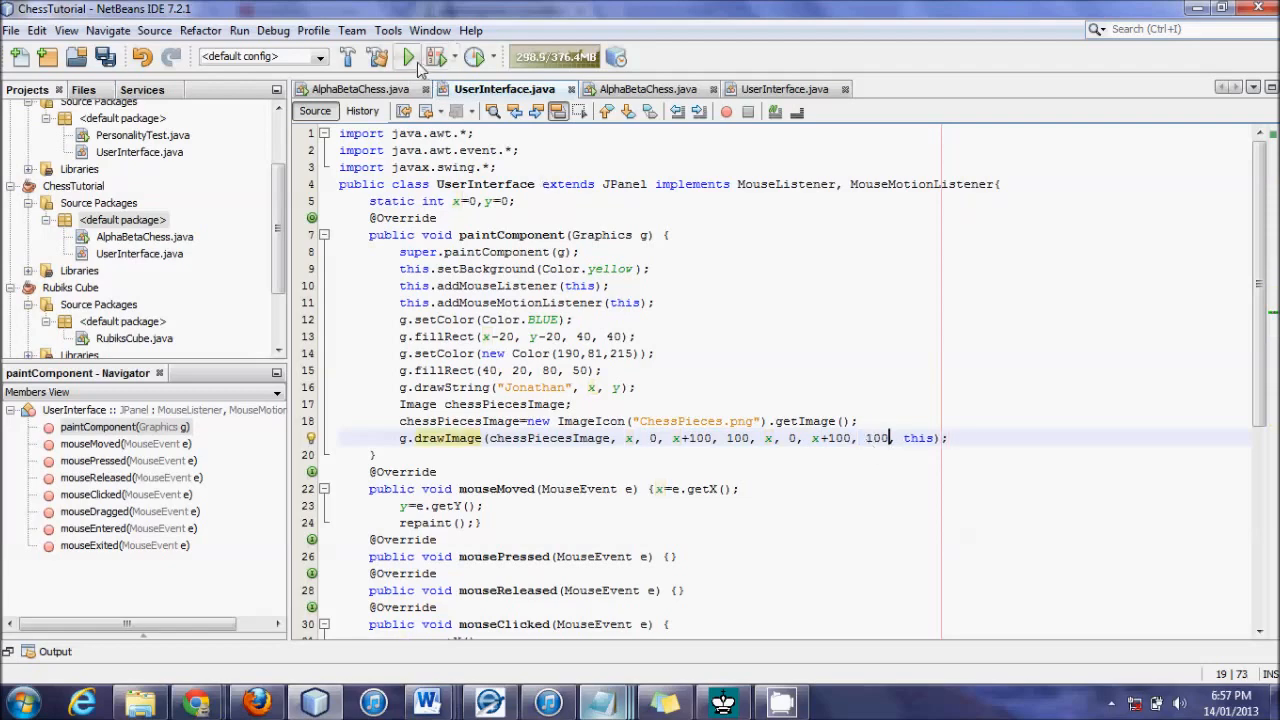
{"action": "left_click", "coordinate": [408, 56]}
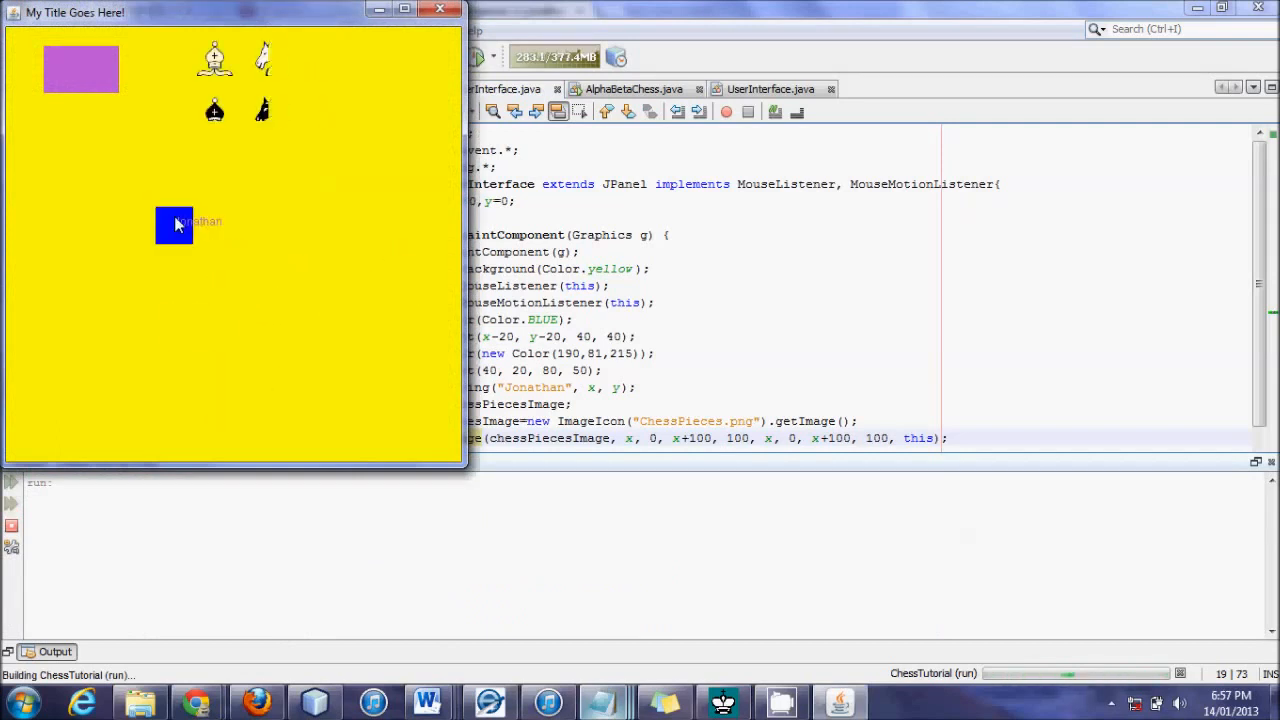
{"action": "left_click_drag", "start_coordinate": [176, 224], "coordinate": [230, 340]}
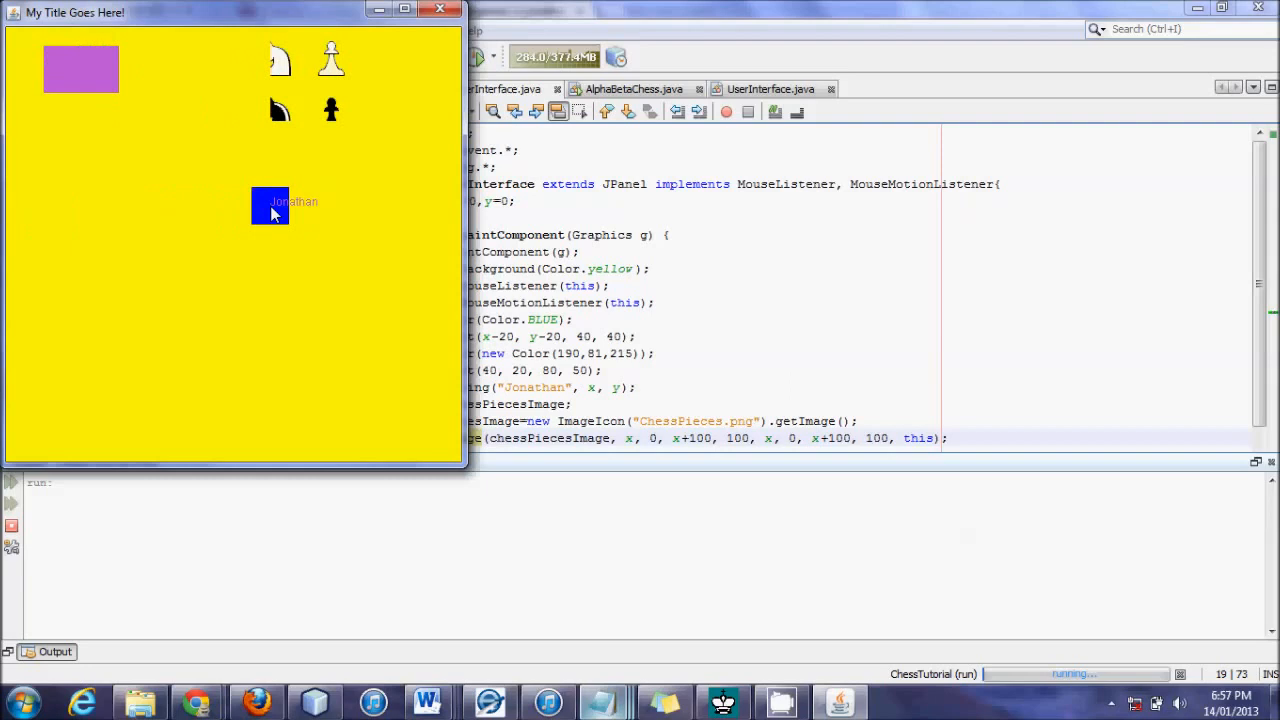
{"action": "left_click_drag", "start_coordinate": [270, 204], "coordinate": [152, 184]}
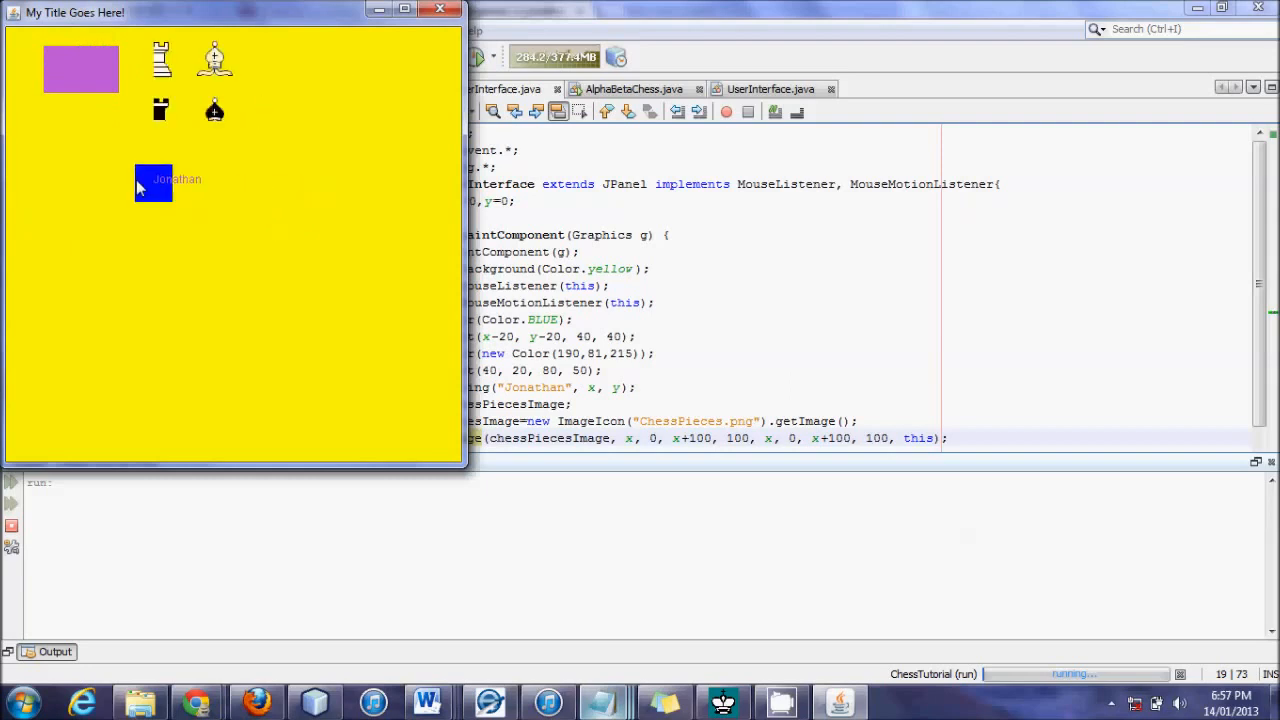
{"action": "left_click_drag", "start_coordinate": [152, 184], "coordinate": [18, 176]}
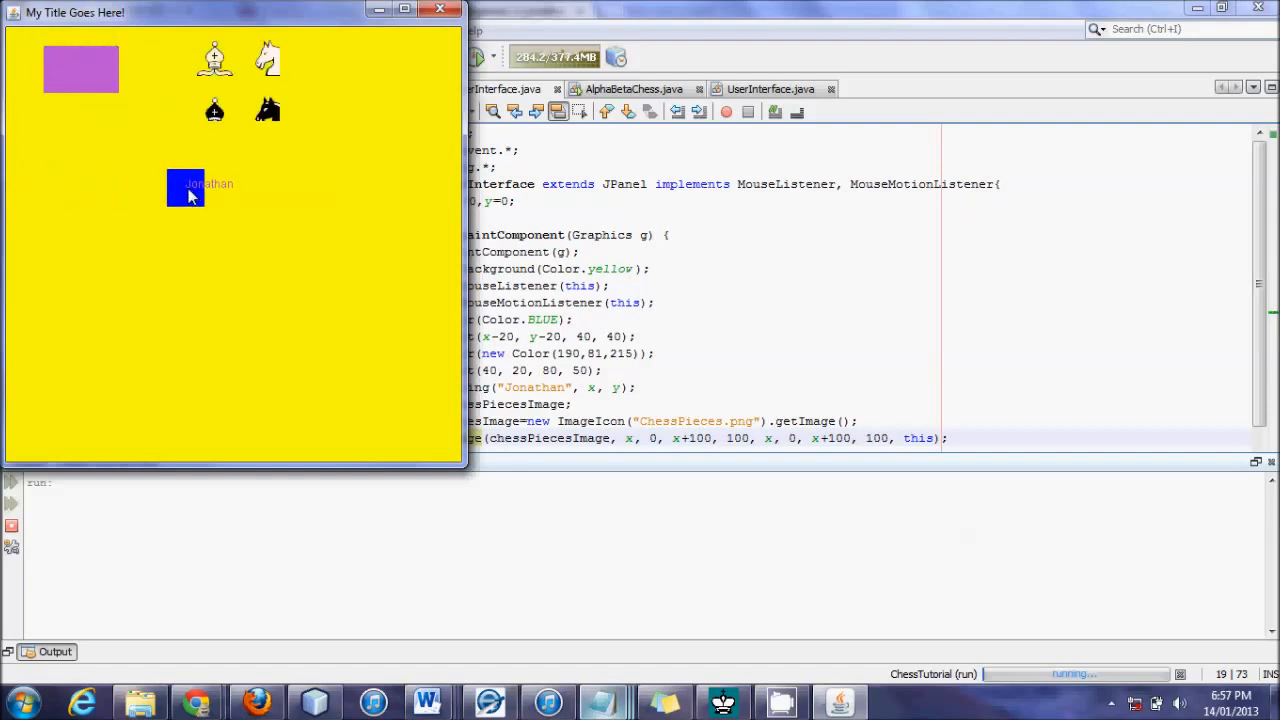
{"action": "left_click_drag", "start_coordinate": [184, 190], "coordinate": [222, 150]}
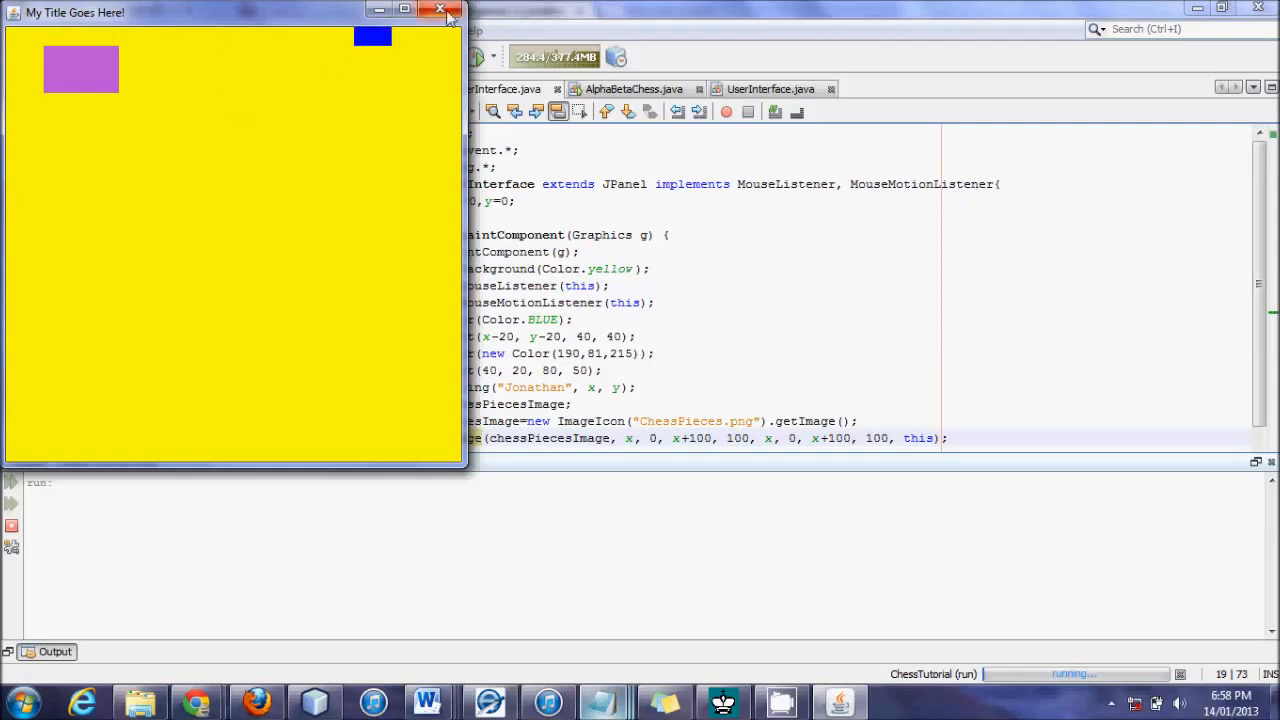
{"action": "left_click", "coordinate": [440, 8]}
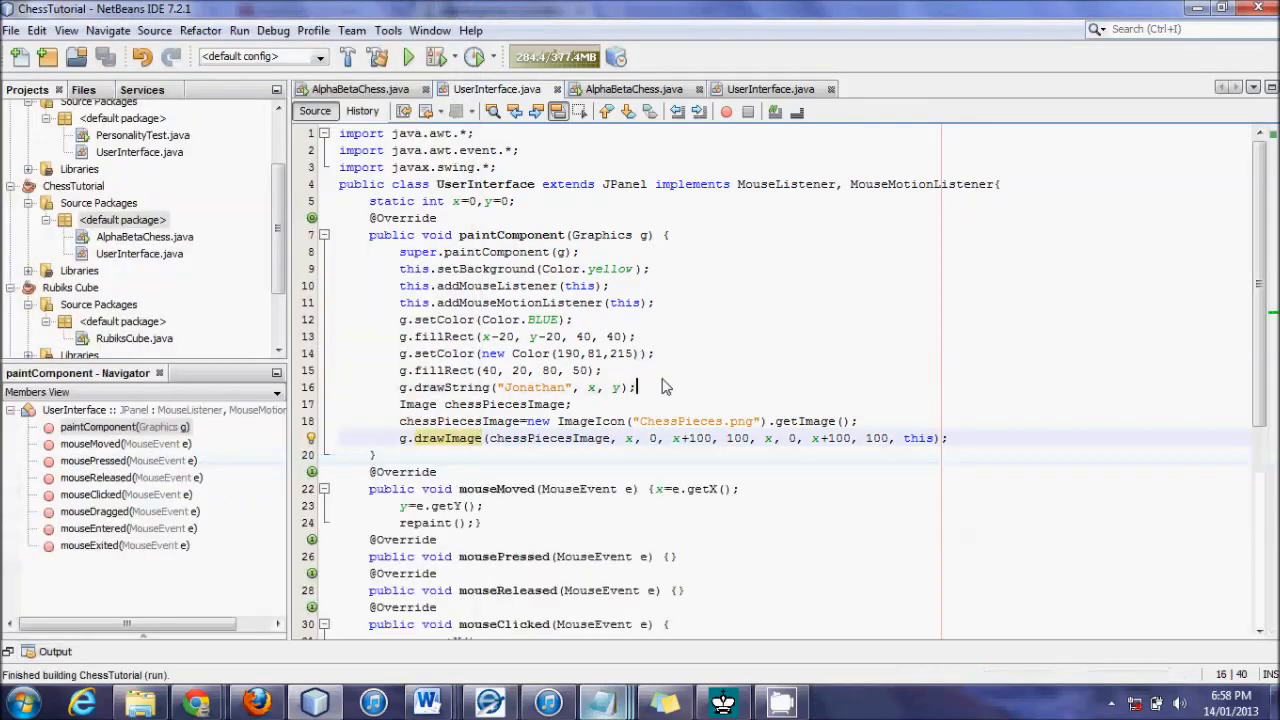